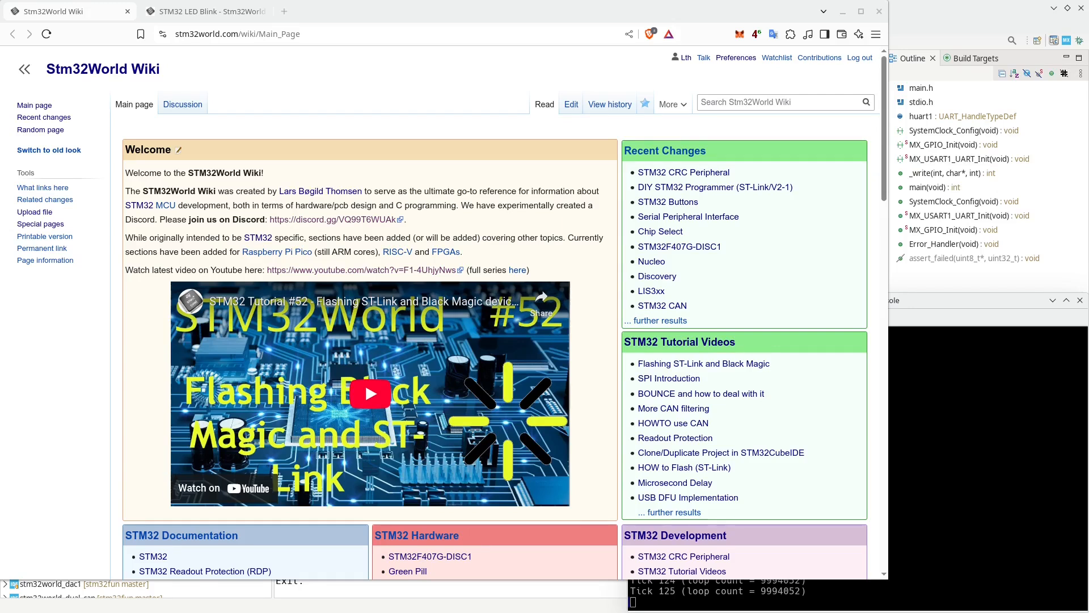
mouse_move(917, 21)
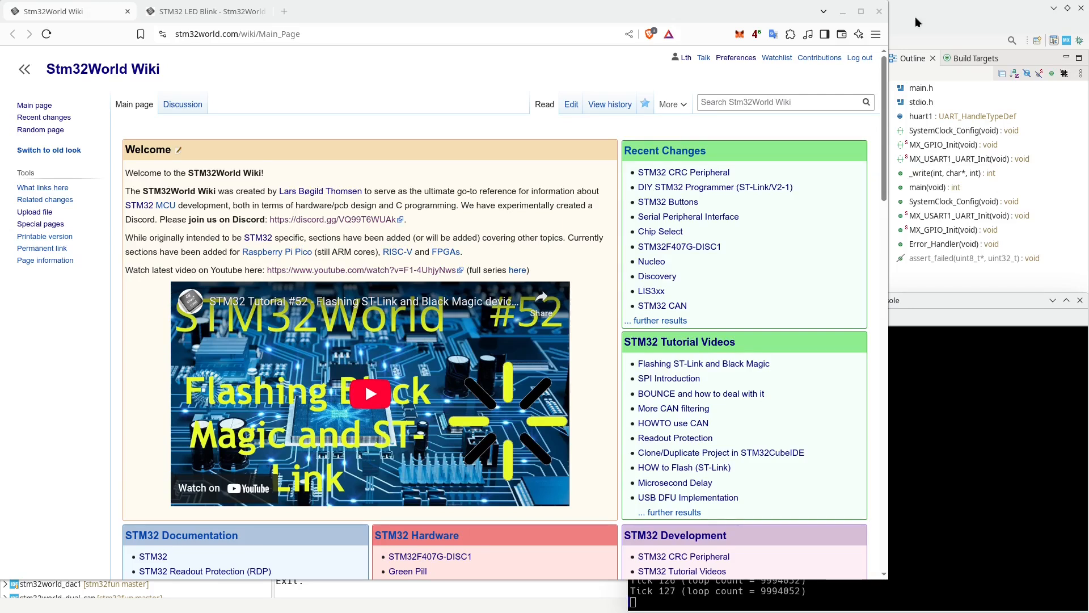
Switch to the STM32 LED Blink article and scroll through its contents and tutorial videos
click(202, 12)
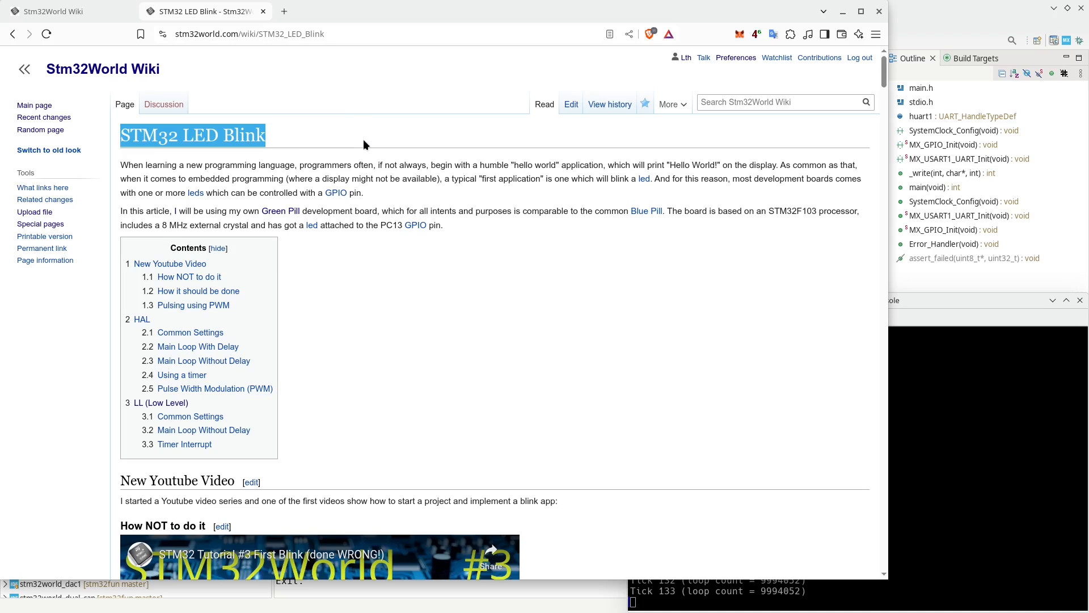
scroll(down, 3)
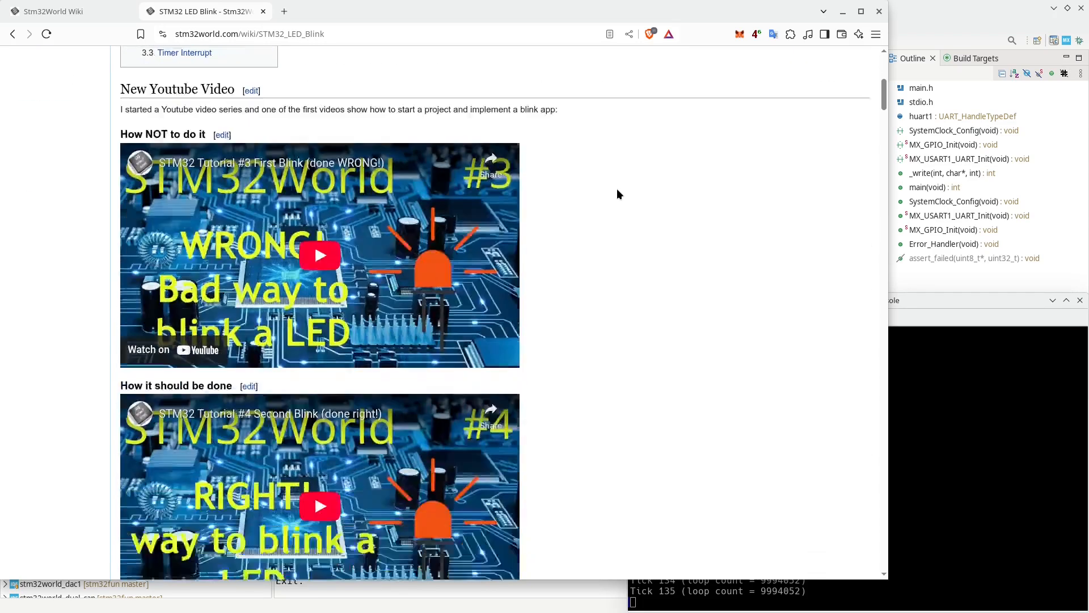
scroll(down, 3)
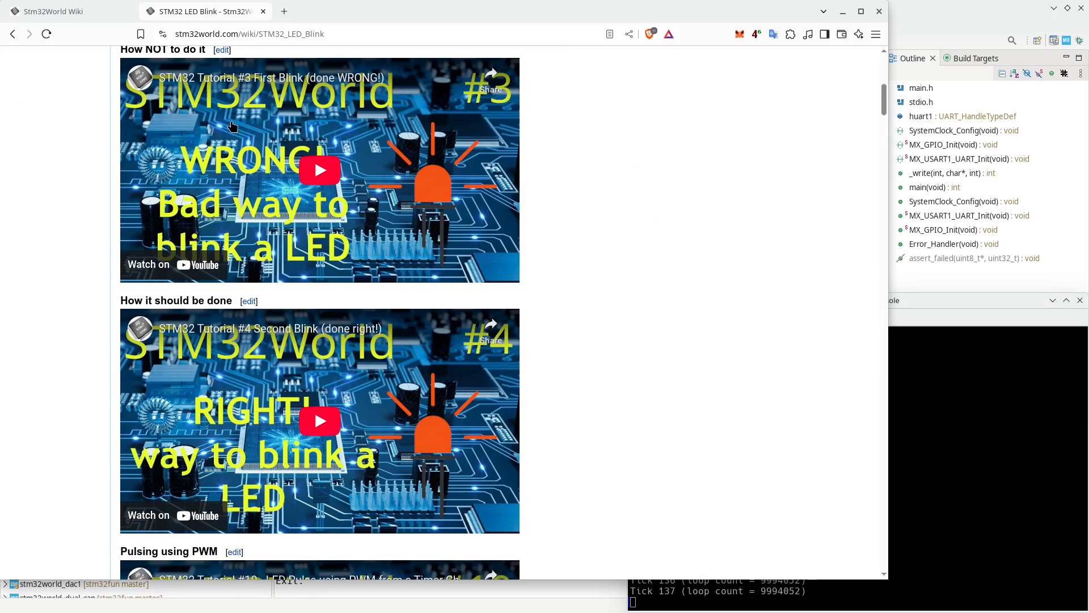
mouse_move(409, 300)
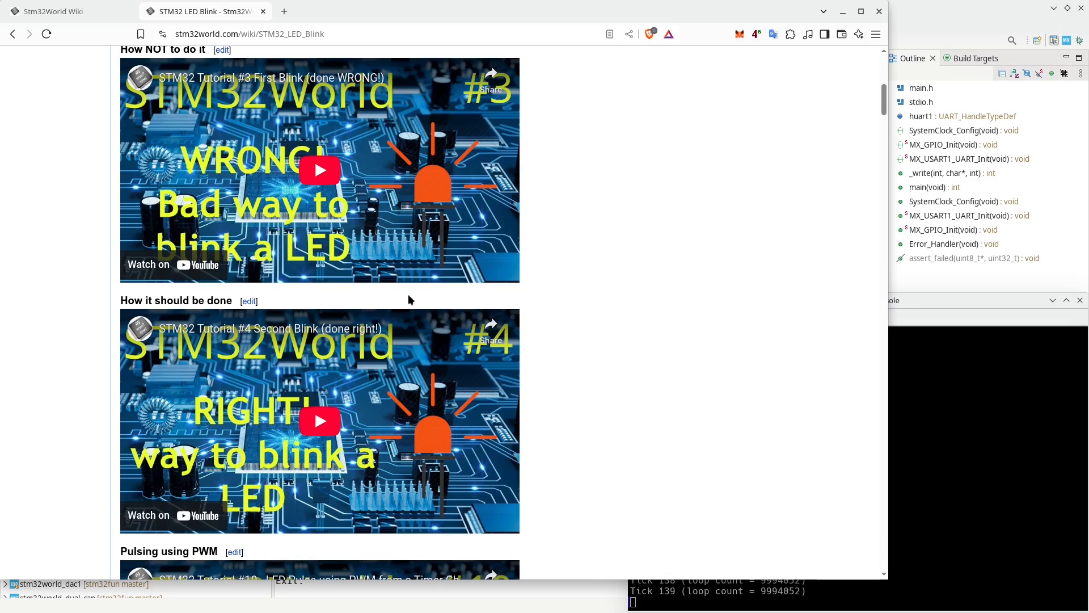
mouse_move(392, 393)
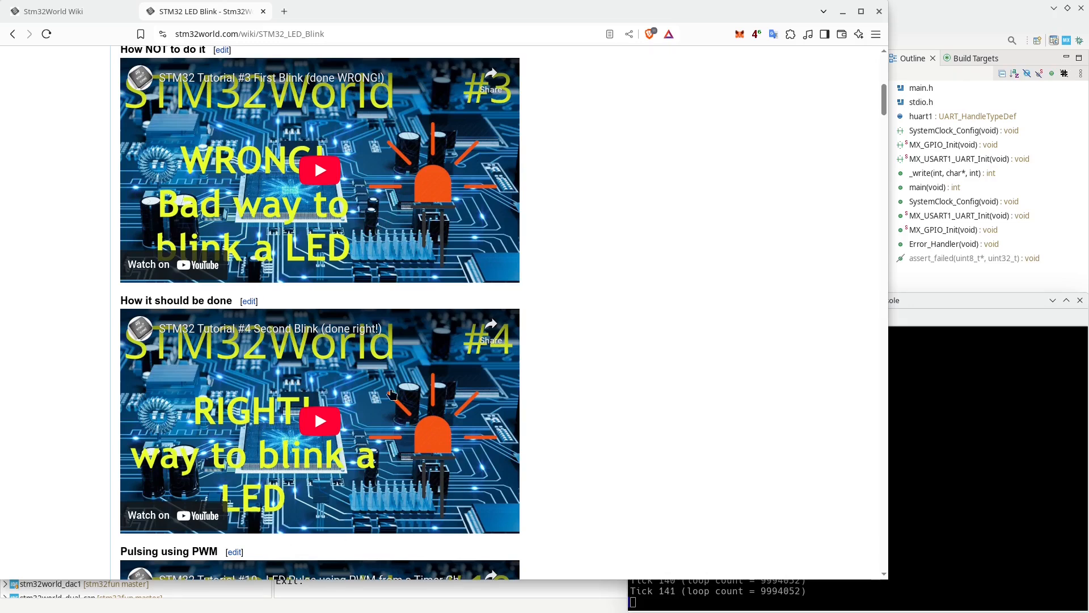
mouse_move(480, 414)
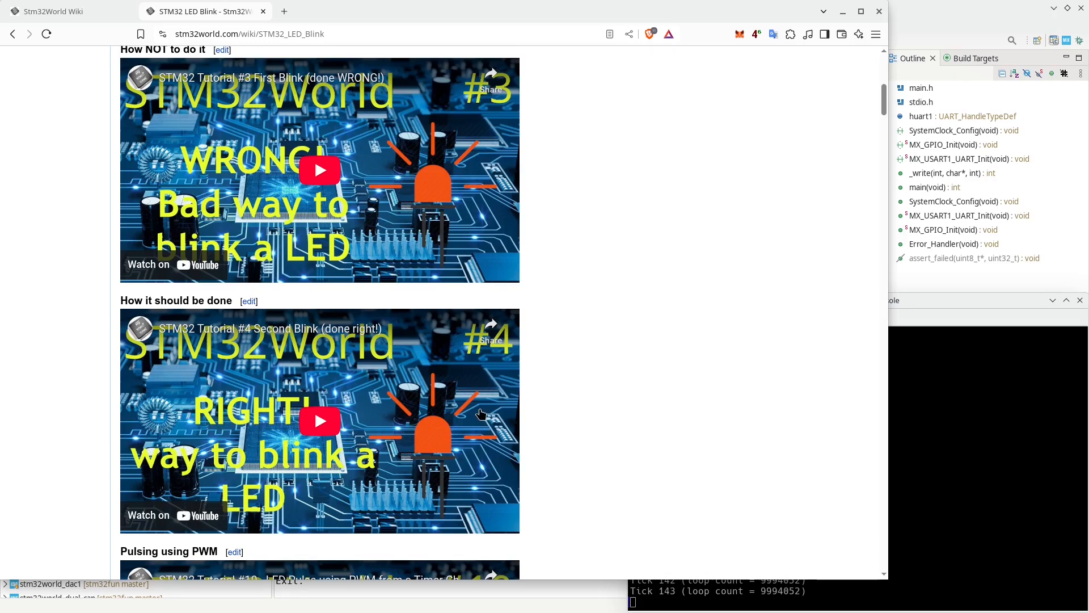
scroll(down, 3)
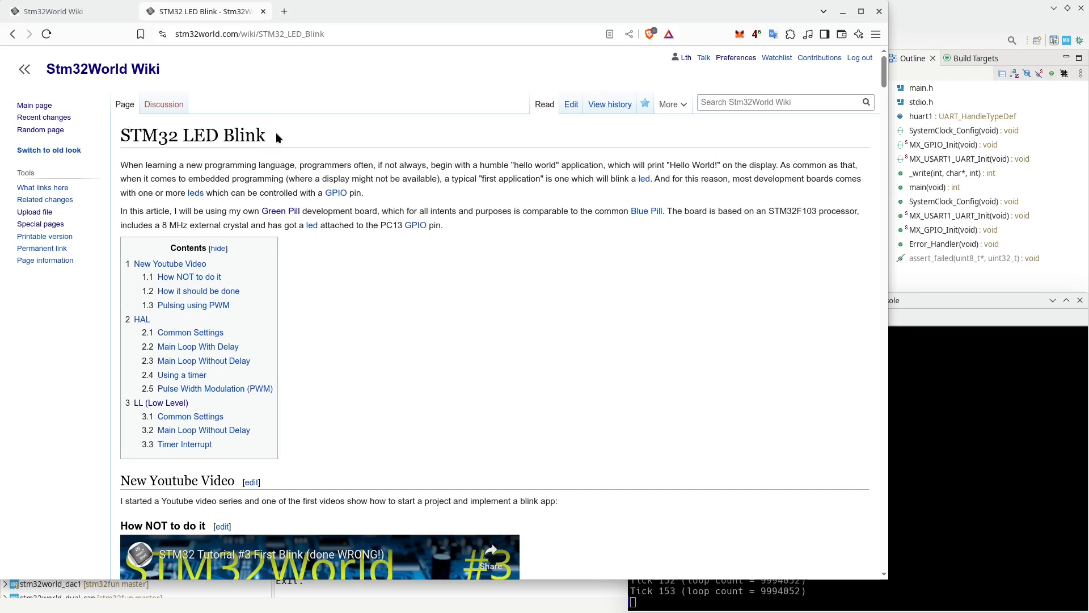
mouse_move(263, 243)
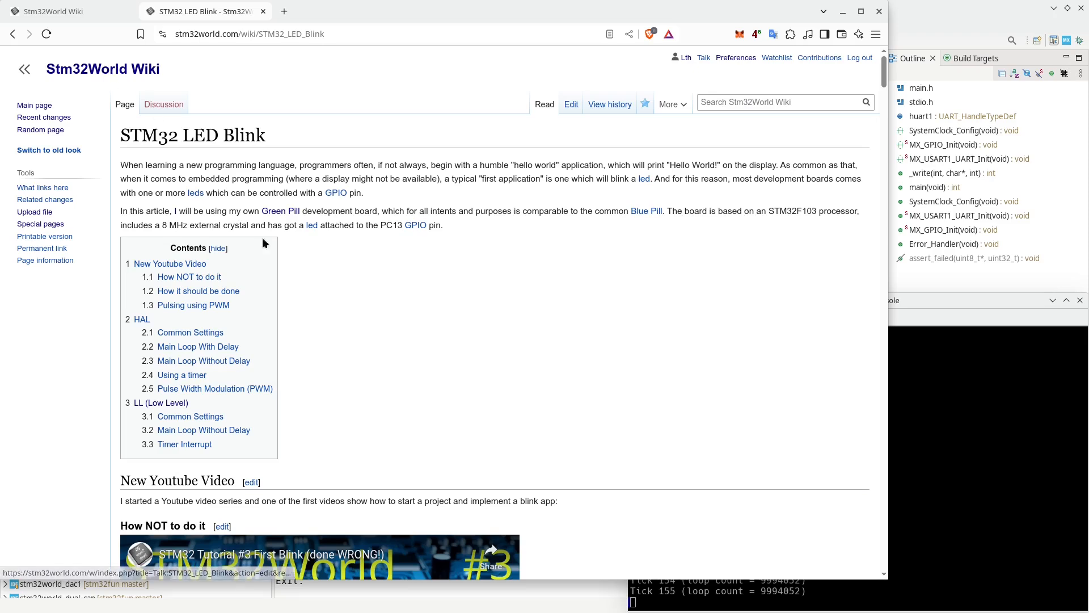
scroll(down, 3)
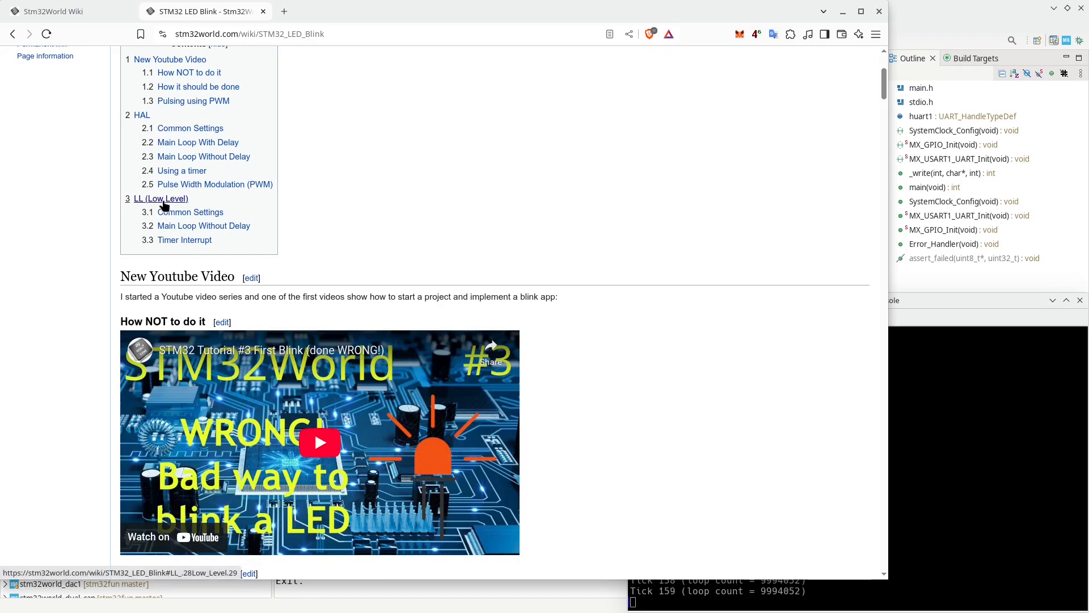
click(160, 199)
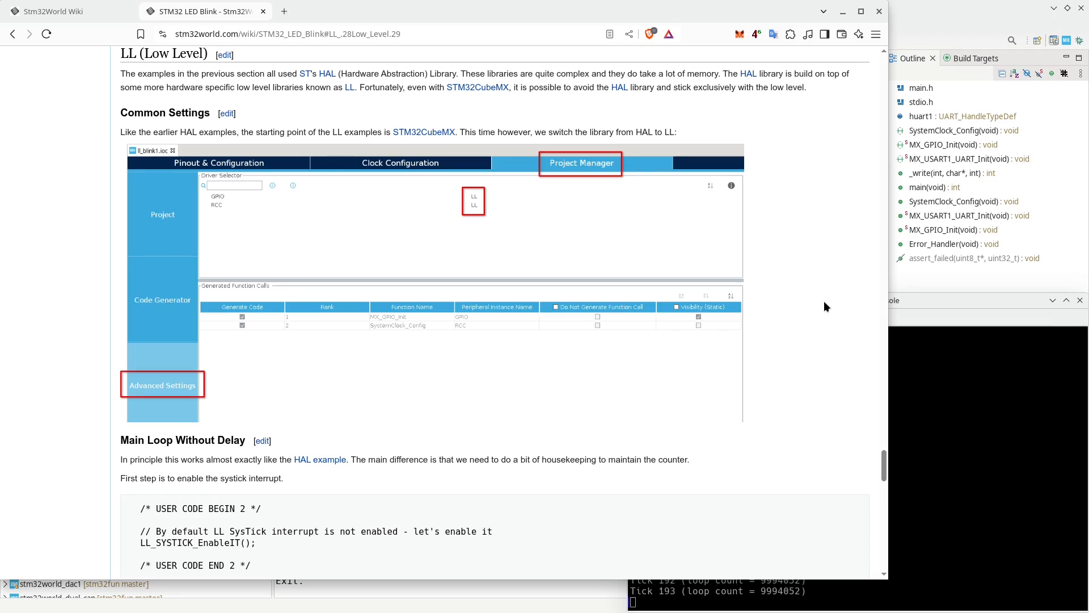
scroll(down, 3)
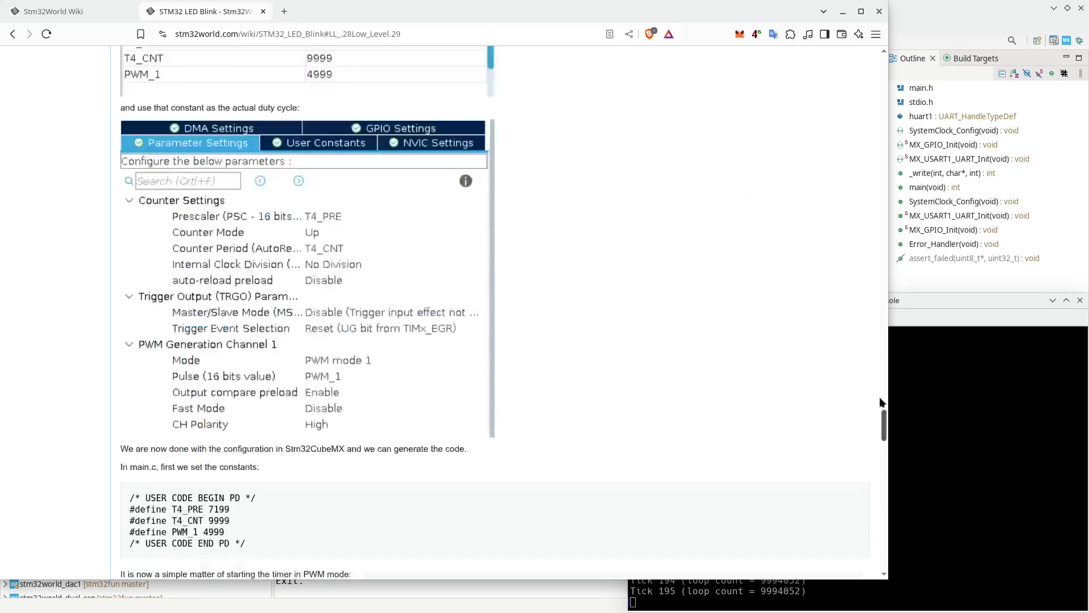
scroll(up, 3)
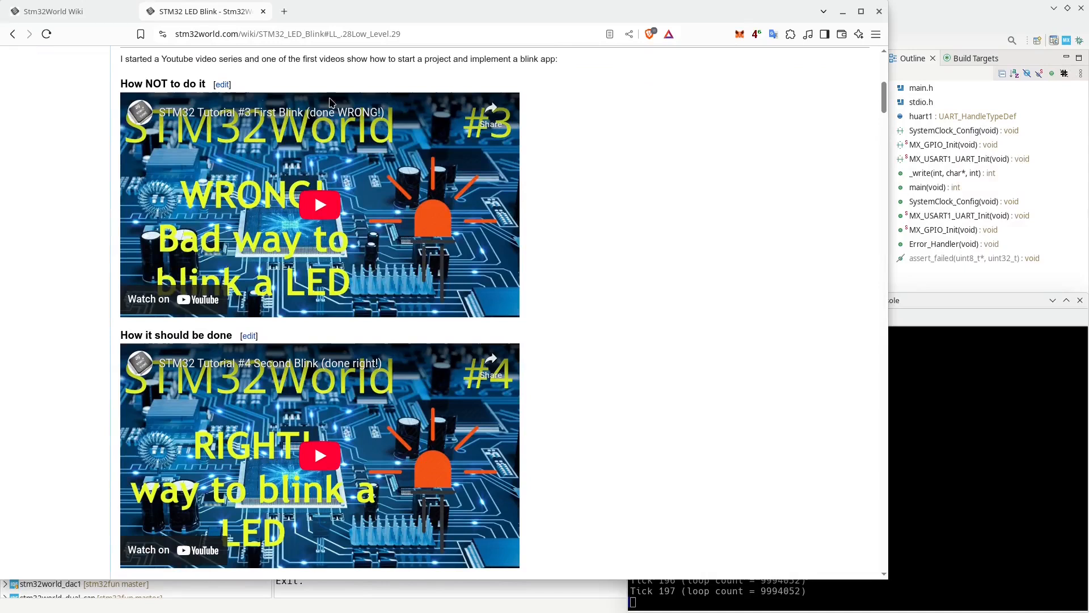
scroll(down, 3)
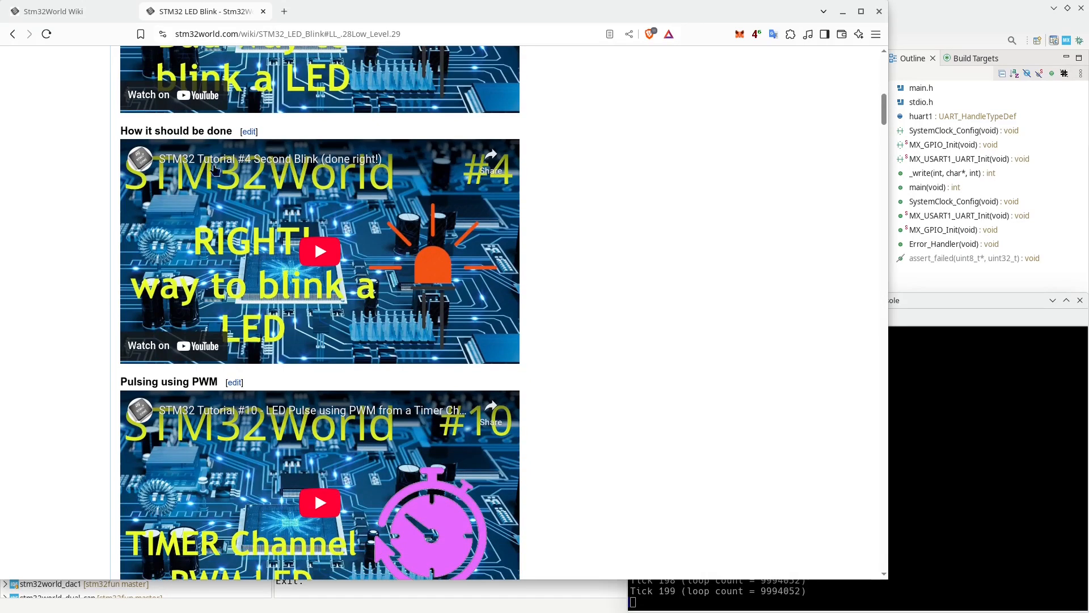
mouse_move(613, 299)
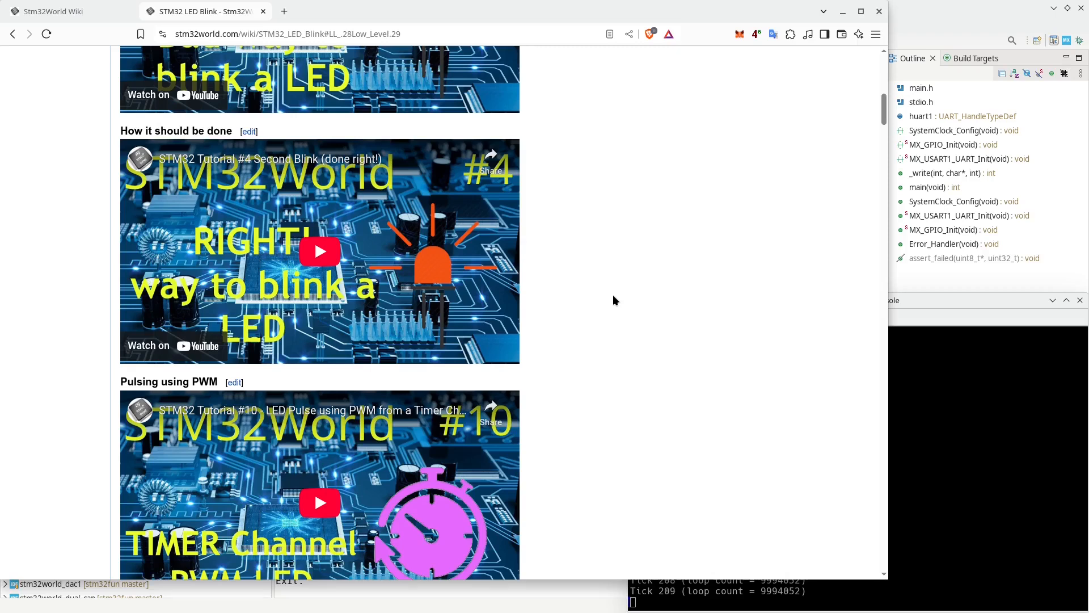
mouse_move(756, 164)
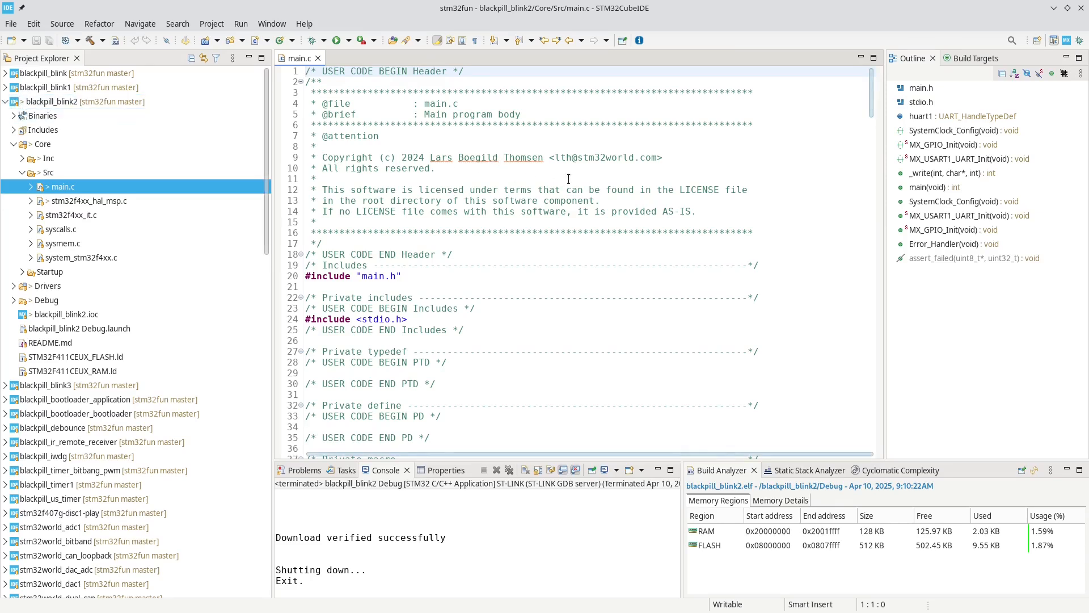
scroll(down, 3)
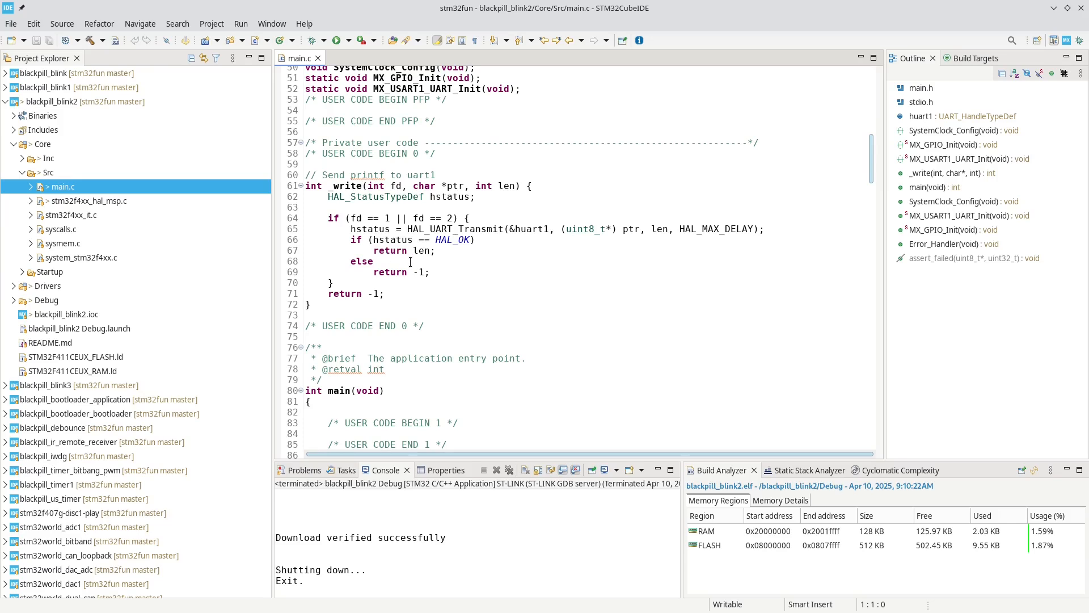
scroll(down, 3)
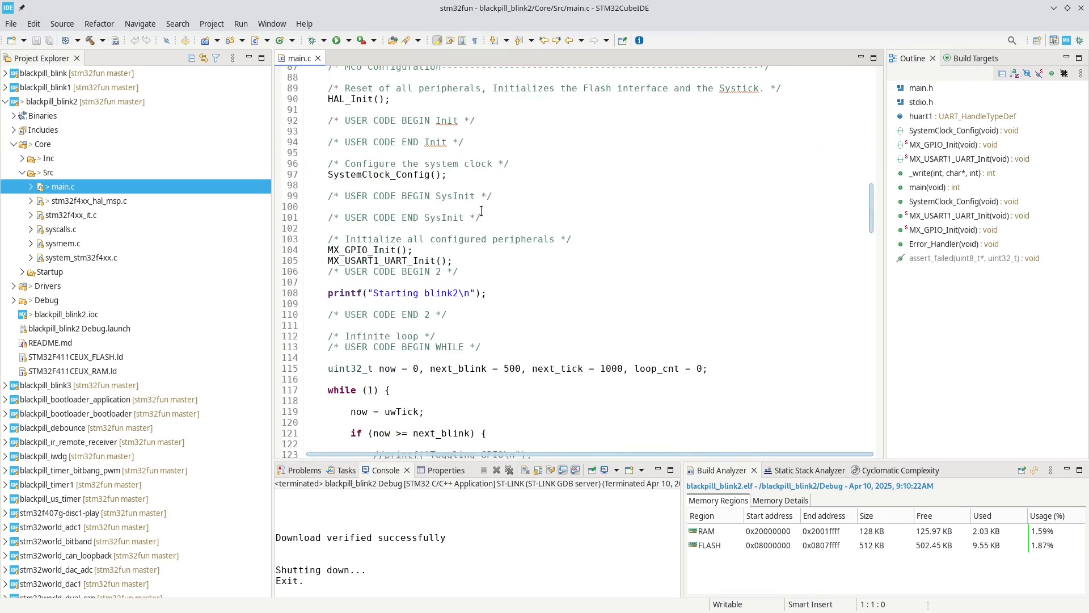
scroll(down, 3)
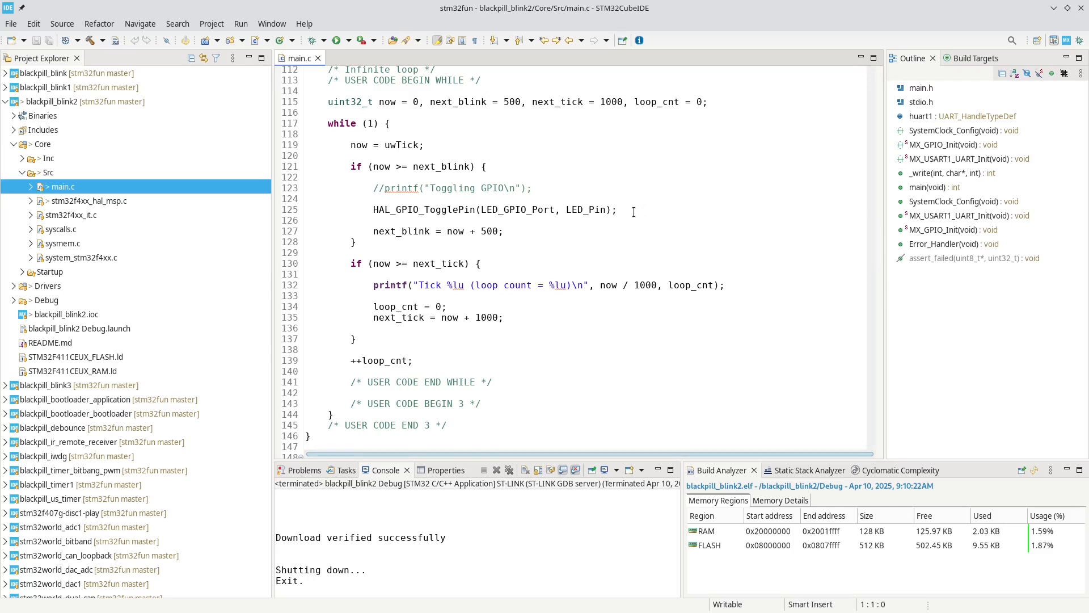
mouse_move(753, 288)
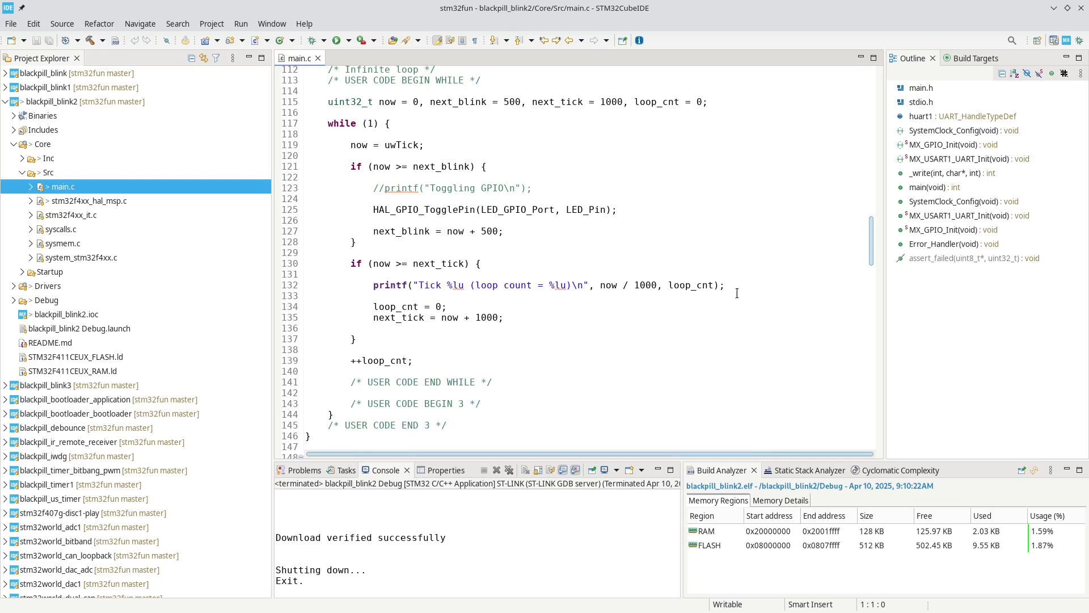
mouse_move(311, 87)
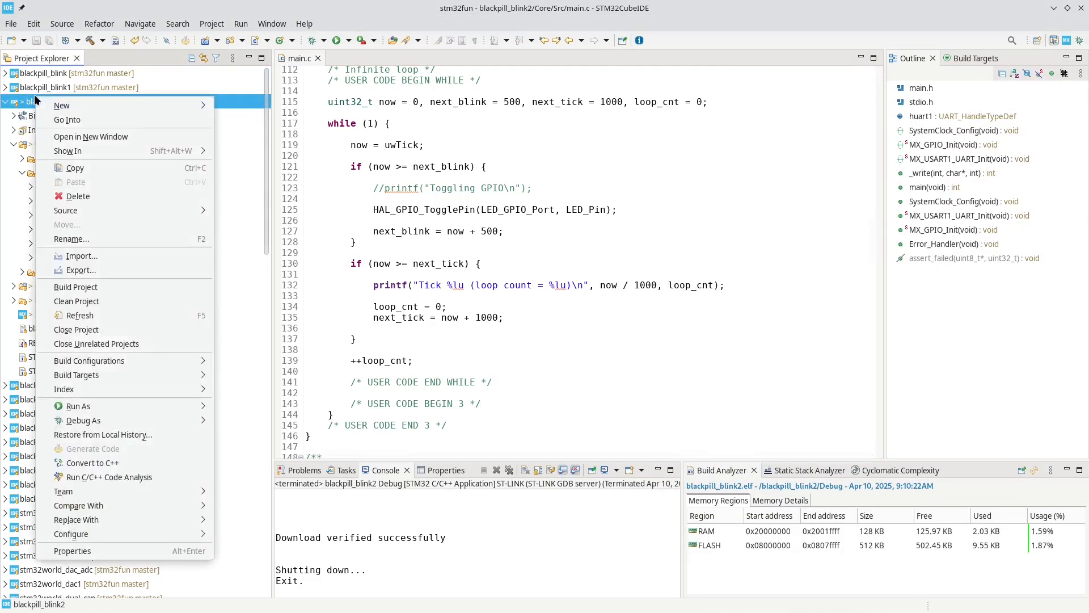
mouse_move(104, 120)
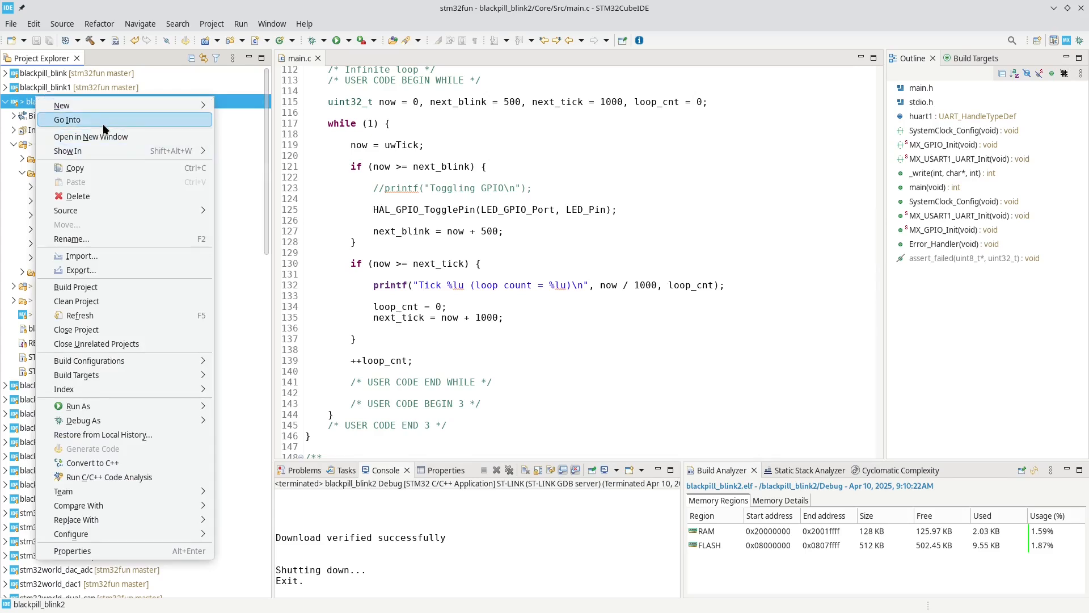
Paste a duplicate of blackpill_blink2 in Project Explorer, naming it blackpill_blink4
click(65, 120)
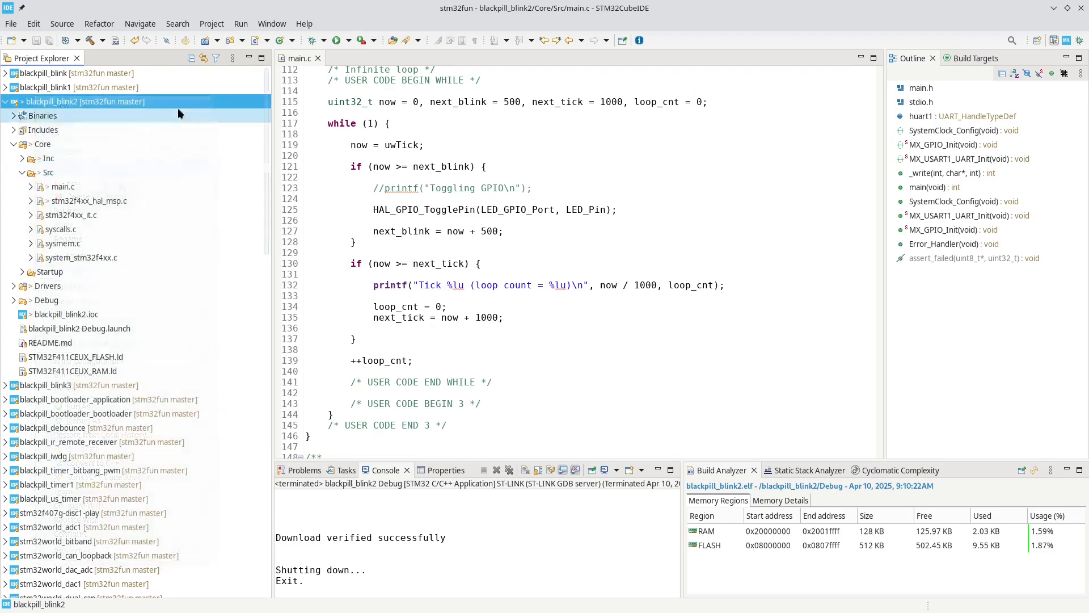
right_click(80, 87)
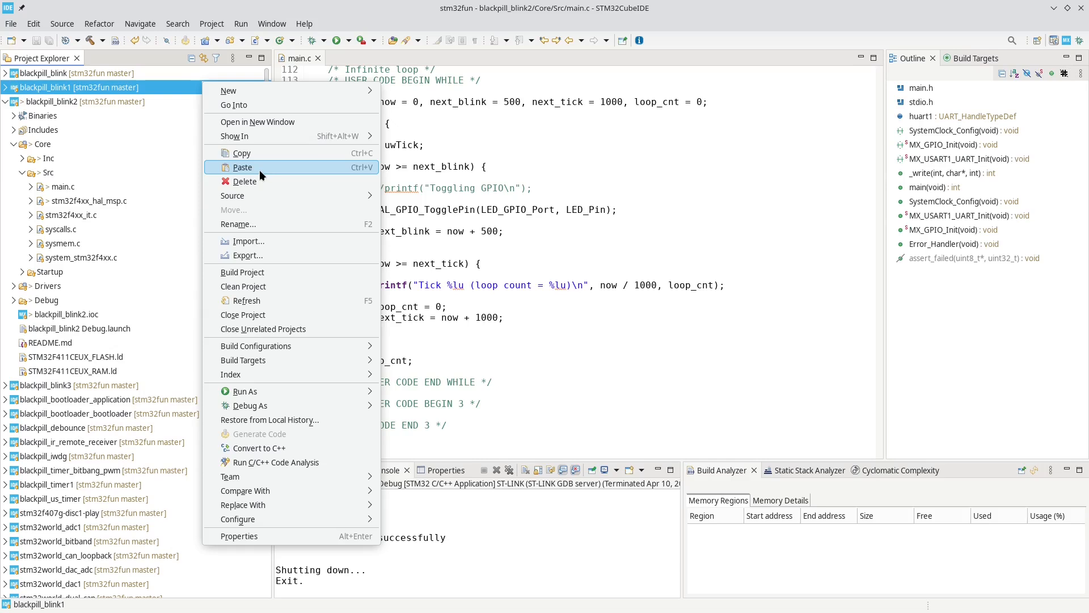
click(243, 167)
text(blackpill_blink4)
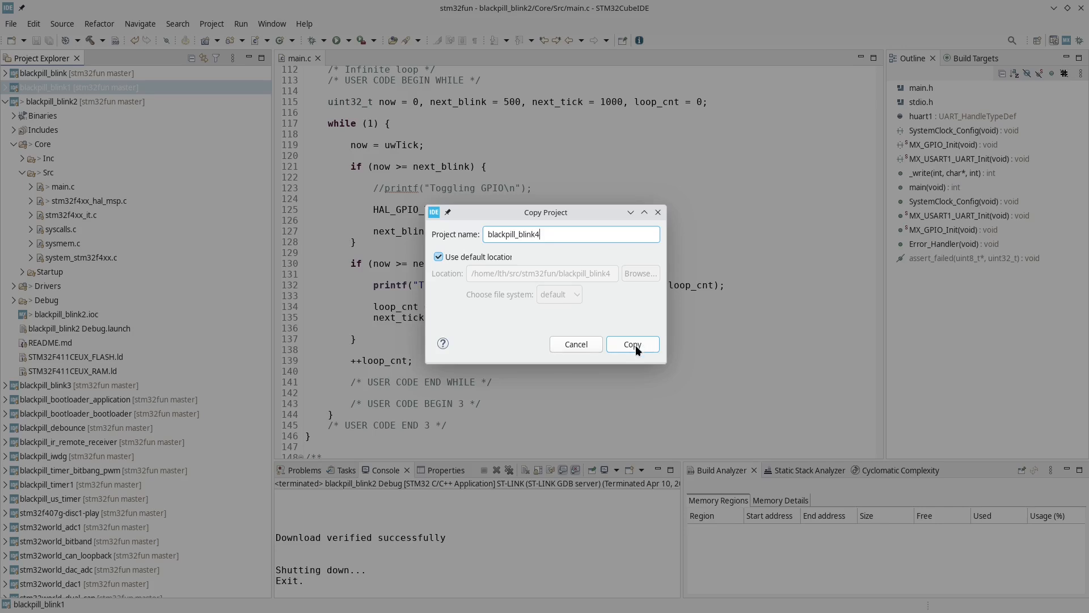
click(631, 343)
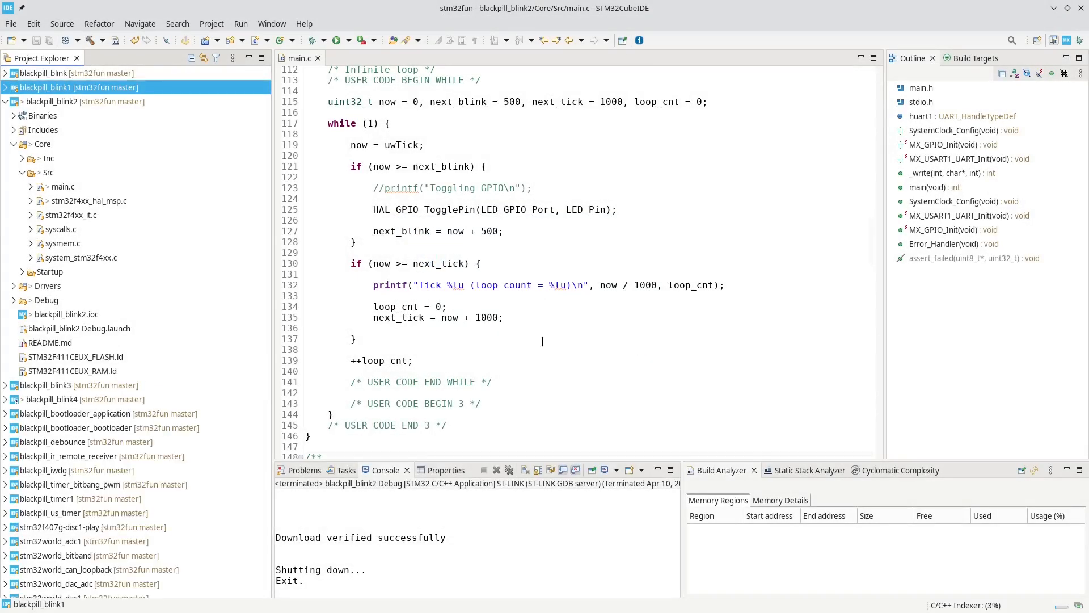
click(42, 144)
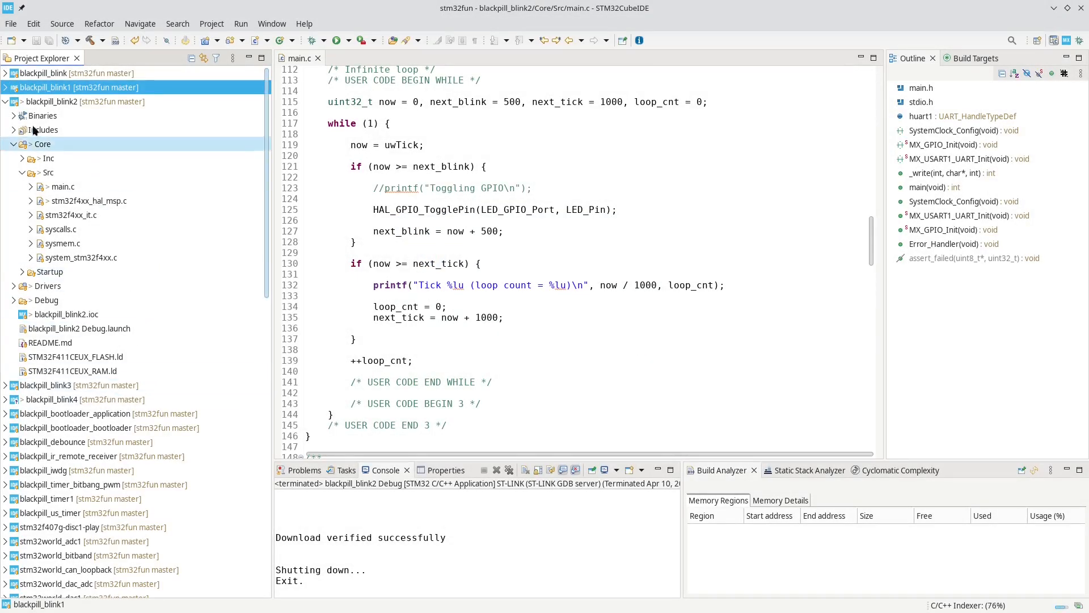
click(14, 101)
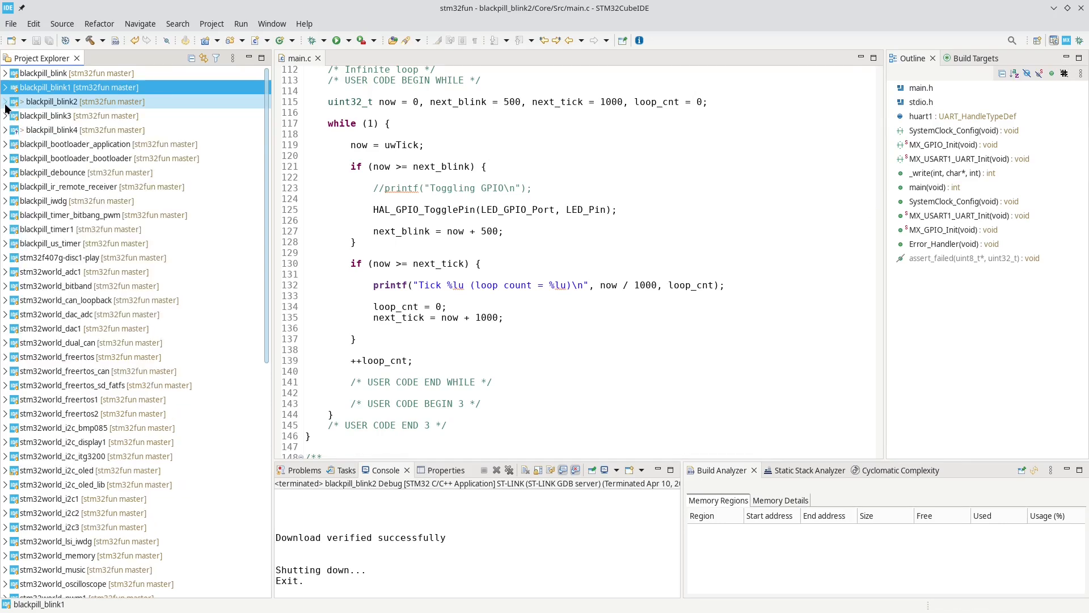
Rename blackpill_blink2.ioc to blackpill_blink4.ioc inside the blackpill_blink4 project
click(318, 58)
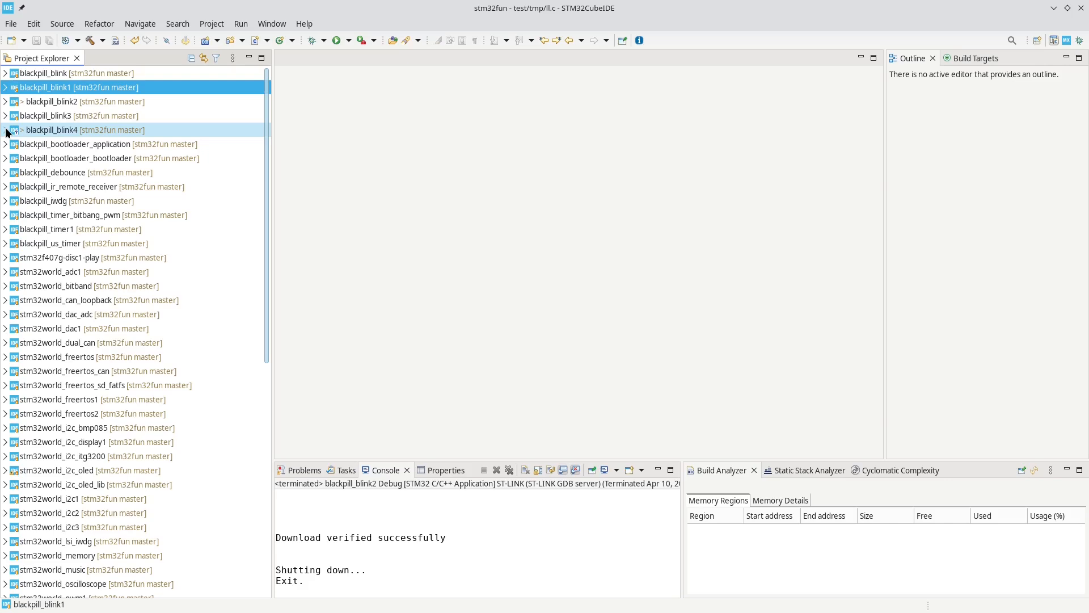
click(5, 130)
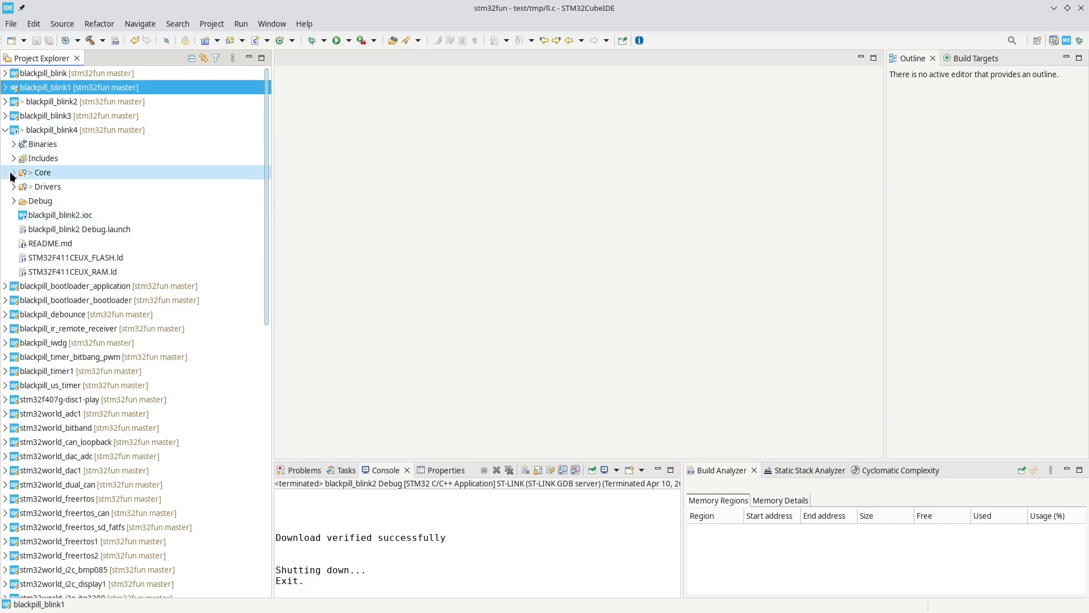
click(61, 215)
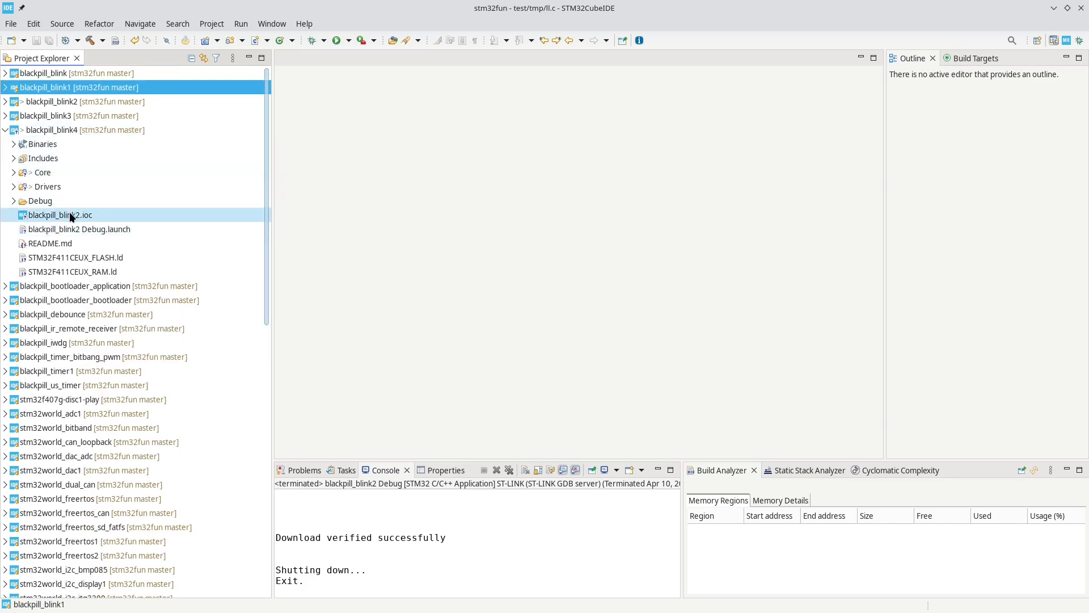
click(14, 173)
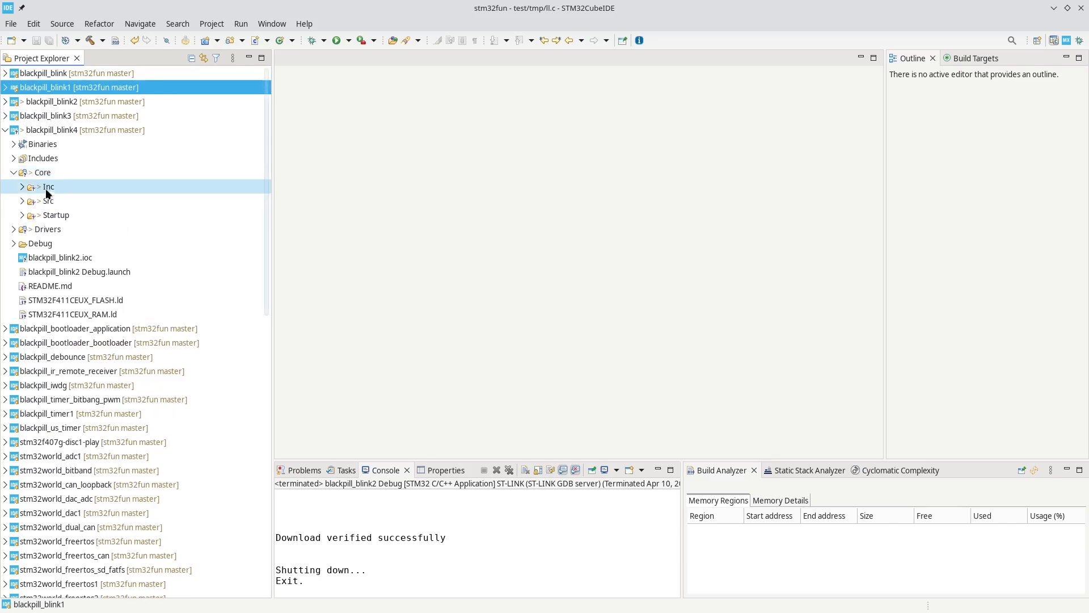
click(60, 257)
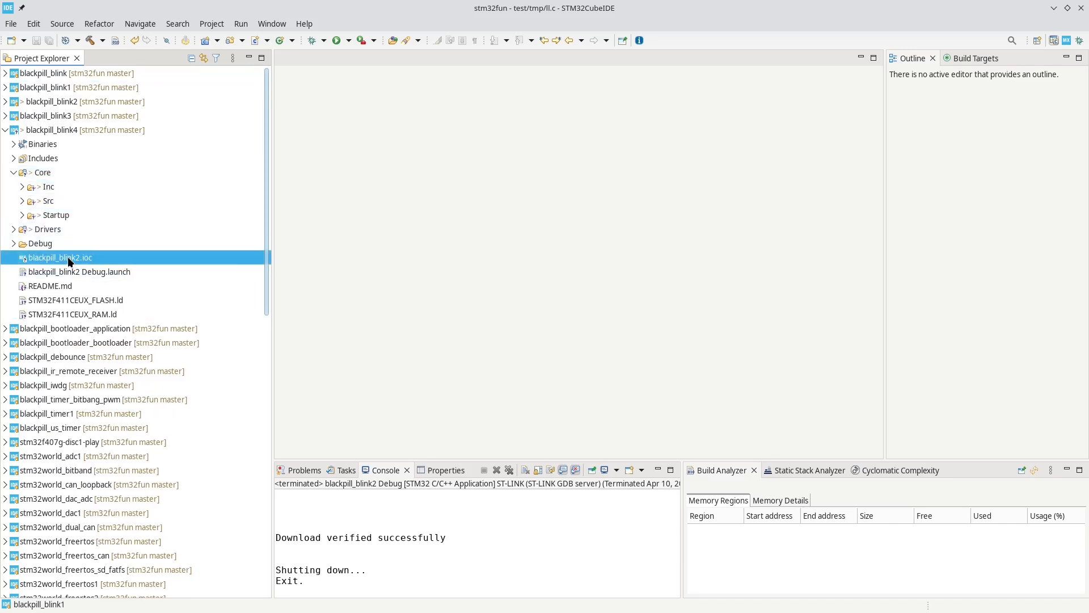
right_click(61, 257)
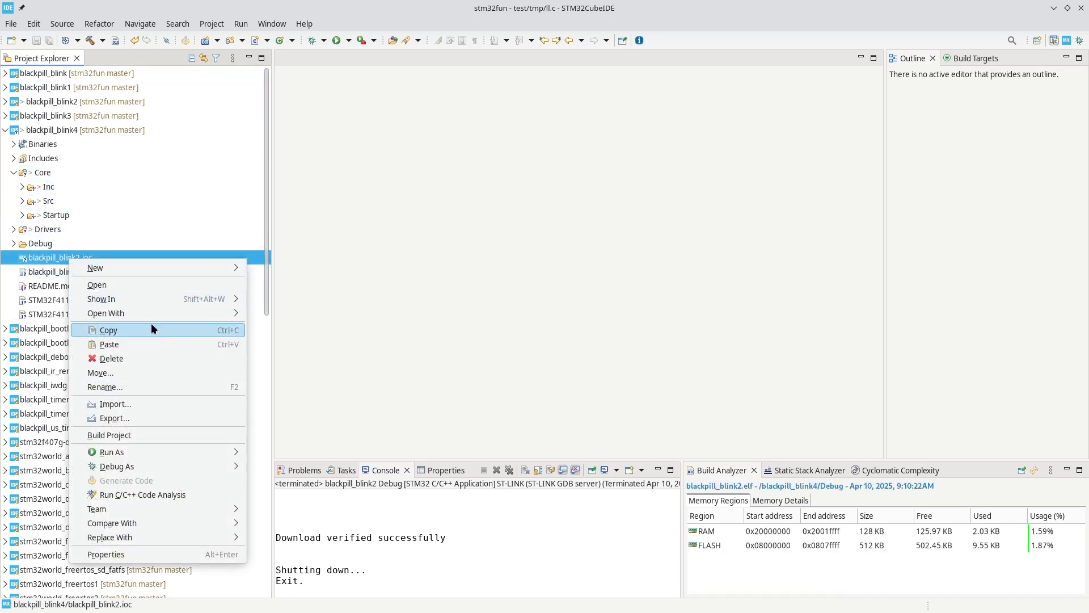
click(104, 387)
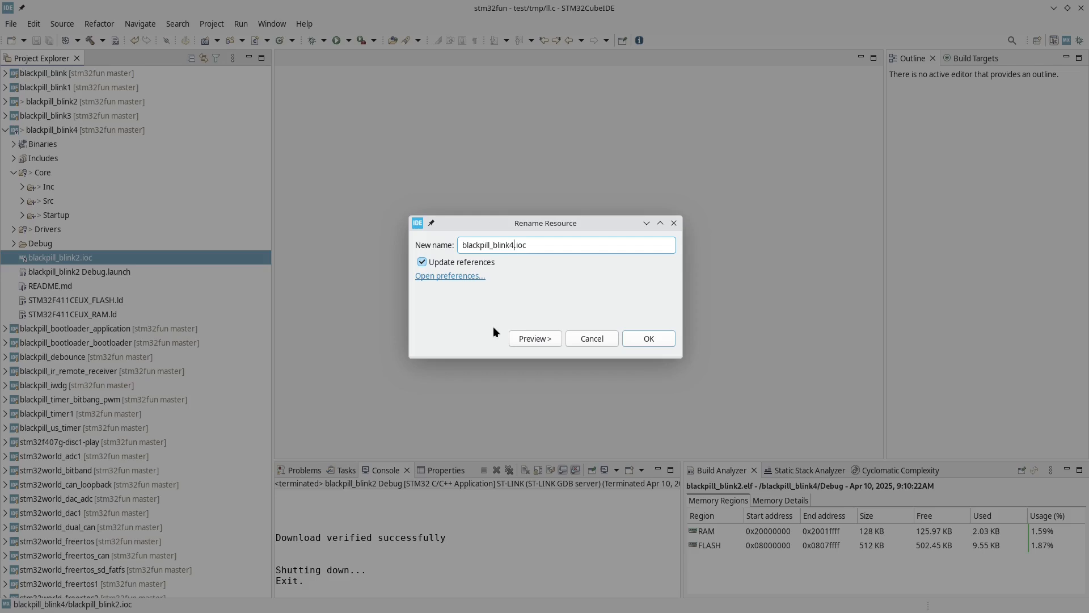
click(647, 338)
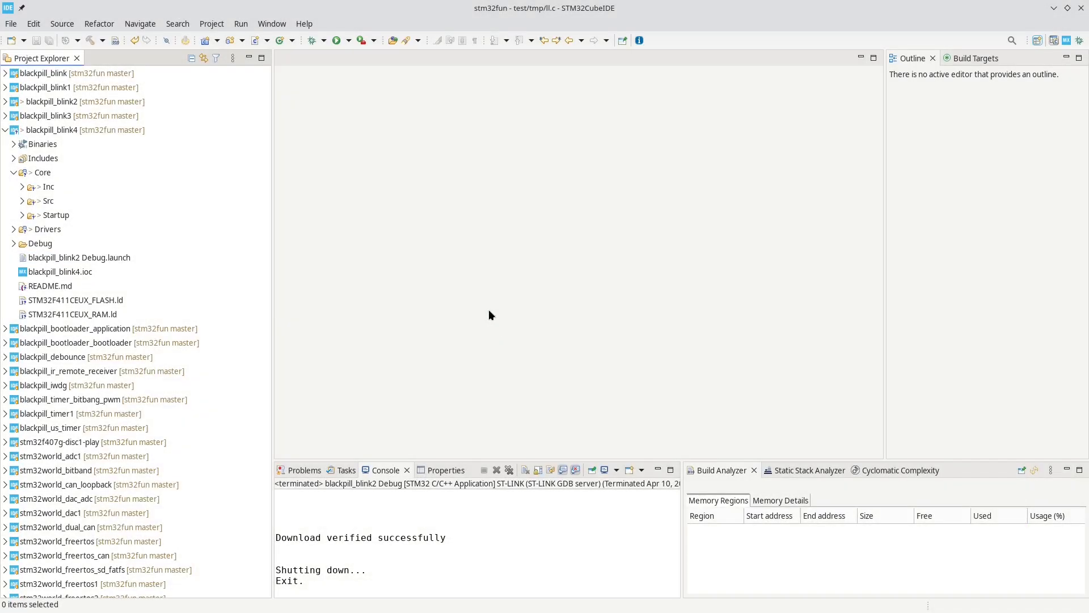
Delete the project's old Debug build folder
right_click(39, 244)
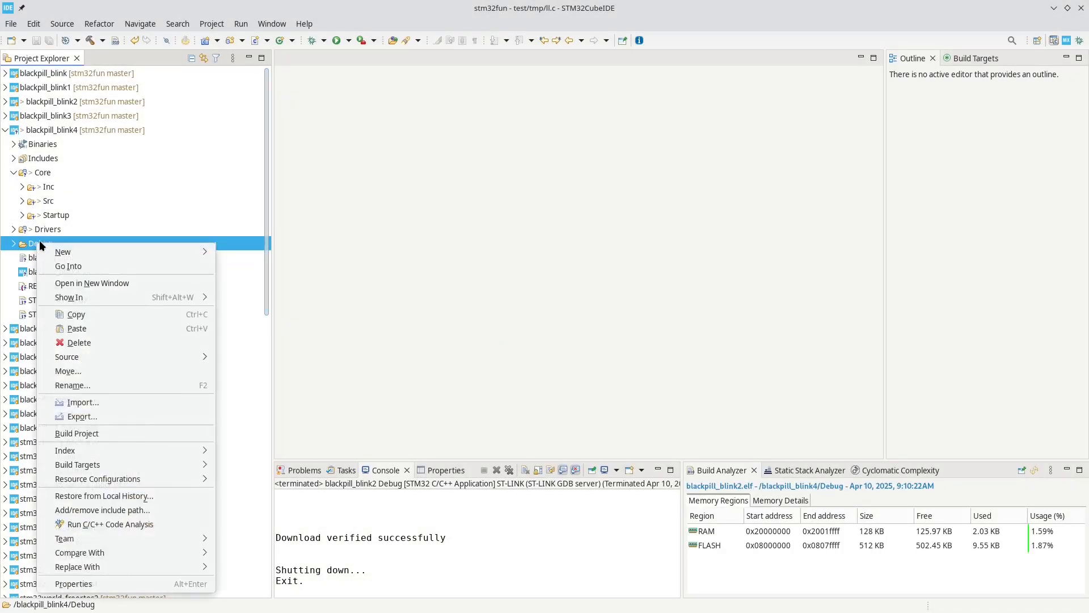
click(444, 298)
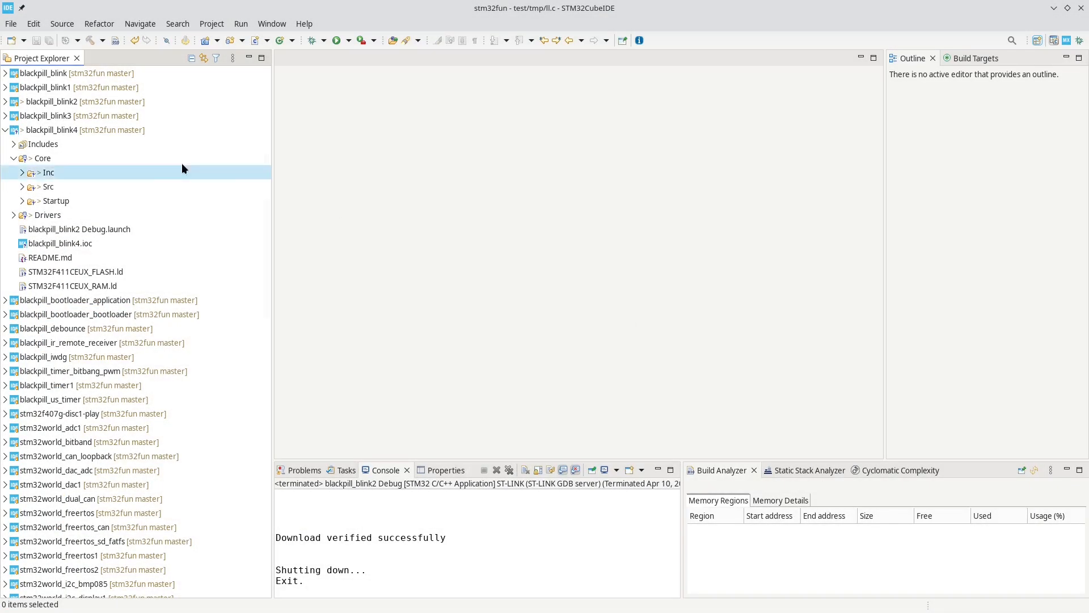
click(23, 186)
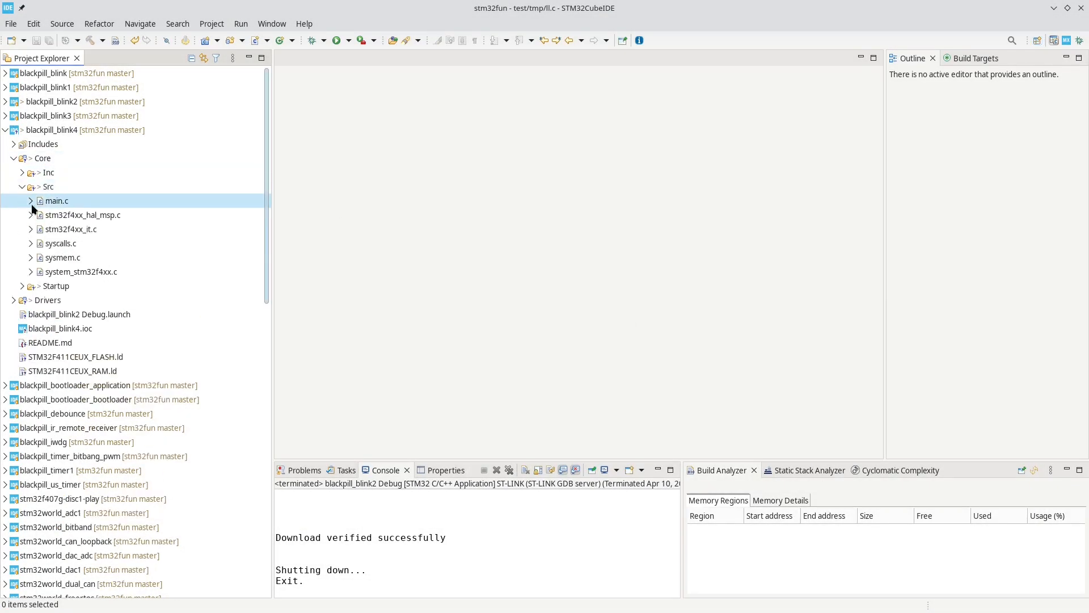
Open blackpill_blink4's main.c and flash it using a launch with the Debugger settings checked
double_click(56, 201)
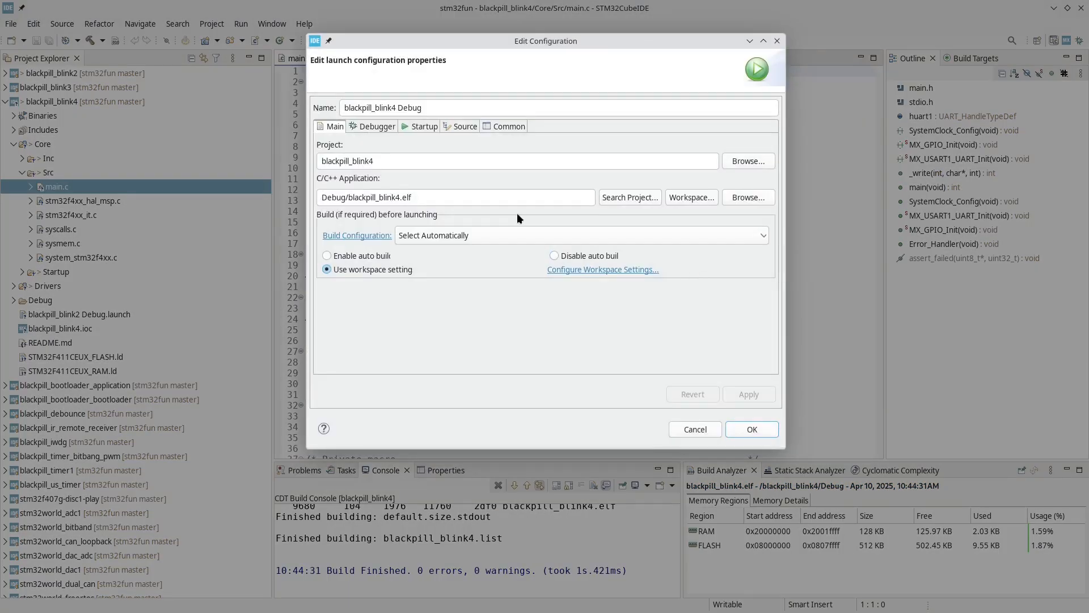
click(377, 126)
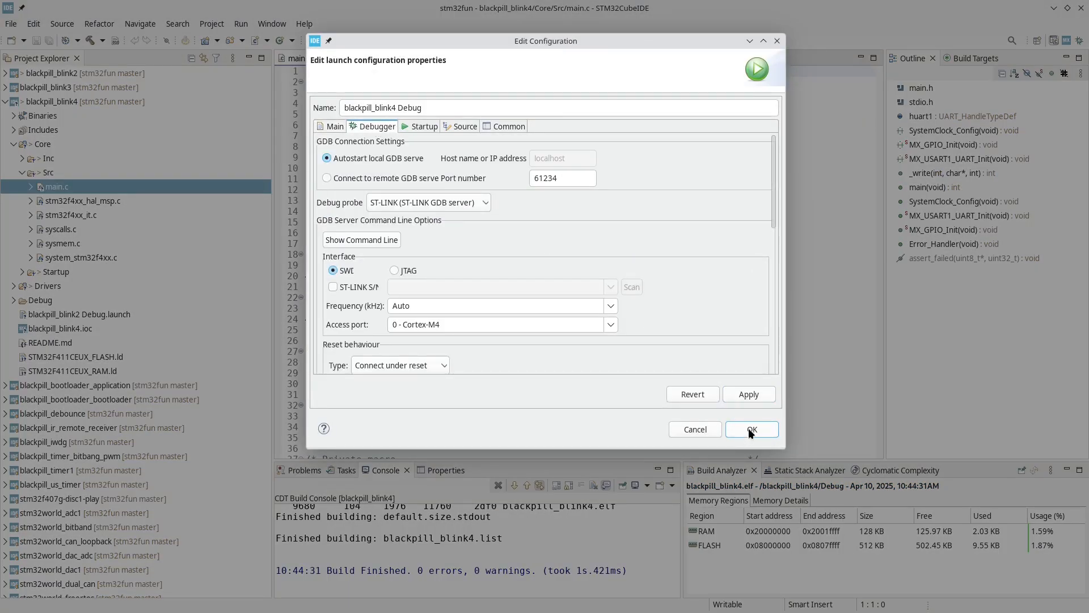
click(751, 429)
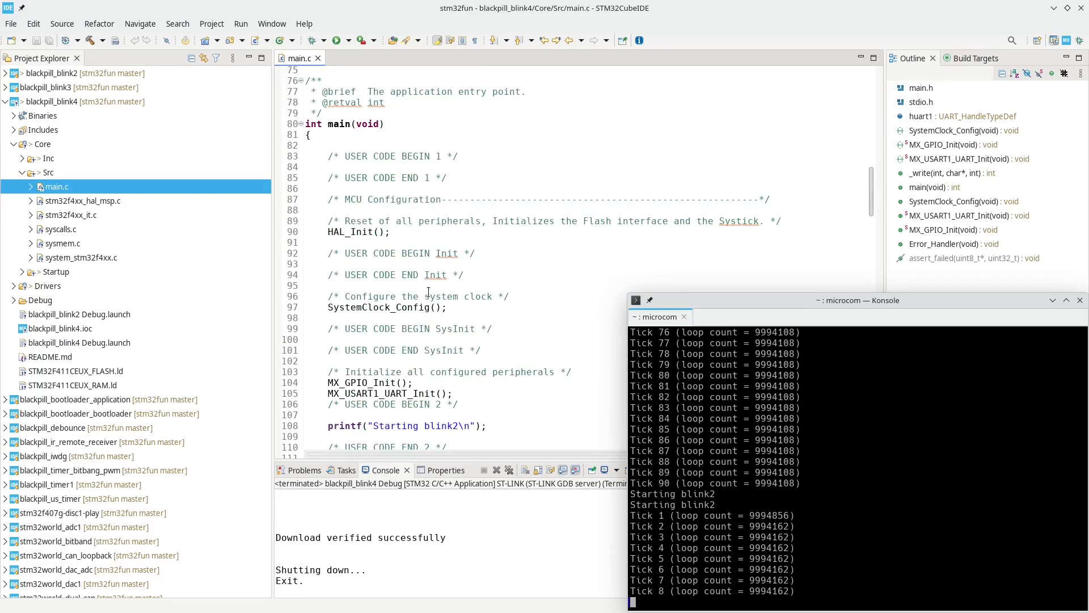
Change the startup printf to "Starting blink4", reflash, and check the serial console output
scroll(down, 3)
text(4)
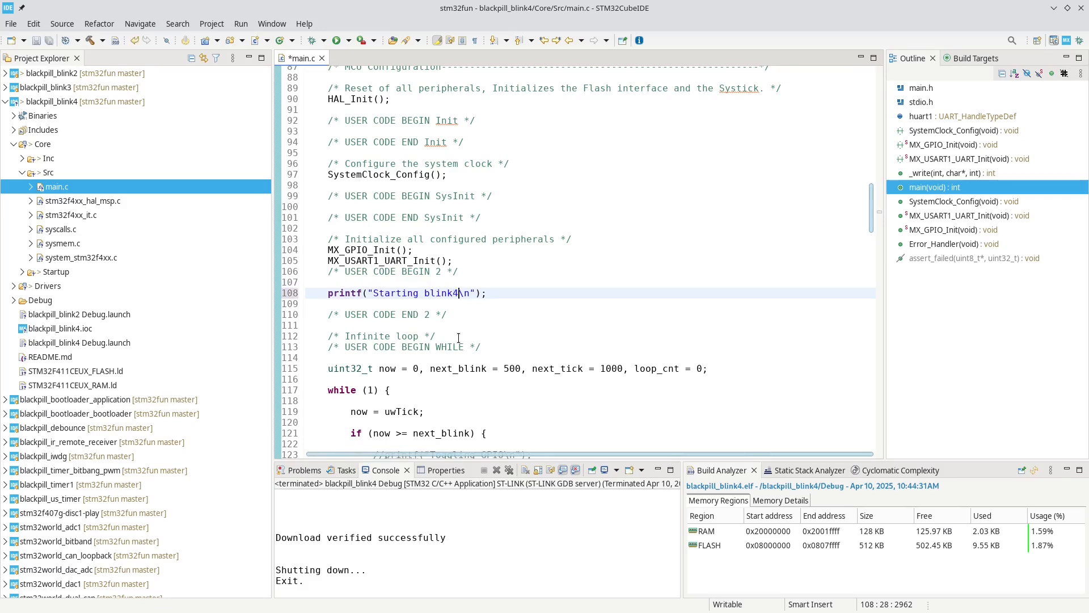
click(703, 206)
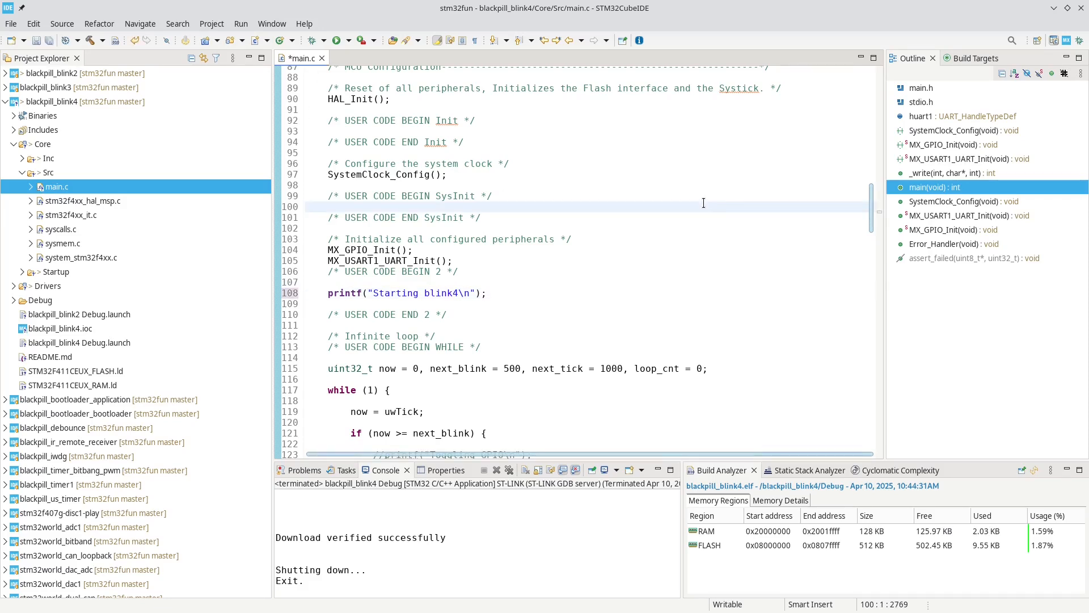
mouse_move(325, 36)
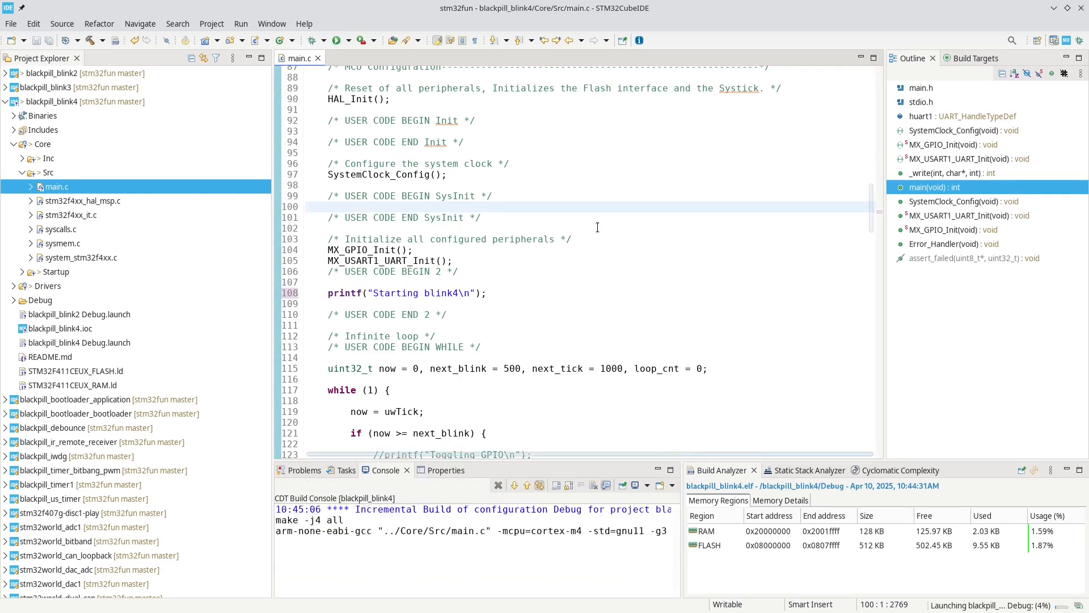
key(Alt+Tab)
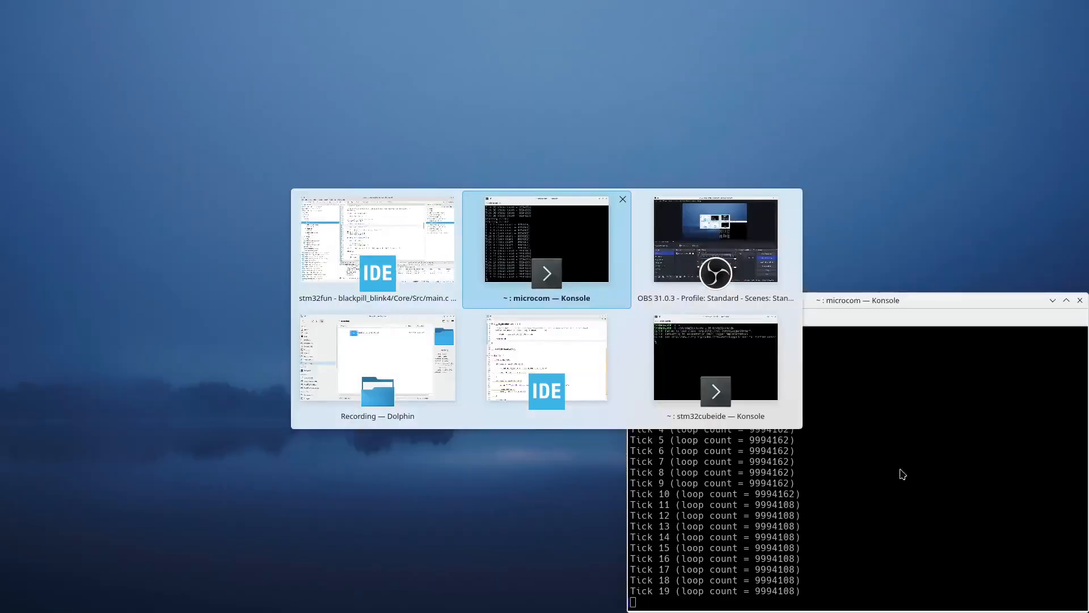
click(377, 243)
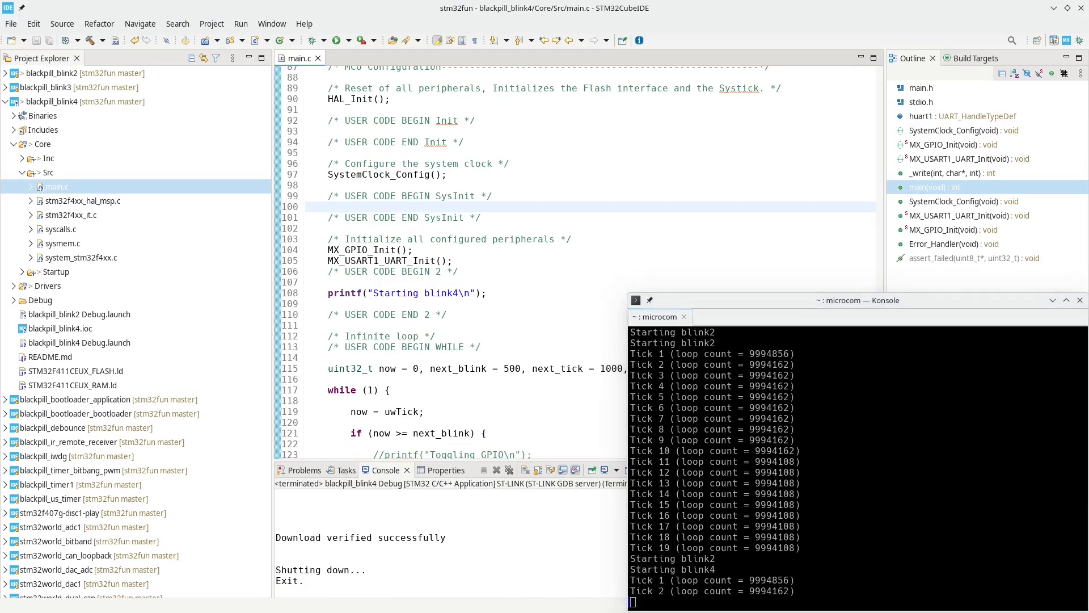
scroll(down, 3)
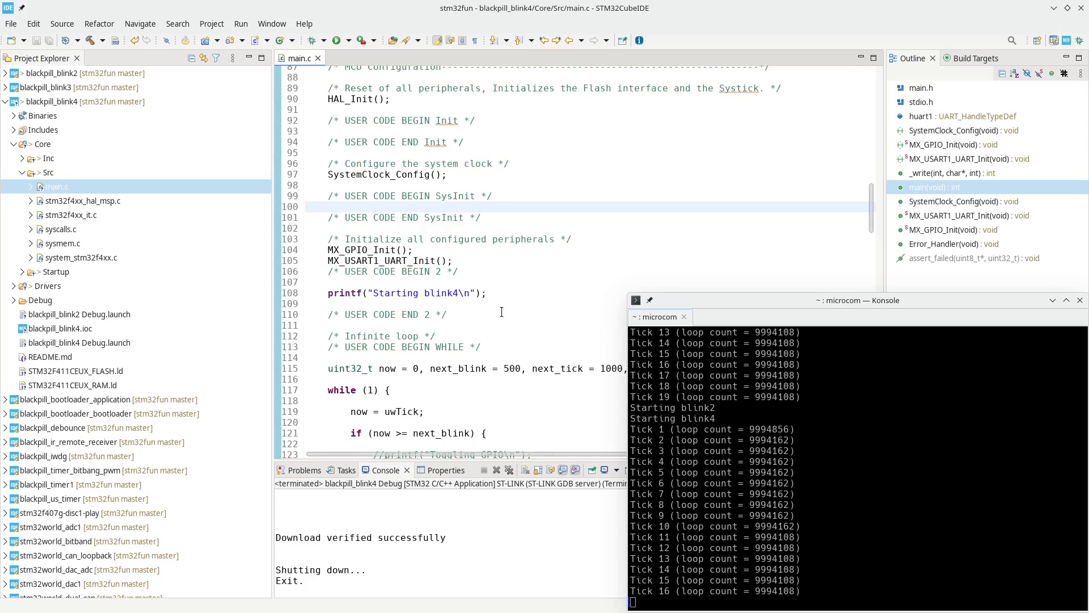
click(79, 314)
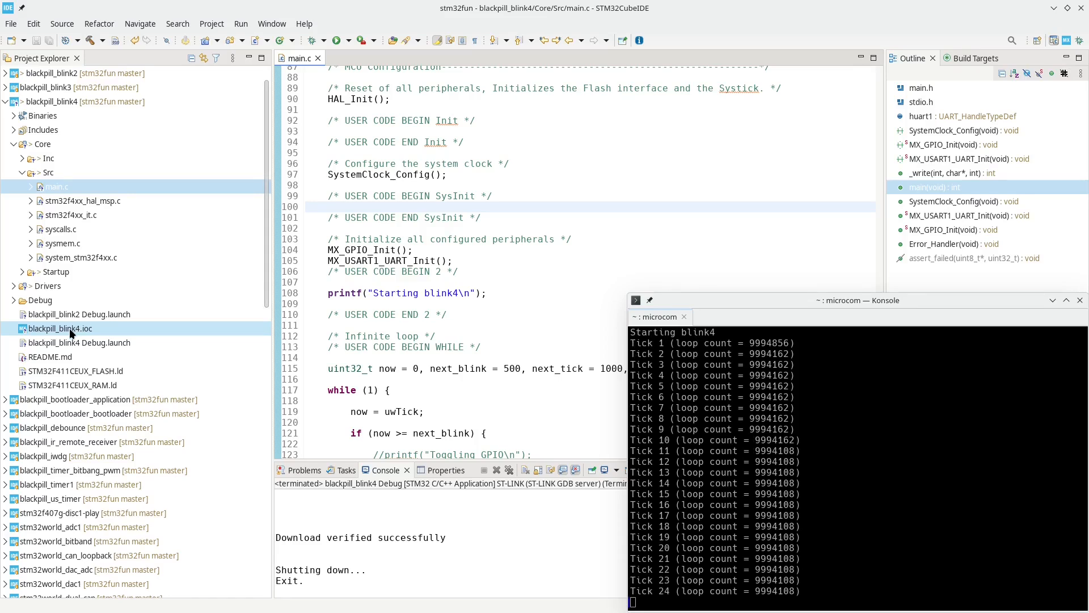
Open blackpill_blink4.ioc and view USART1 settings: asynchronous at 2000000 baud
double_click(59, 328)
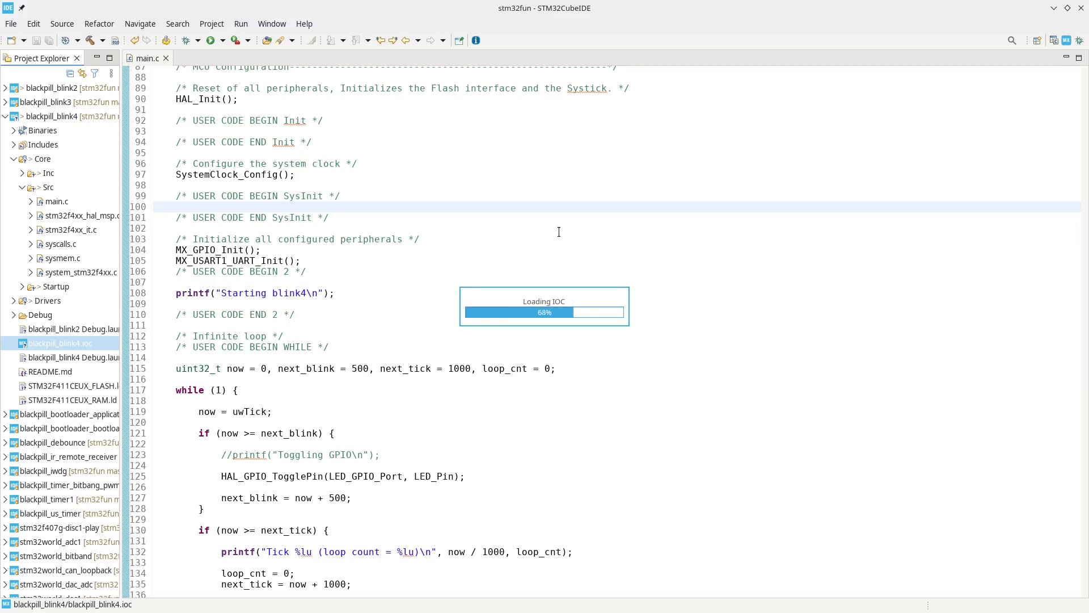
mouse_move(493, 237)
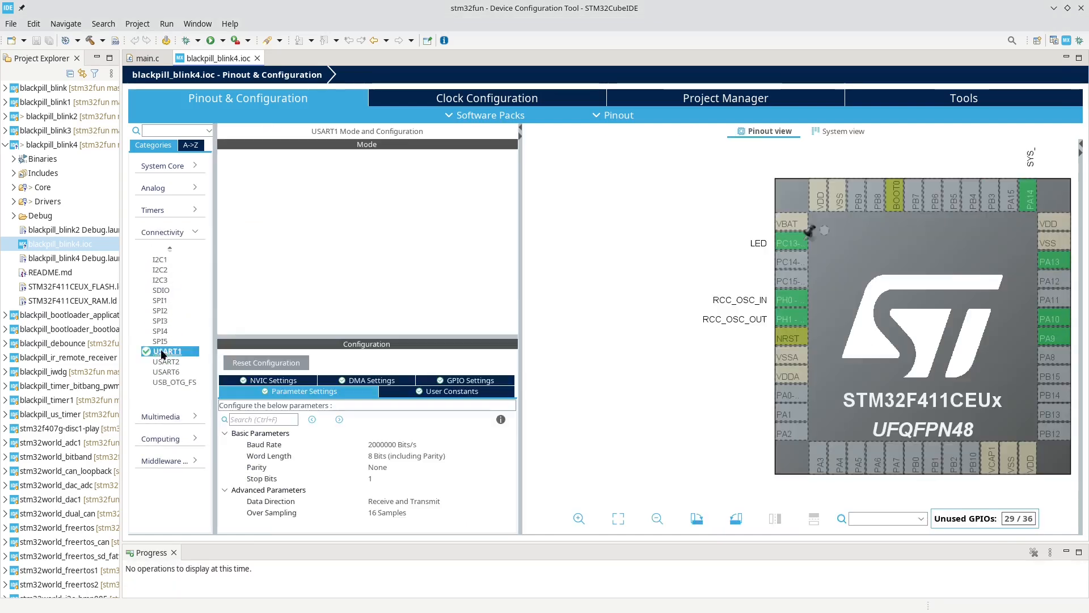
click(166, 352)
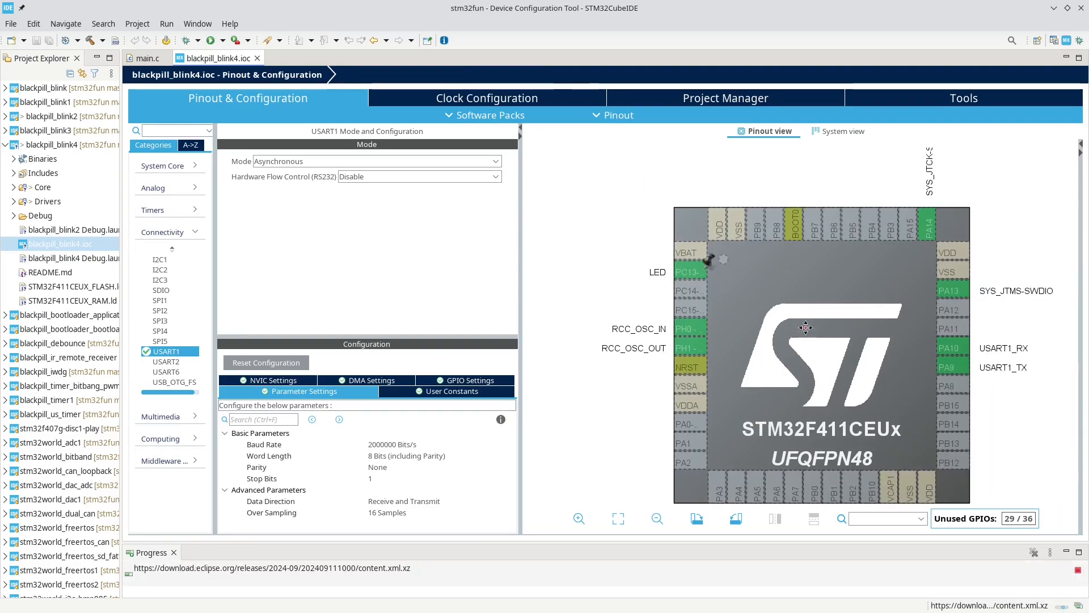
mouse_move(690, 261)
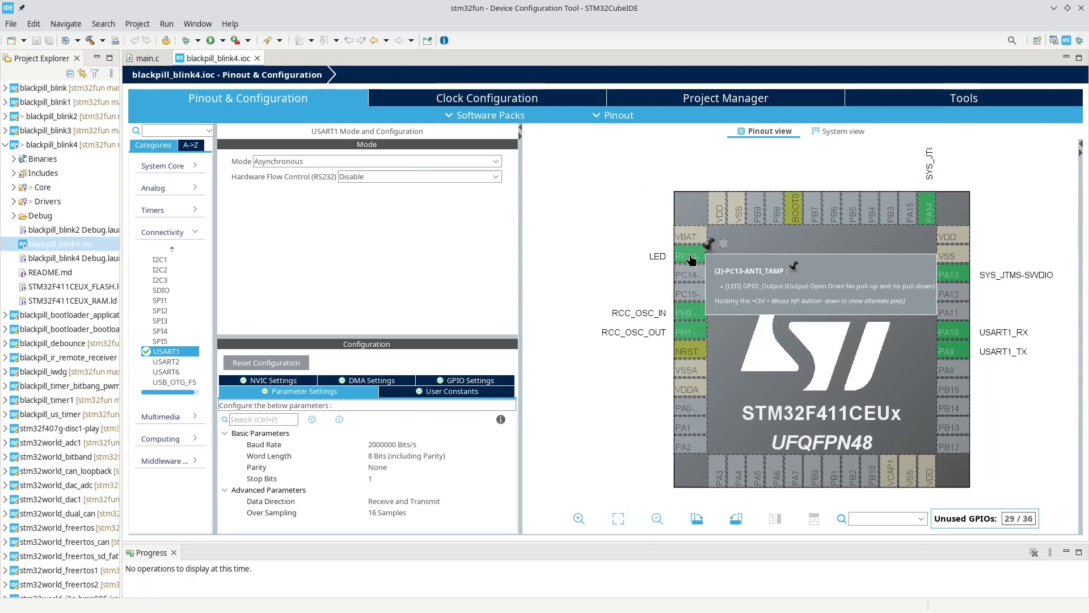
mouse_move(236, 133)
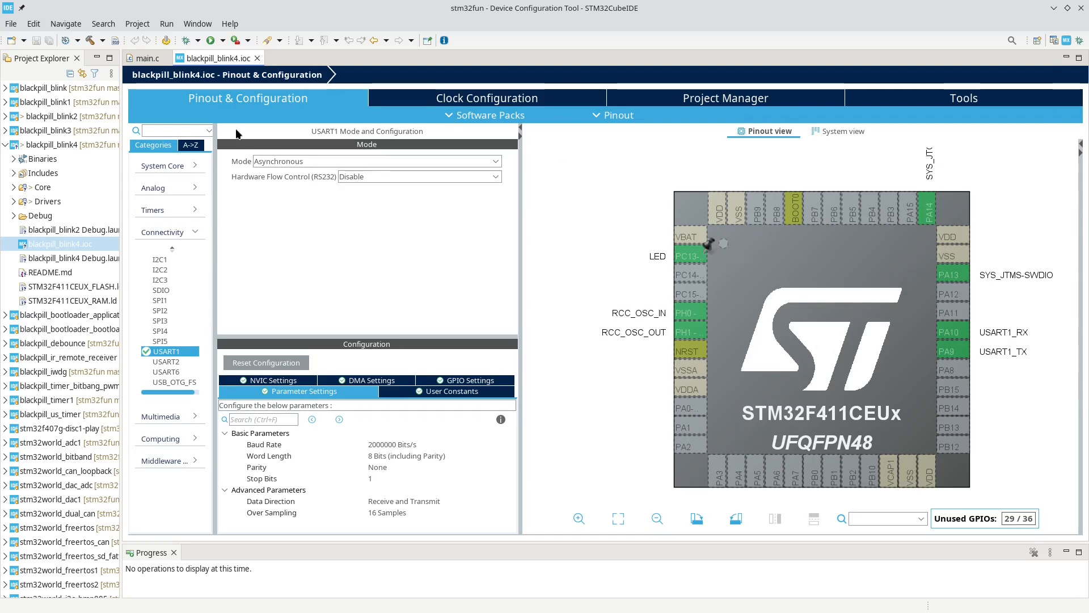
In Project Manager Advanced Settings, select LL for RCC, GPIO and USART; close main.c
click(724, 98)
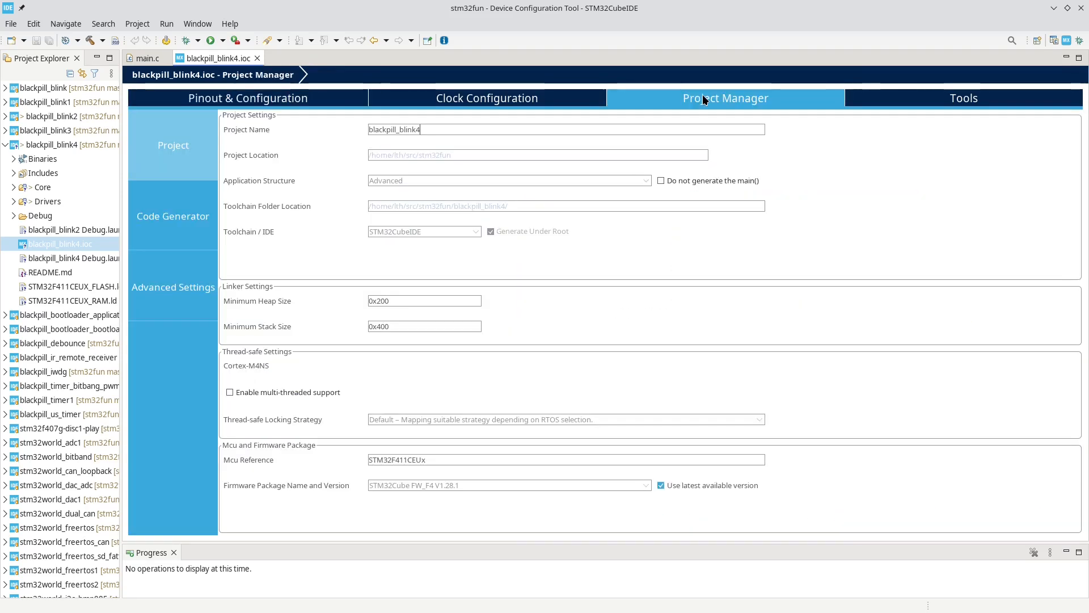
mouse_move(165, 293)
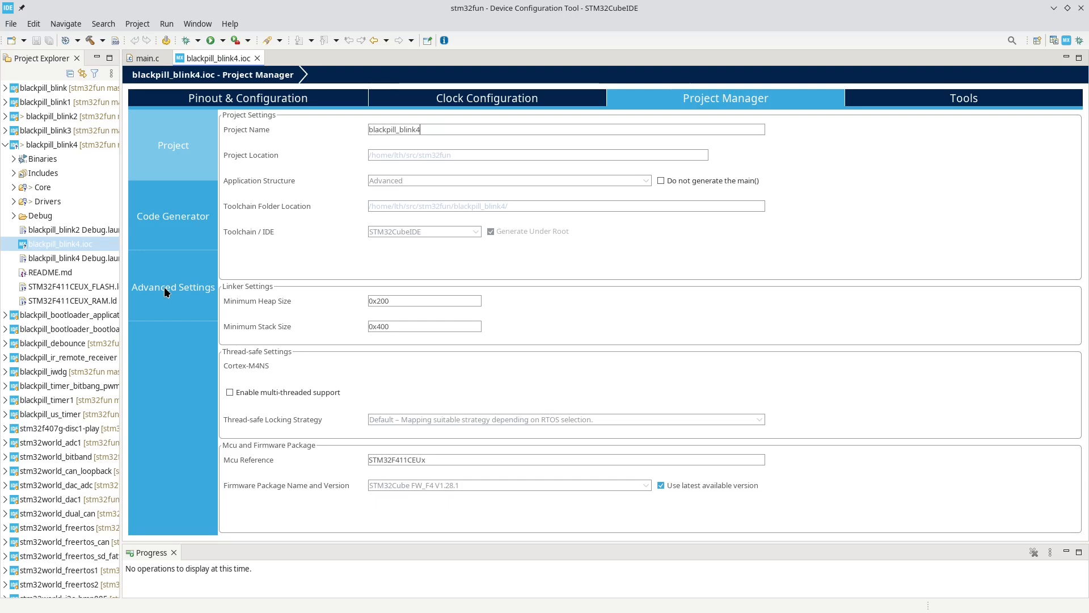
click(172, 287)
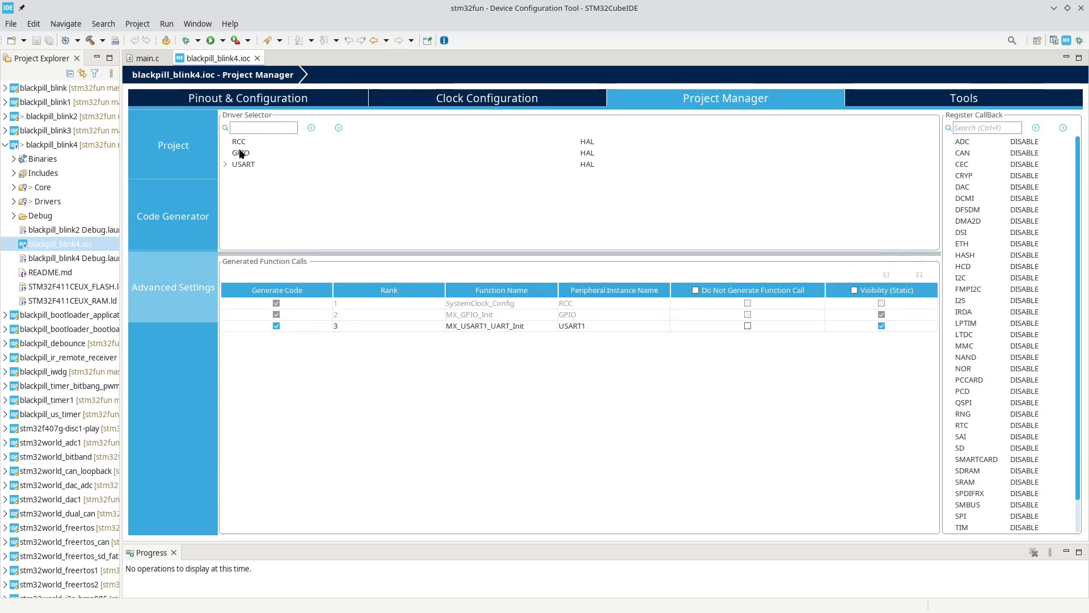
click(238, 141)
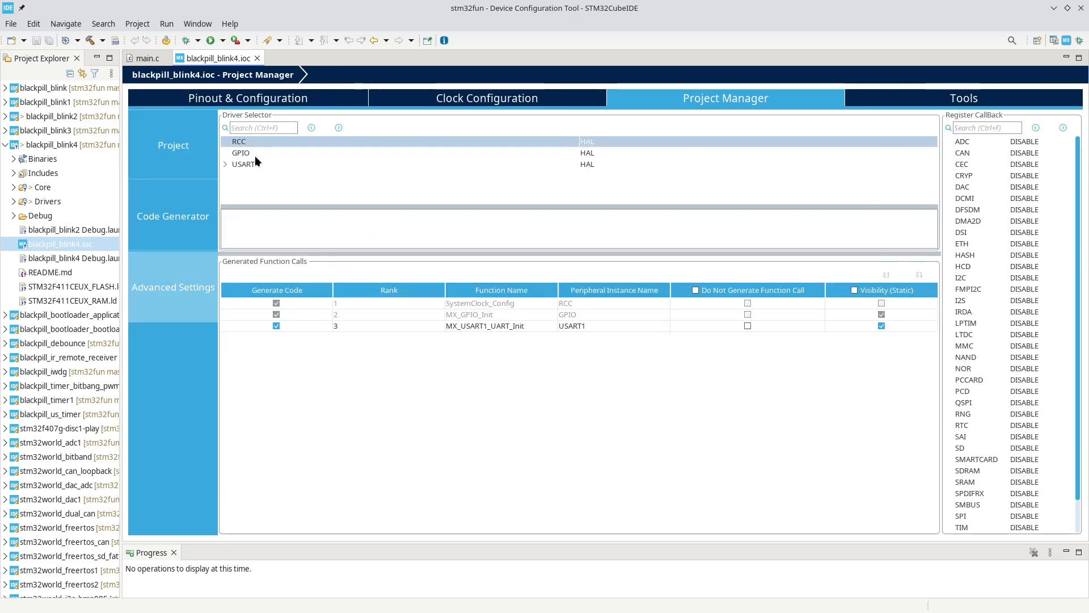
click(243, 164)
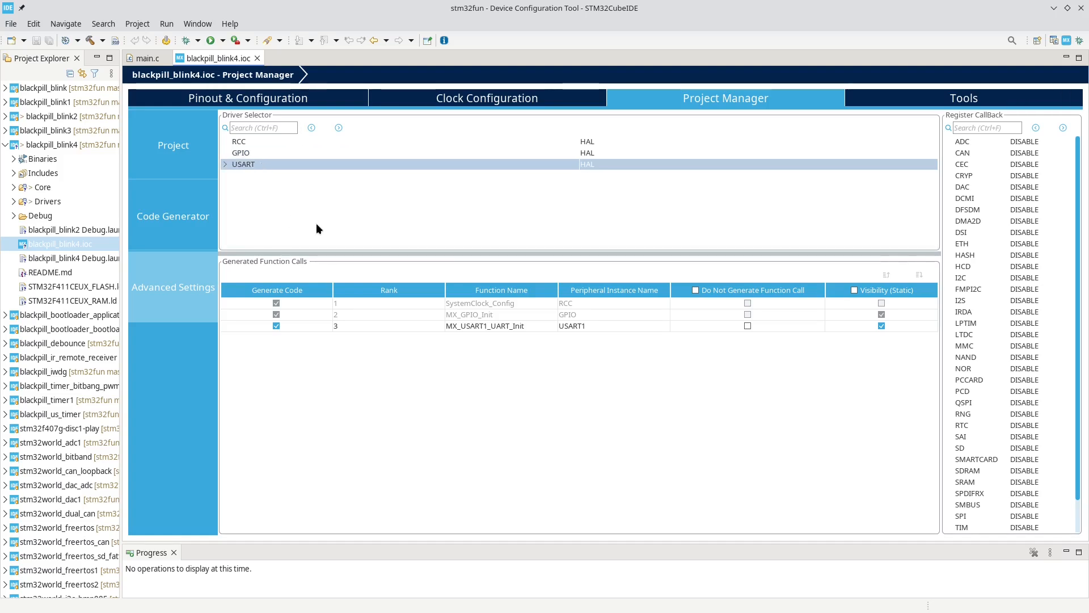
mouse_move(225, 166)
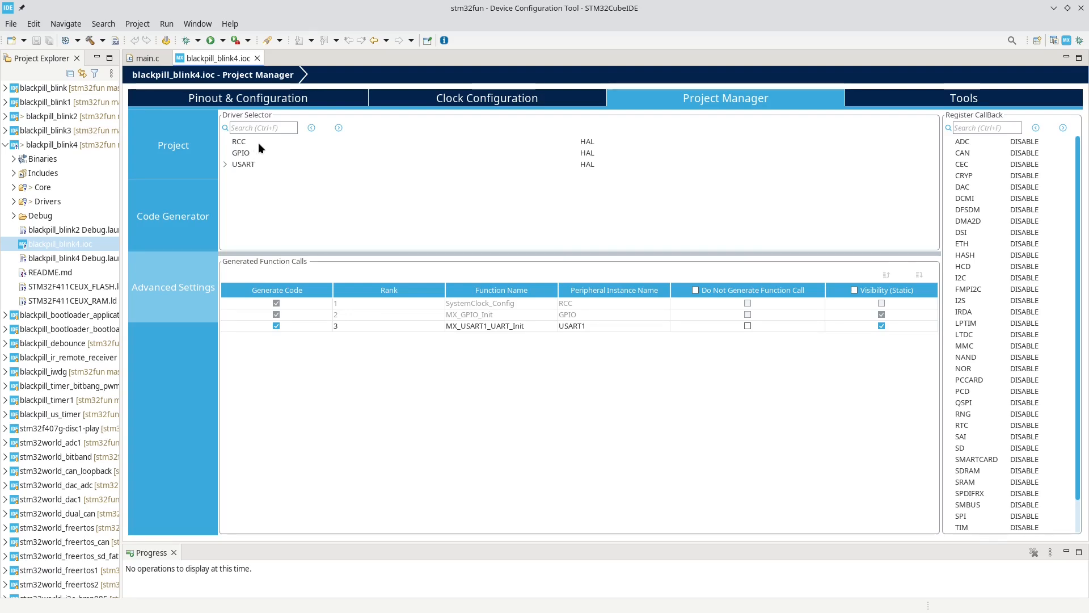
mouse_move(595, 150)
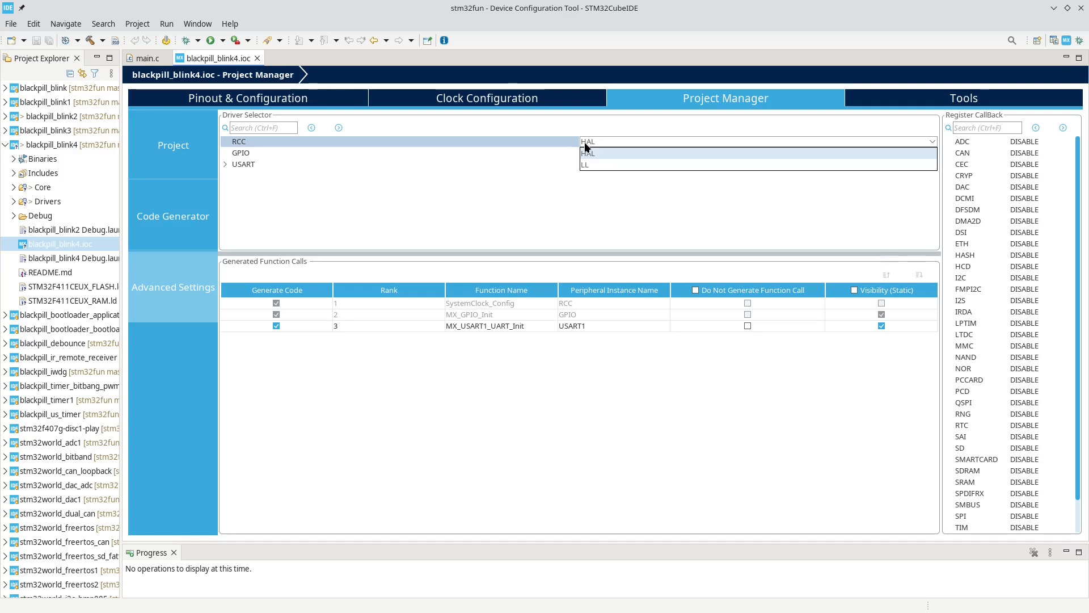
click(588, 165)
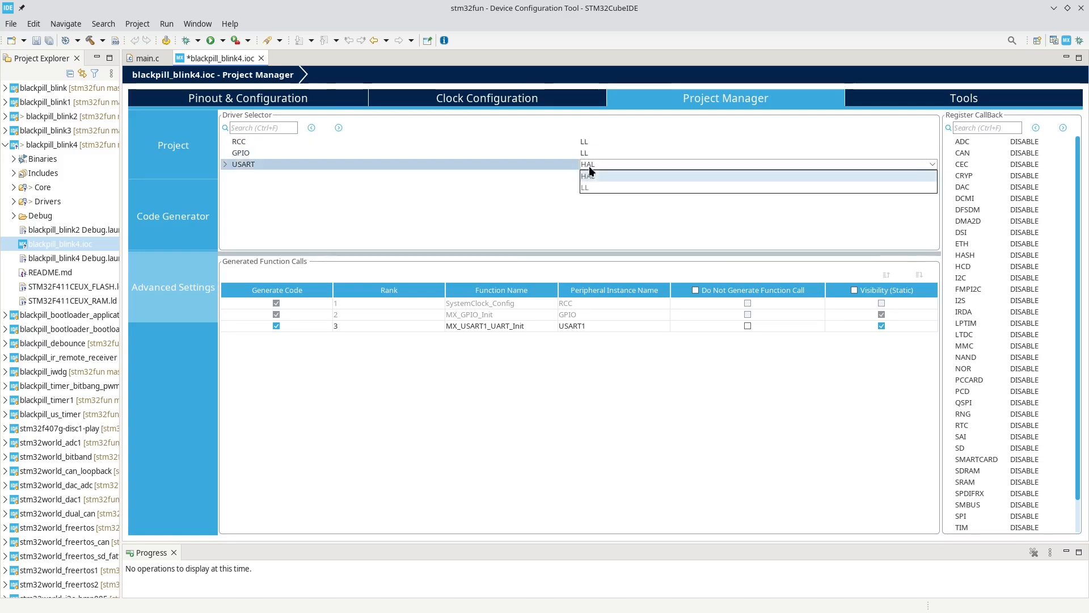
click(585, 188)
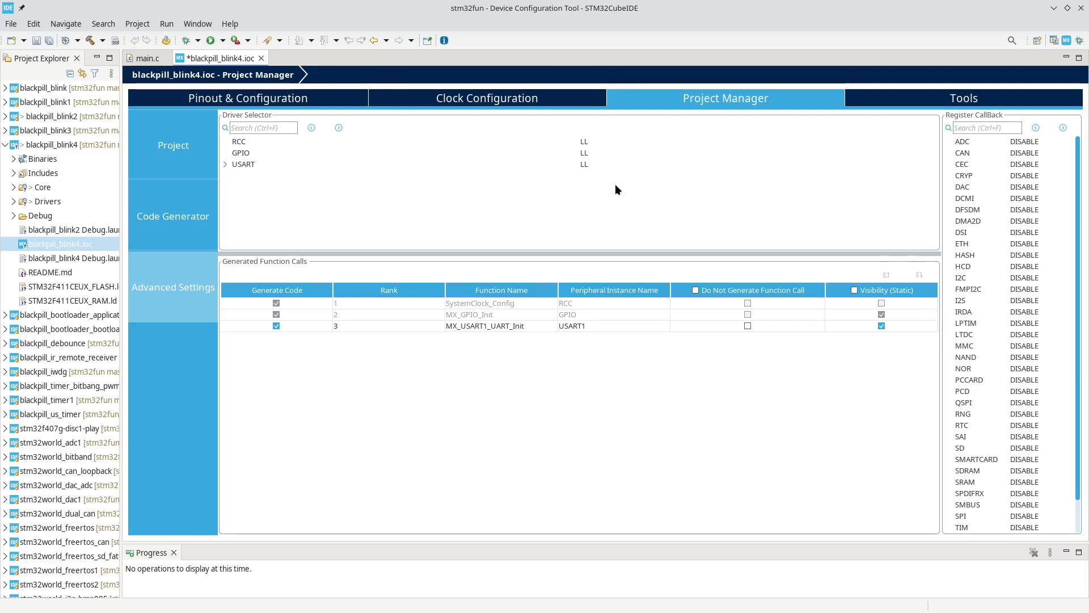
mouse_move(445, 131)
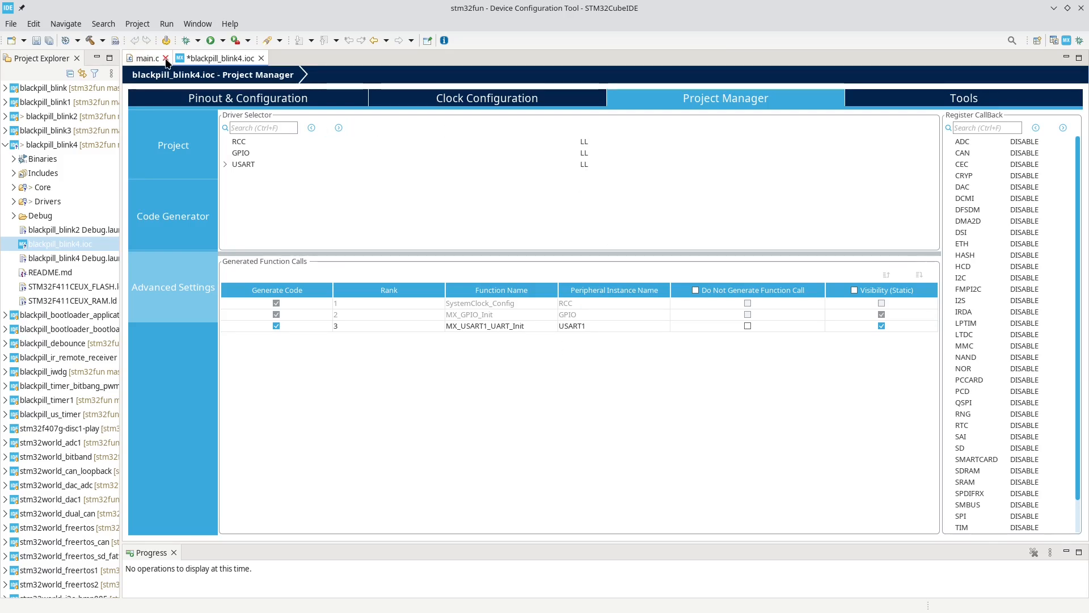
click(165, 58)
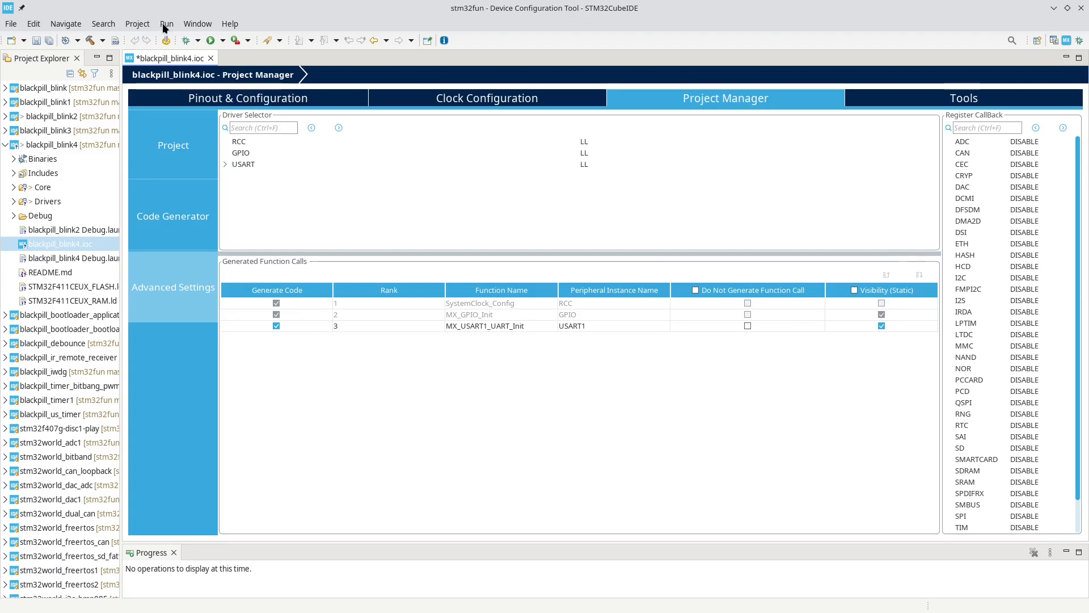
Run Generate Code from the Project menu to regenerate blackpill_blink4 with LL drivers
click(166, 23)
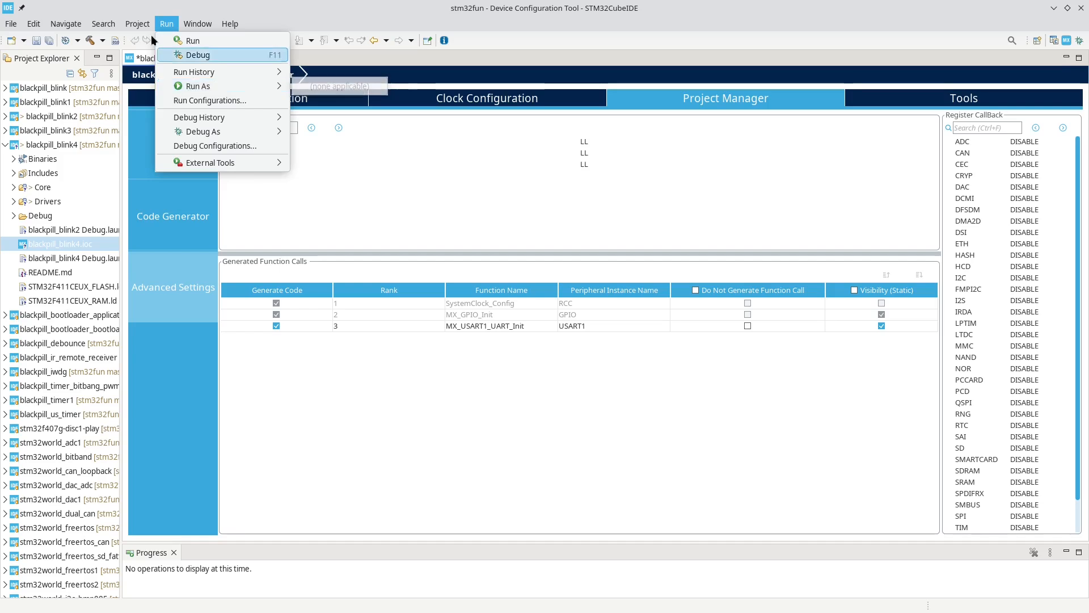
click(137, 22)
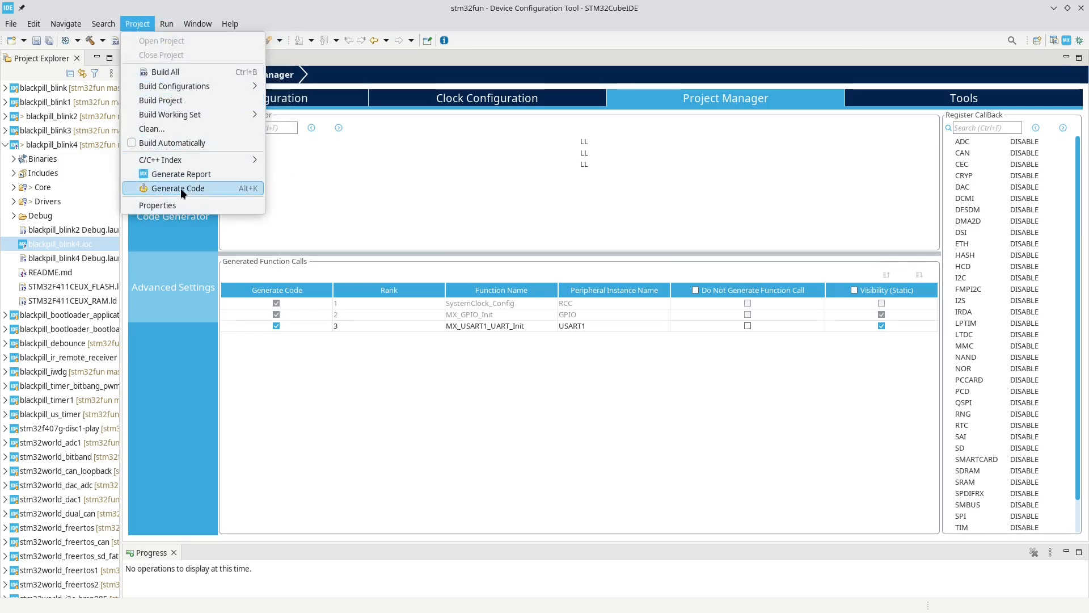
click(177, 187)
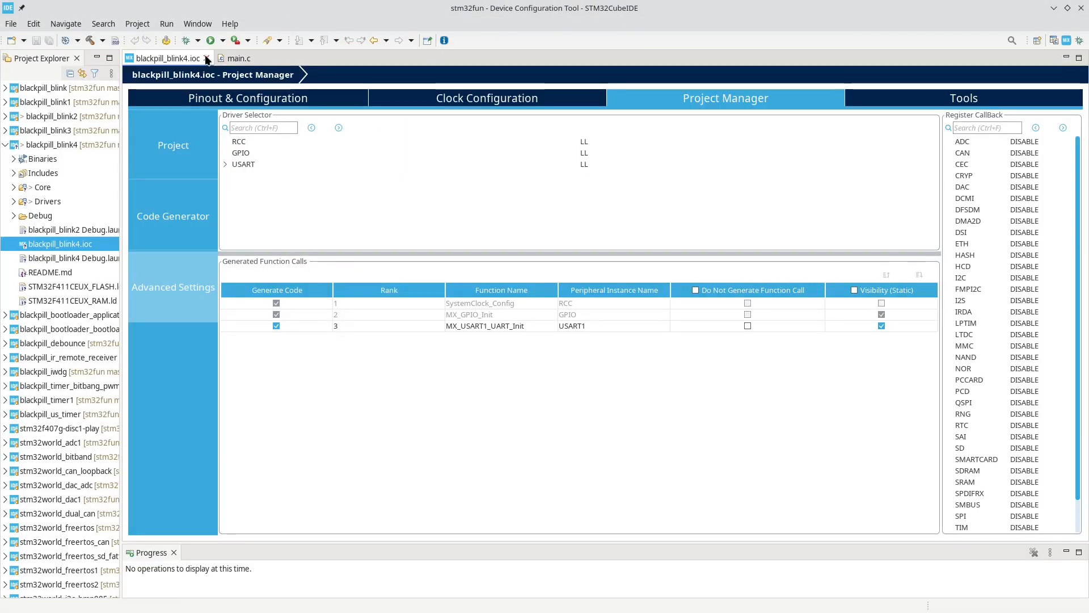
Scroll through the regenerated main.c and highlight HAL_UART_Transmit inside _write
click(239, 58)
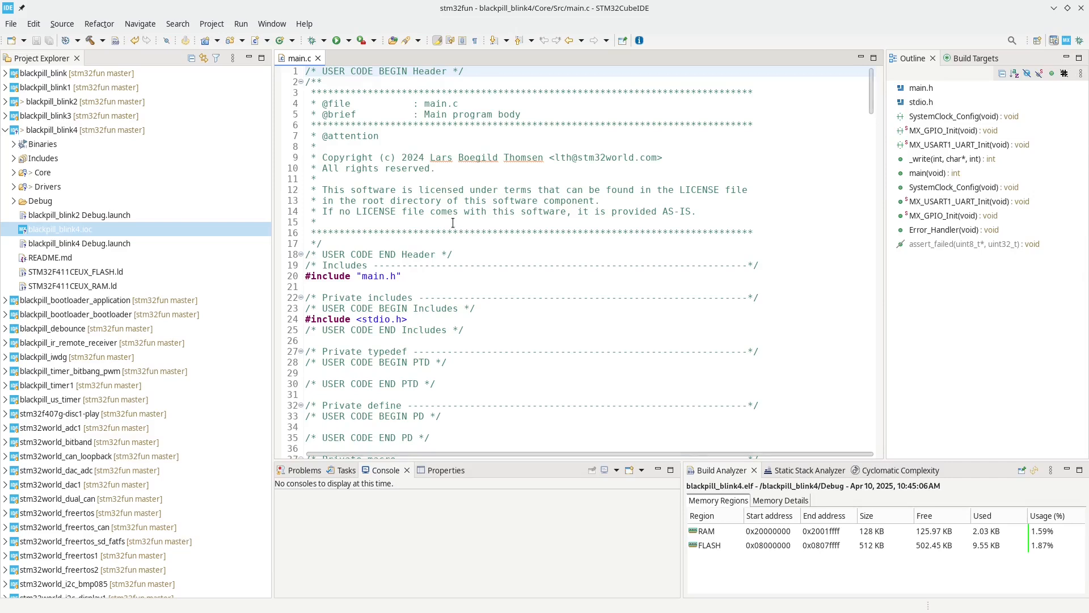
scroll(down, 3)
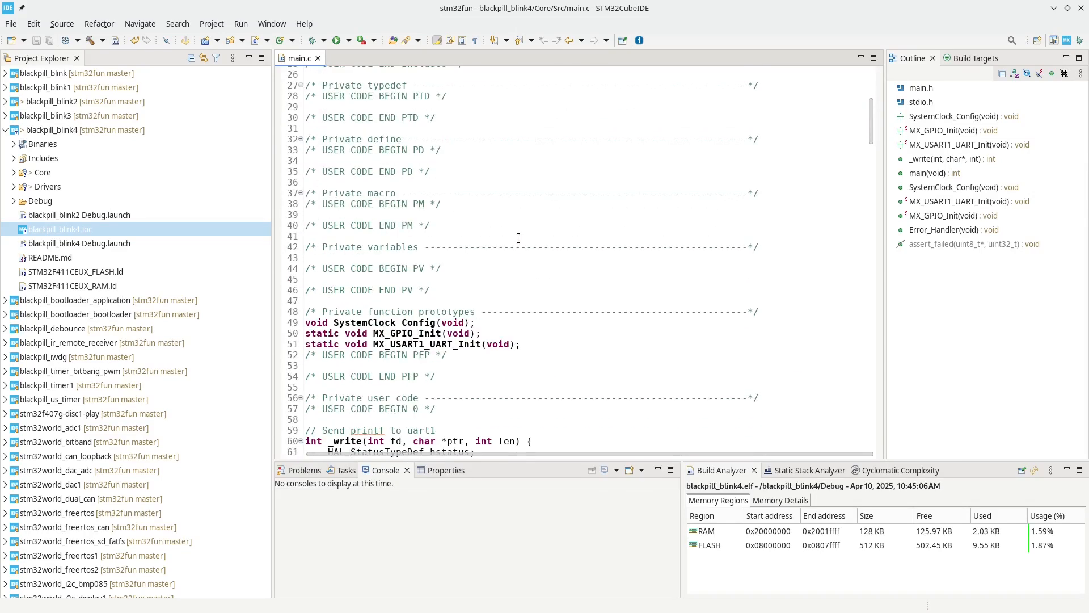
scroll(down, 3)
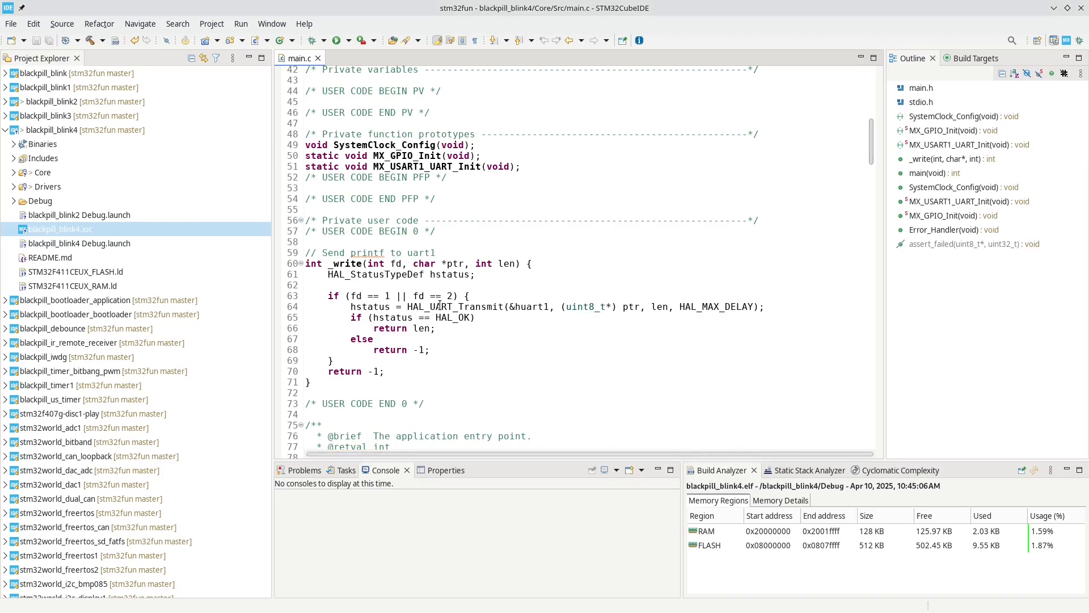
click(952, 159)
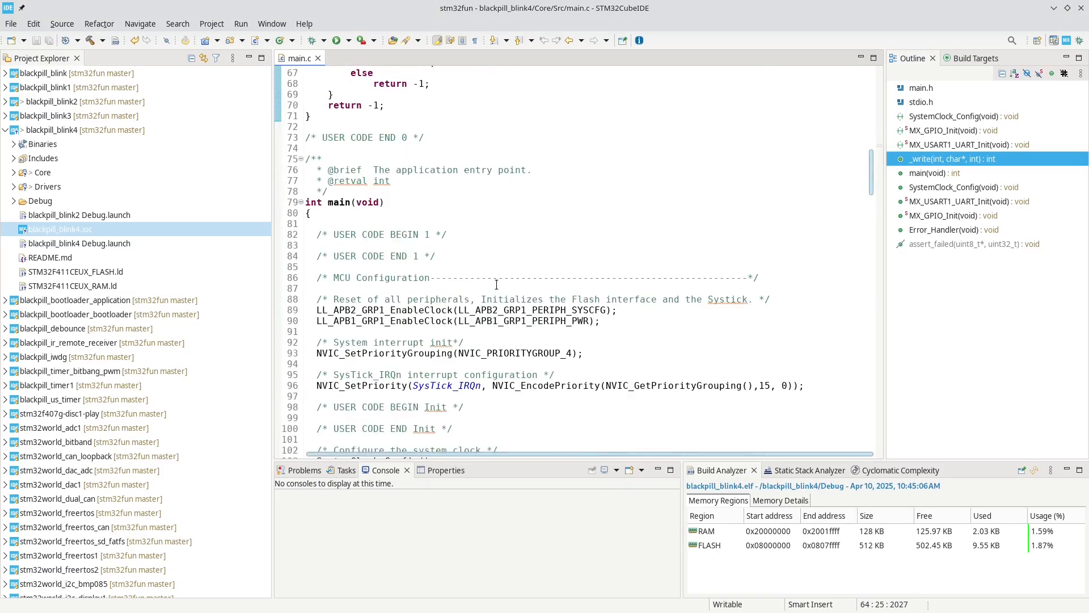
scroll(down, 3)
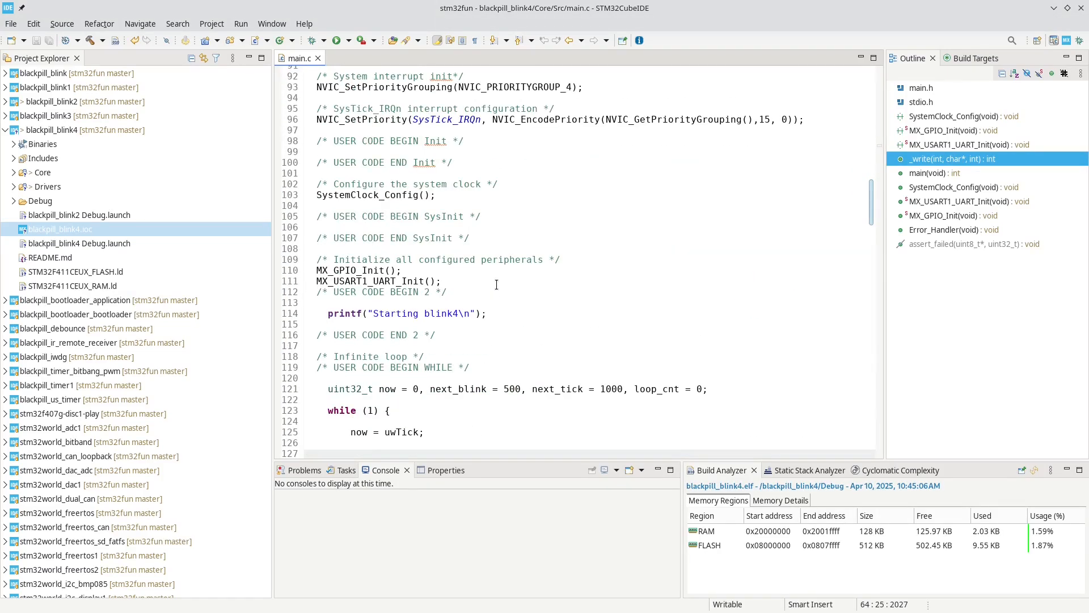
scroll(down, 3)
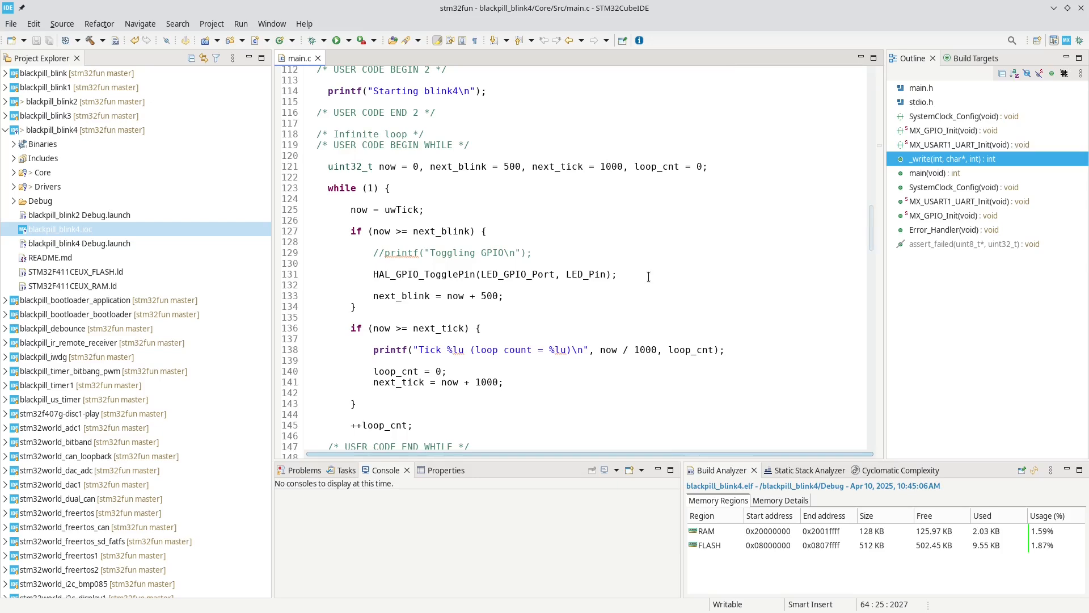
scroll(up, 3)
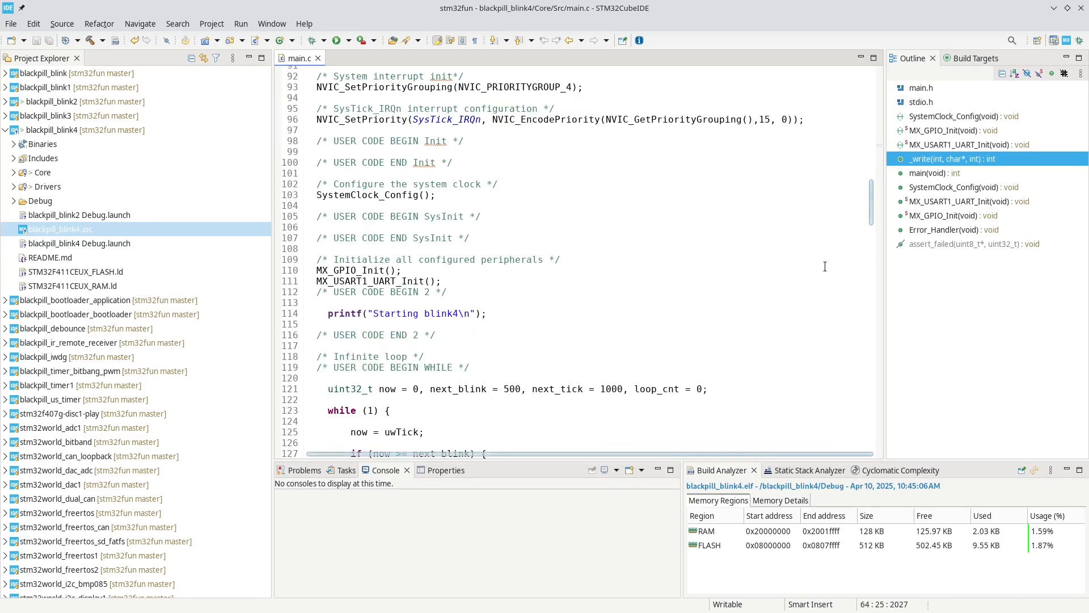
scroll(up, 3)
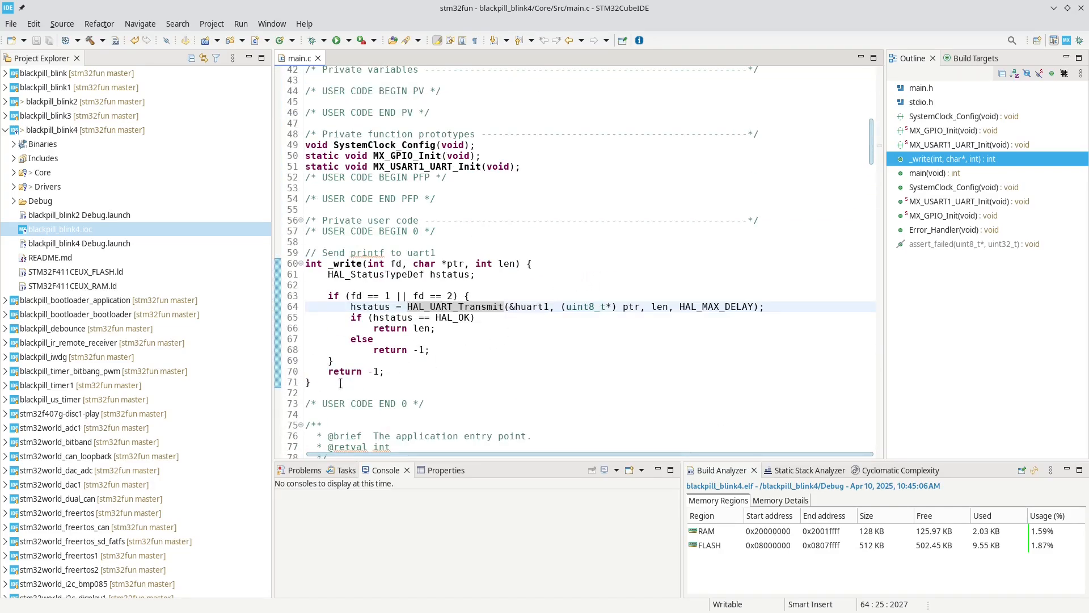
click(331, 382)
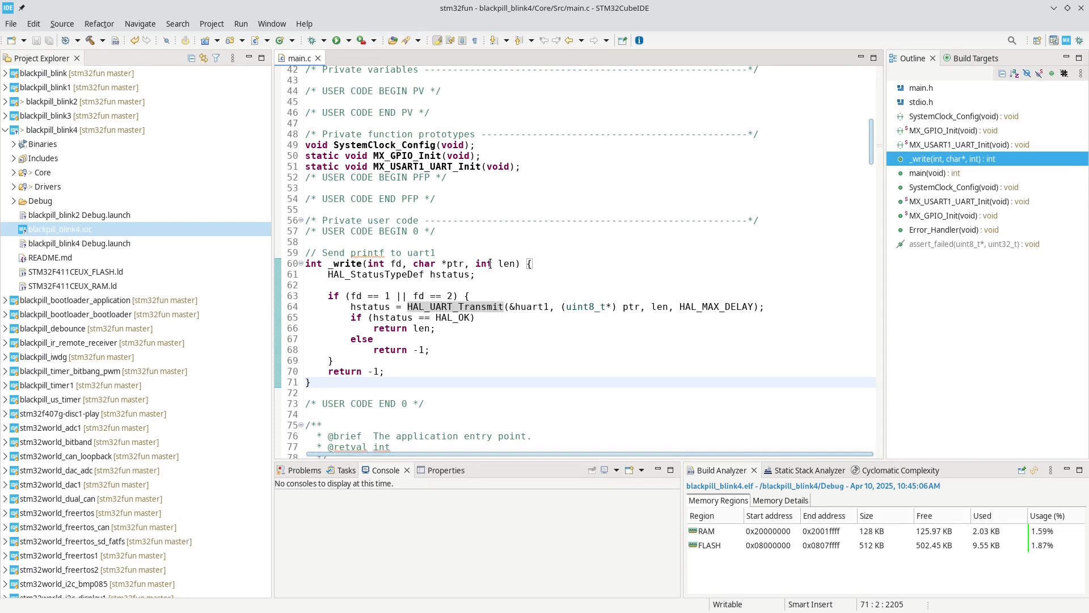
Swap _write for __io_putchar using LL_USART_IsActiveFlag_TC and LL_USART_TransmitData8 on USART1
click(310, 382)
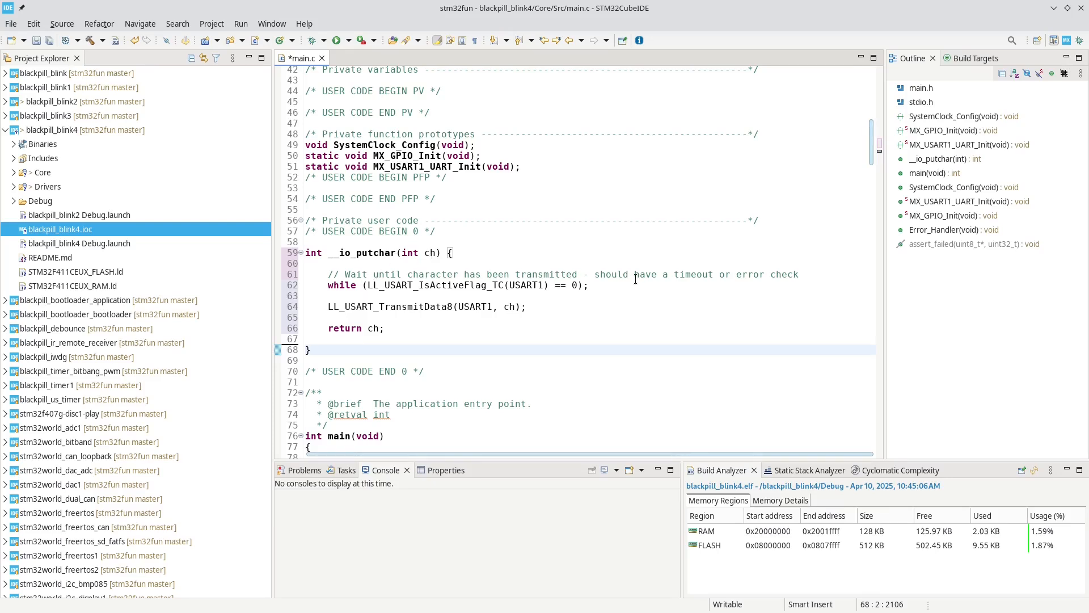
click(310, 350)
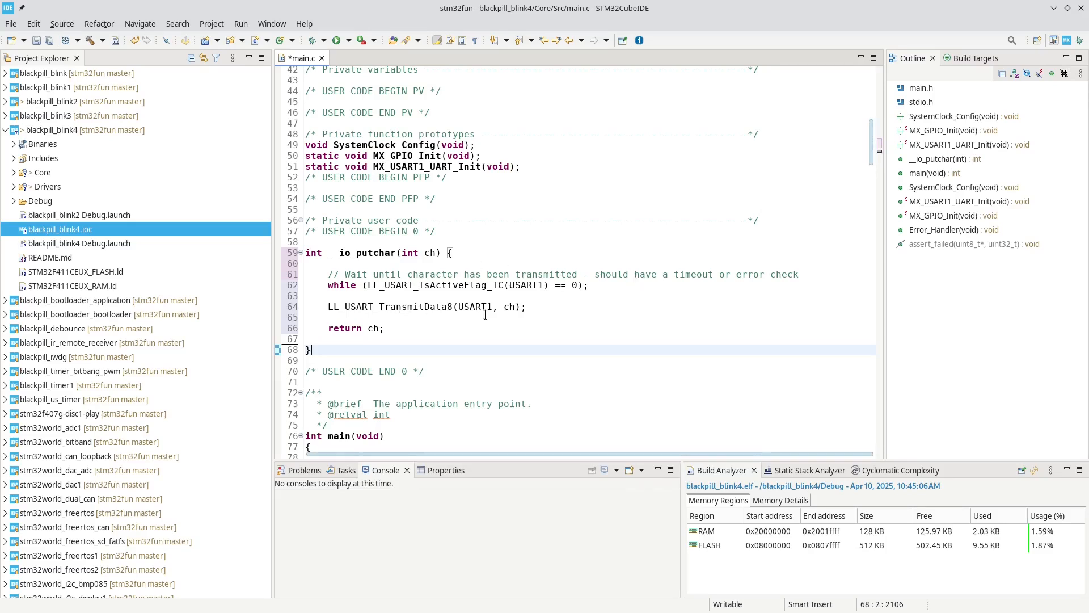
mouse_move(468, 337)
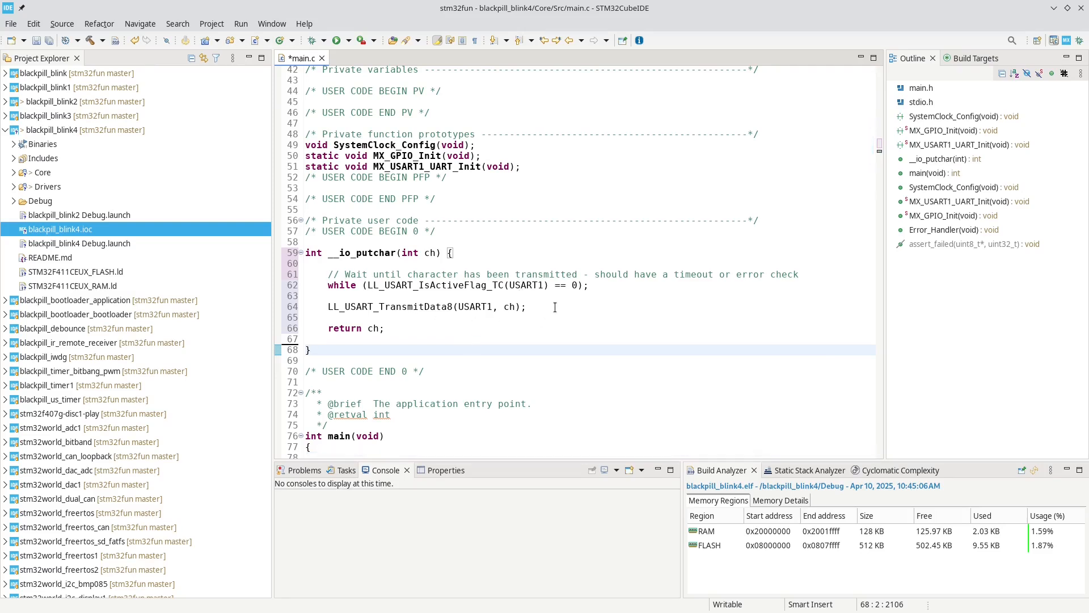
click(311, 349)
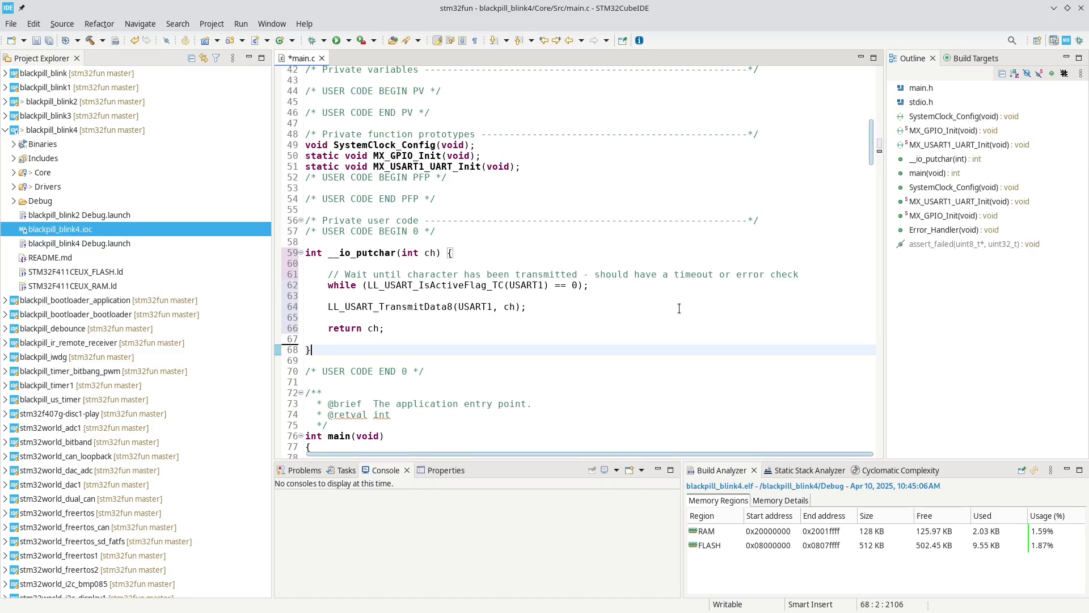
Replace line 128's HAL toggle with LL_GPIO_TogglePin(LED_GPIO_Port, LED_Pin); in the main loop
scroll(down, 3)
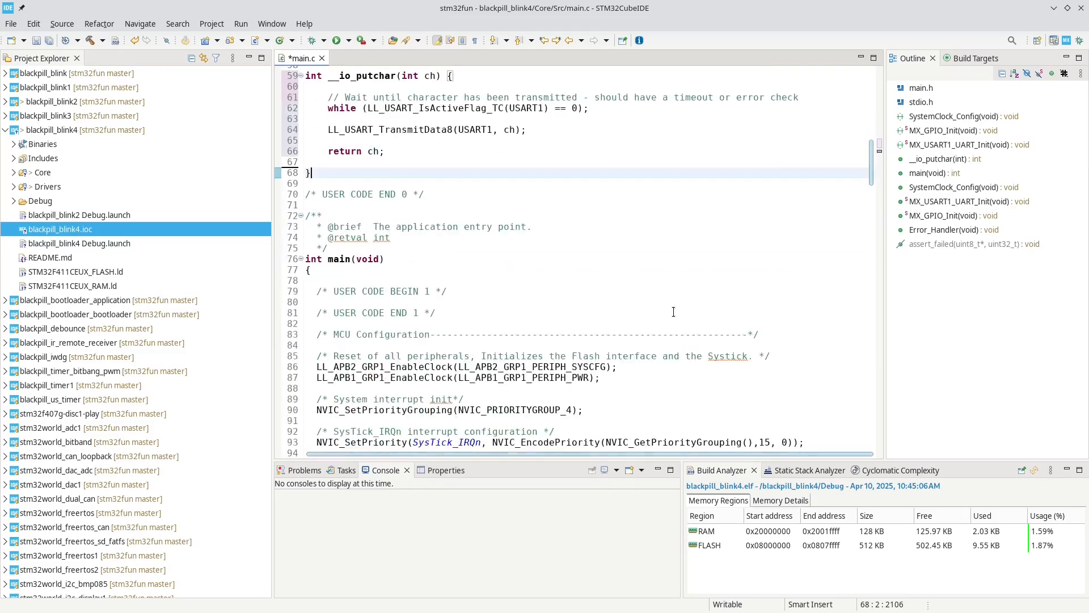
scroll(down, 3)
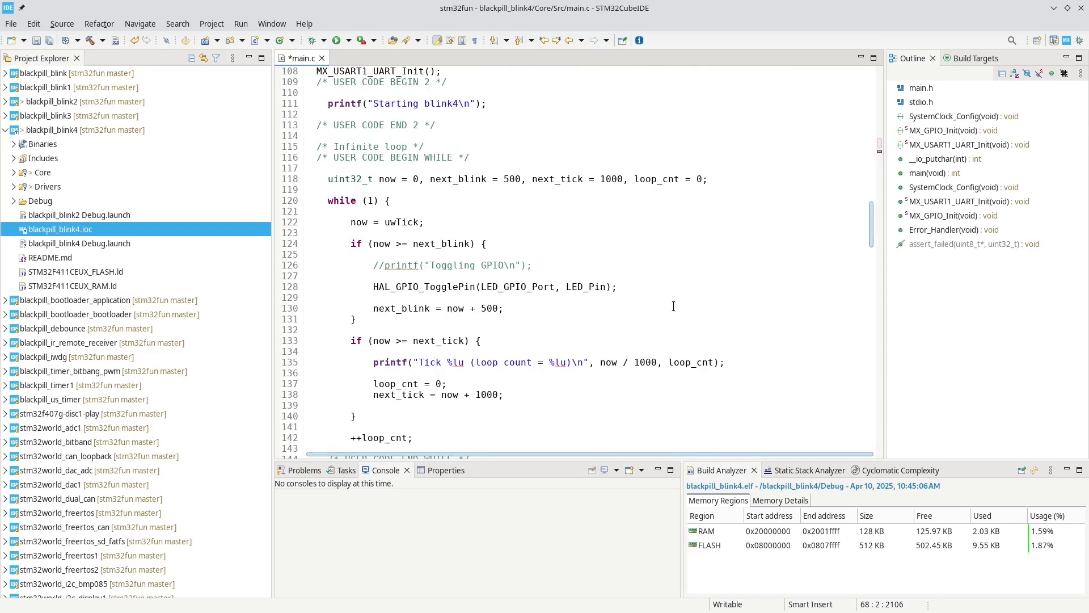
mouse_move(618, 320)
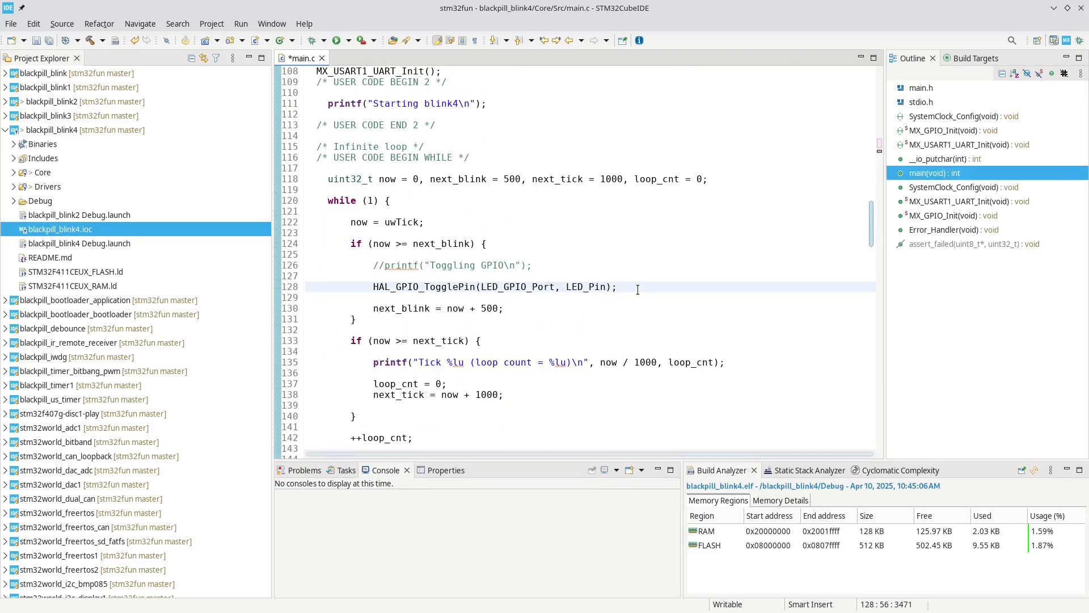
triple_click(486, 285)
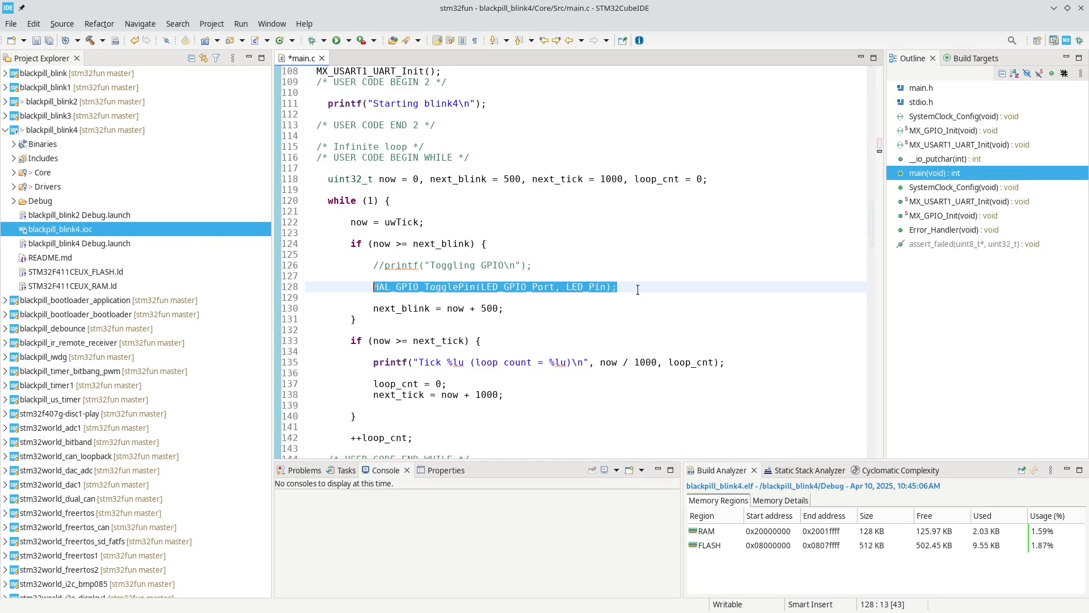
key(Delete)
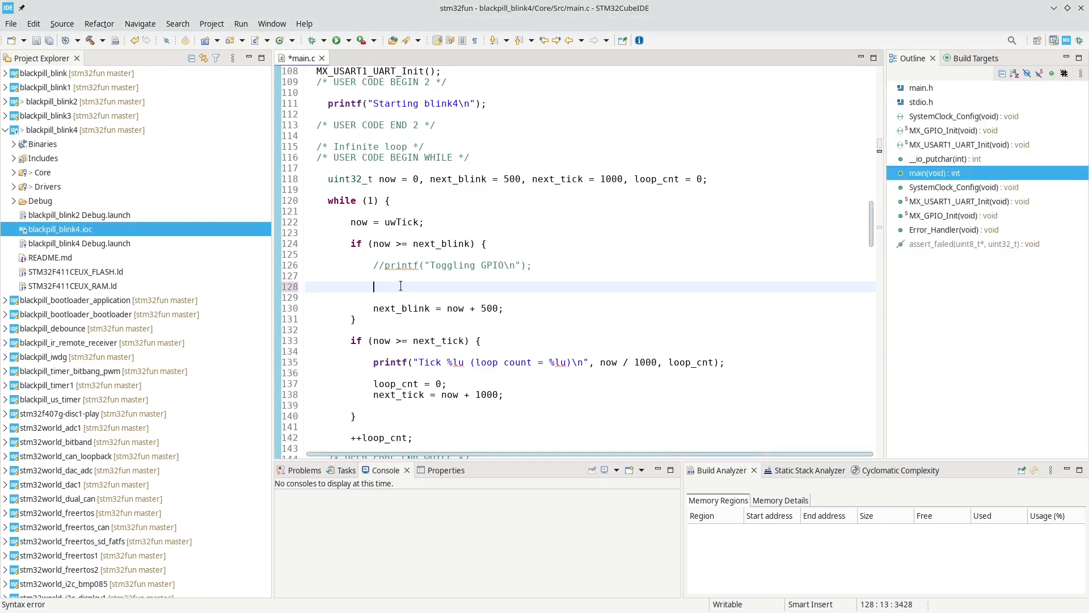
text(LL_GPIO_TogglePin(LED_GPIO_Port, LED_Pin);)
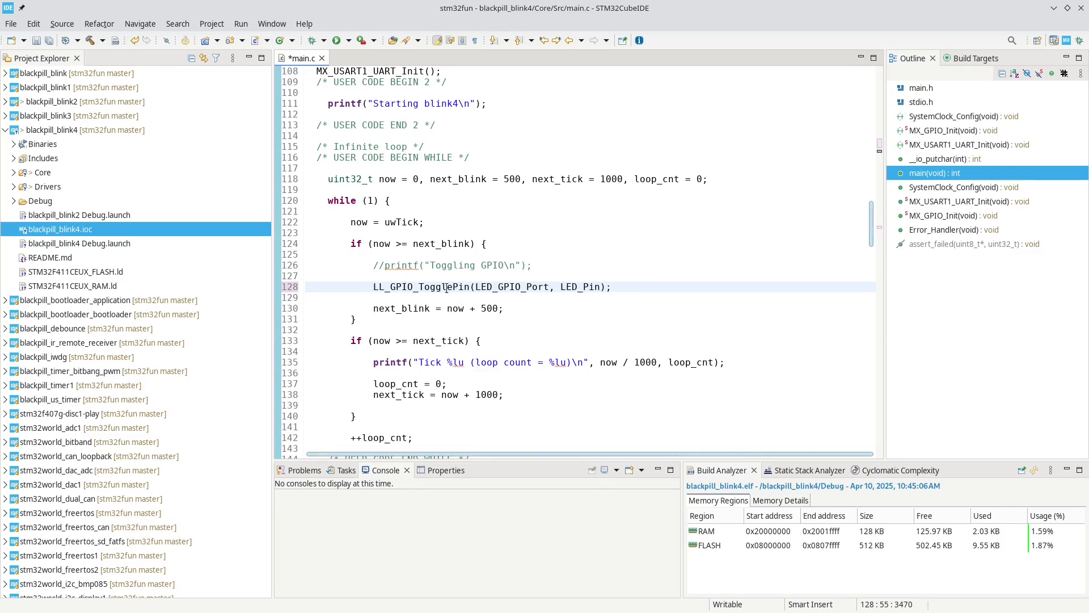
mouse_move(672, 337)
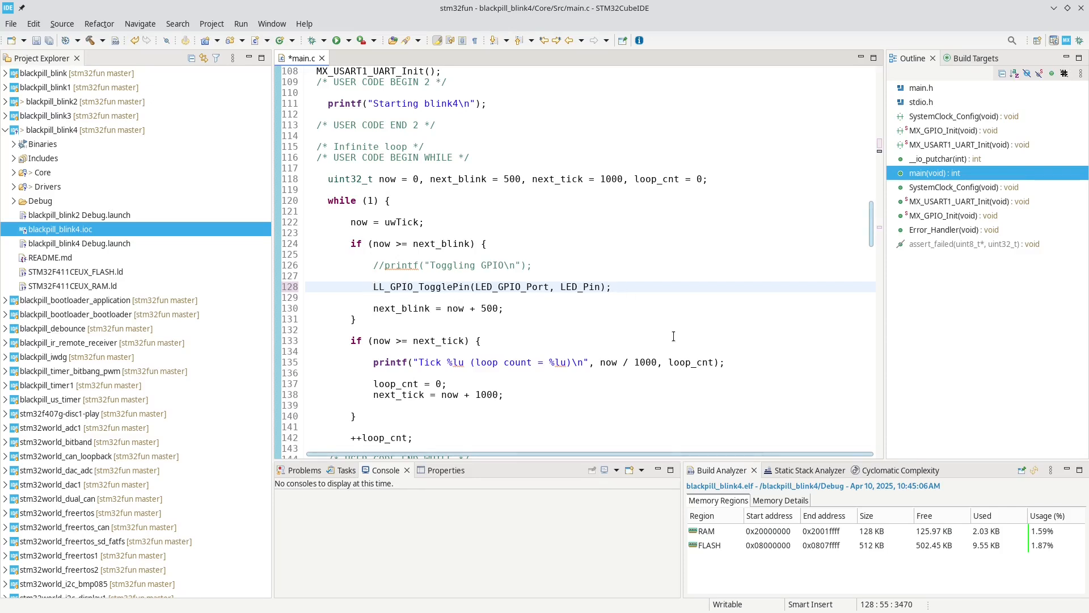
scroll(down, 3)
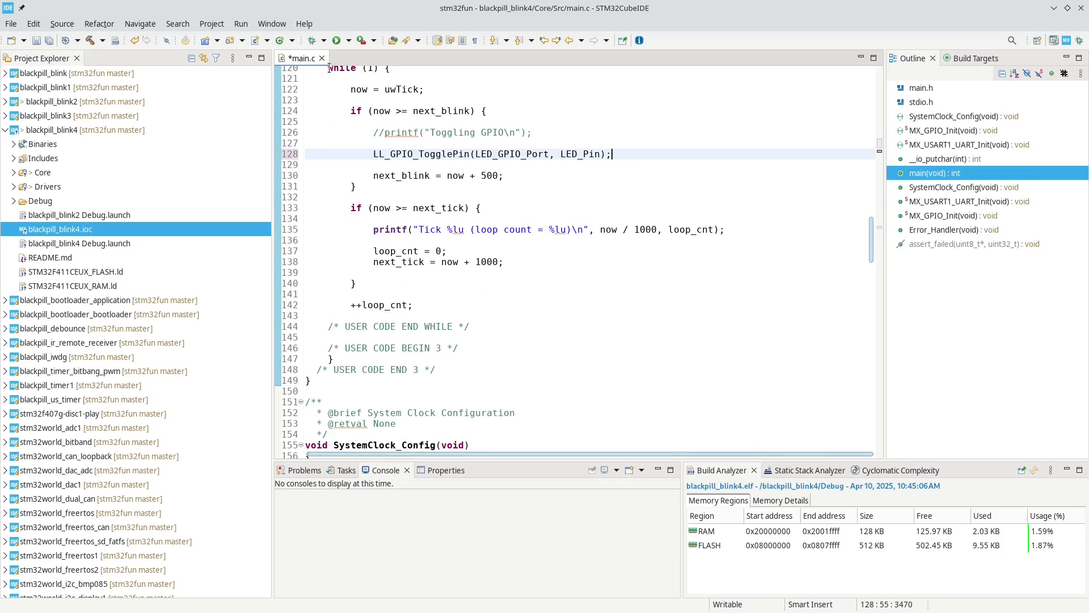
Build blackpill_blink4 and review the 3 errors, including undeclared 'uwTick' at line 122
click(211, 23)
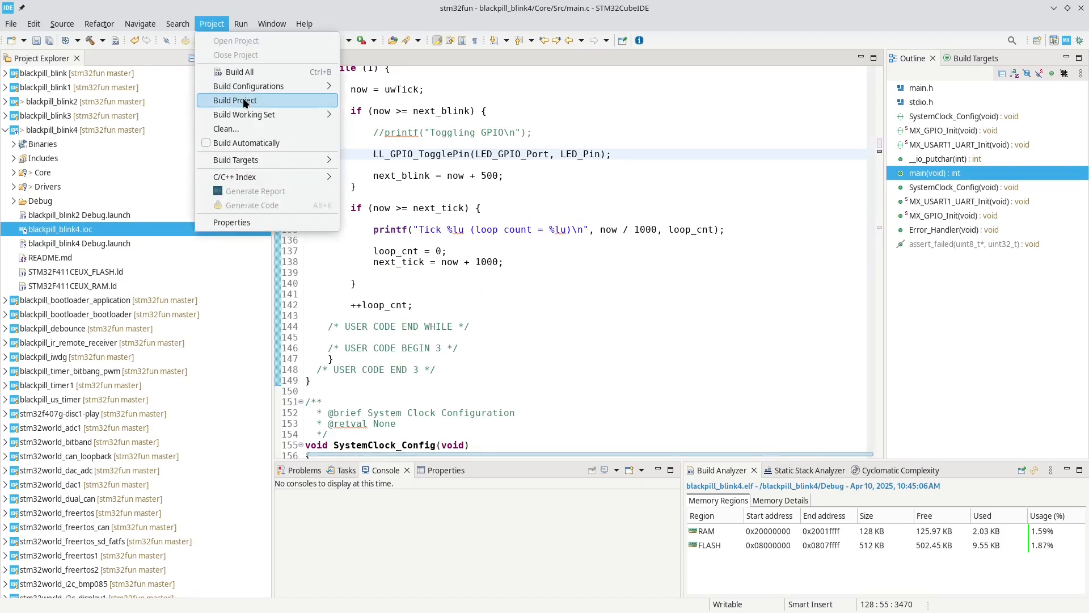
click(238, 100)
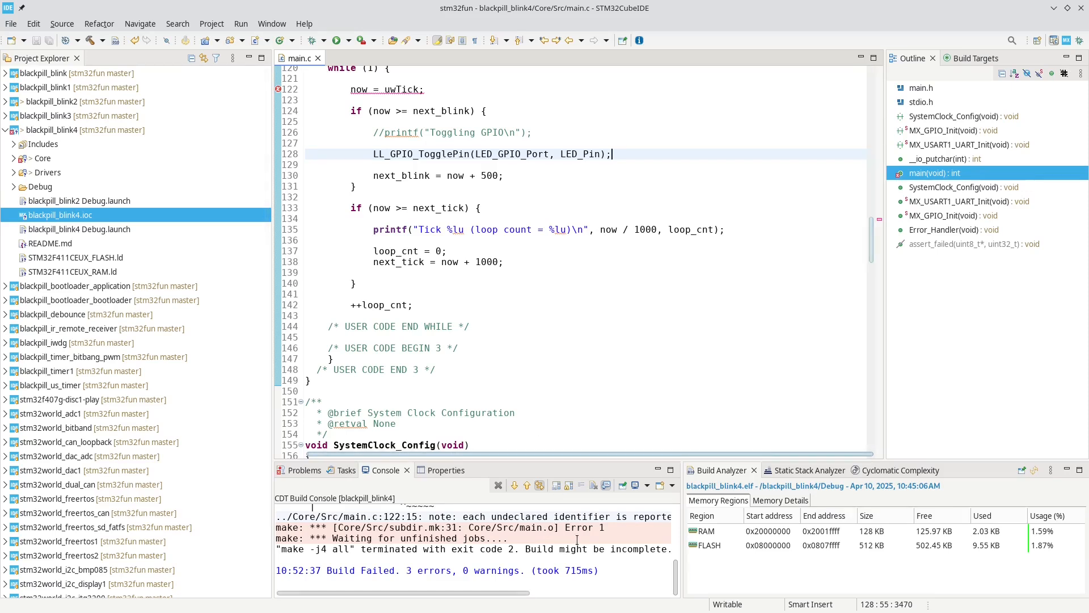
scroll(up, 3)
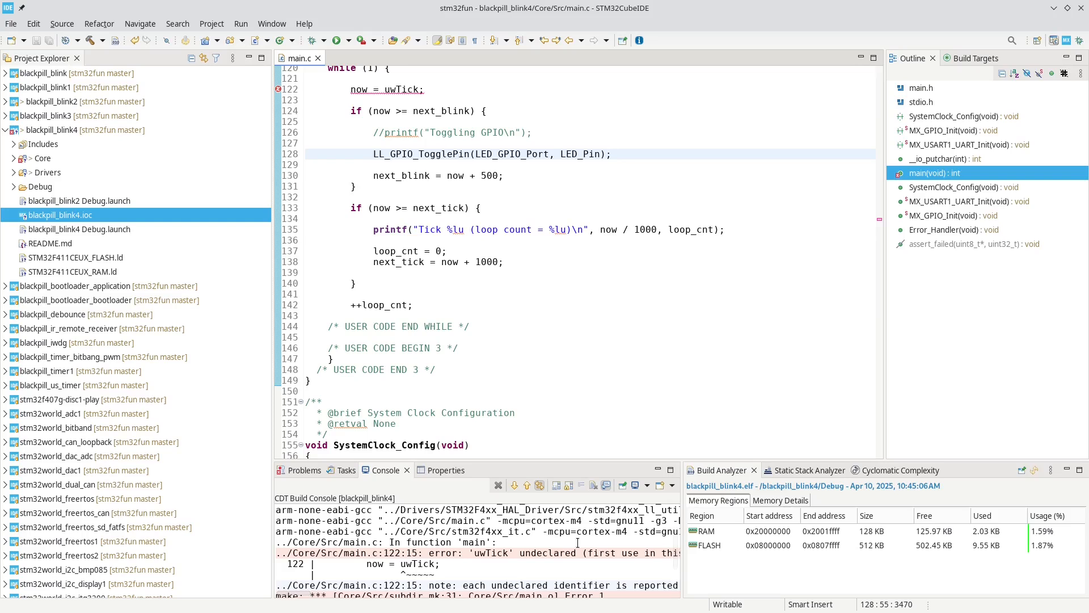
scroll(up, 3)
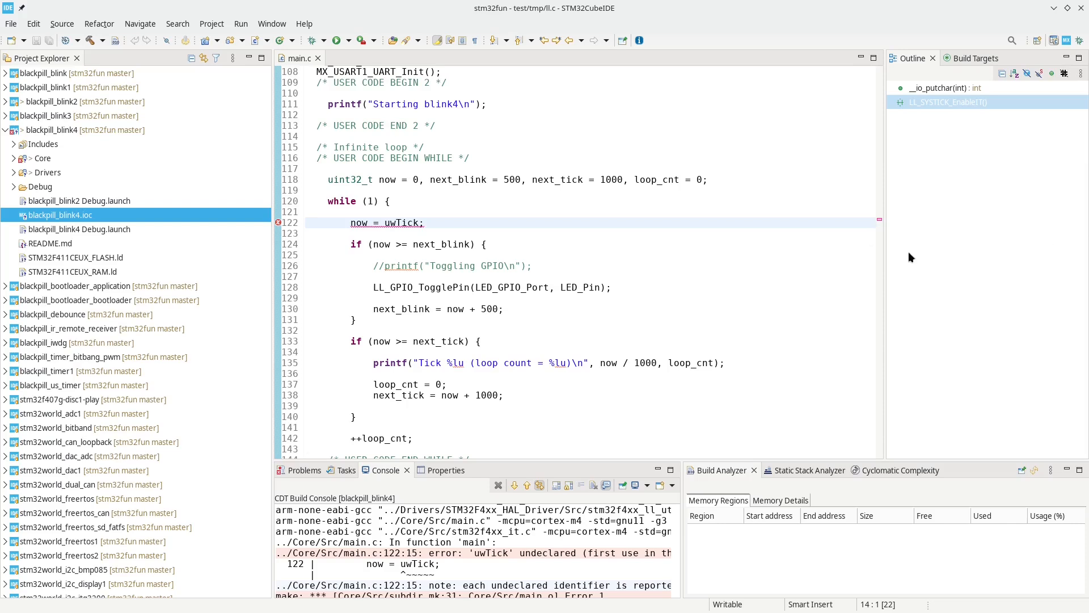
Add LL_SYSTICK_EnableIT(); under USER CODE BEGIN 2 in main.c
scroll(up, 3)
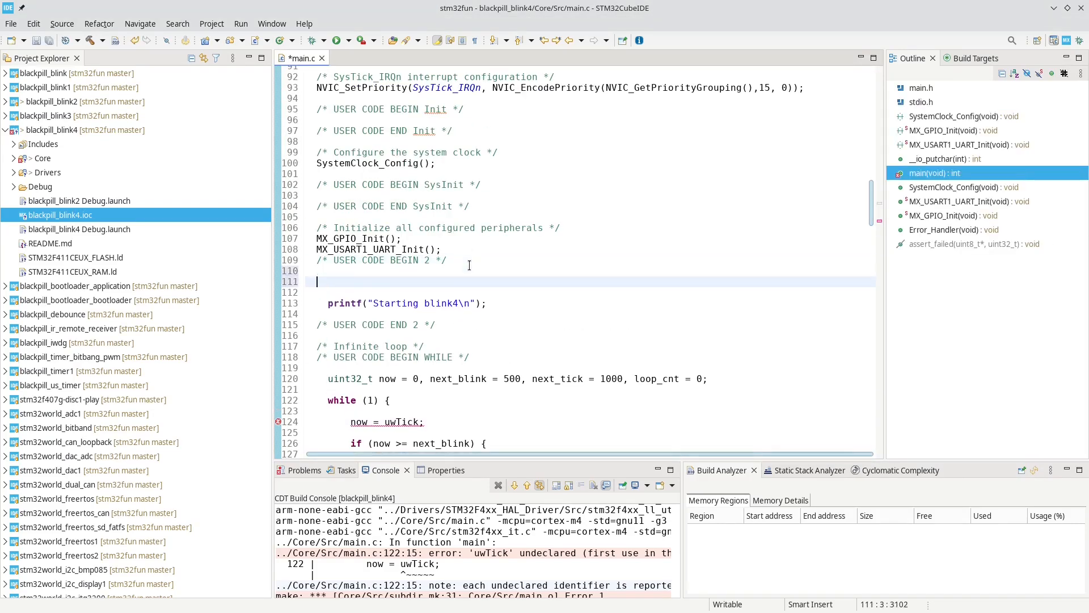
text(LL_SYSTICK_EnableIT();)
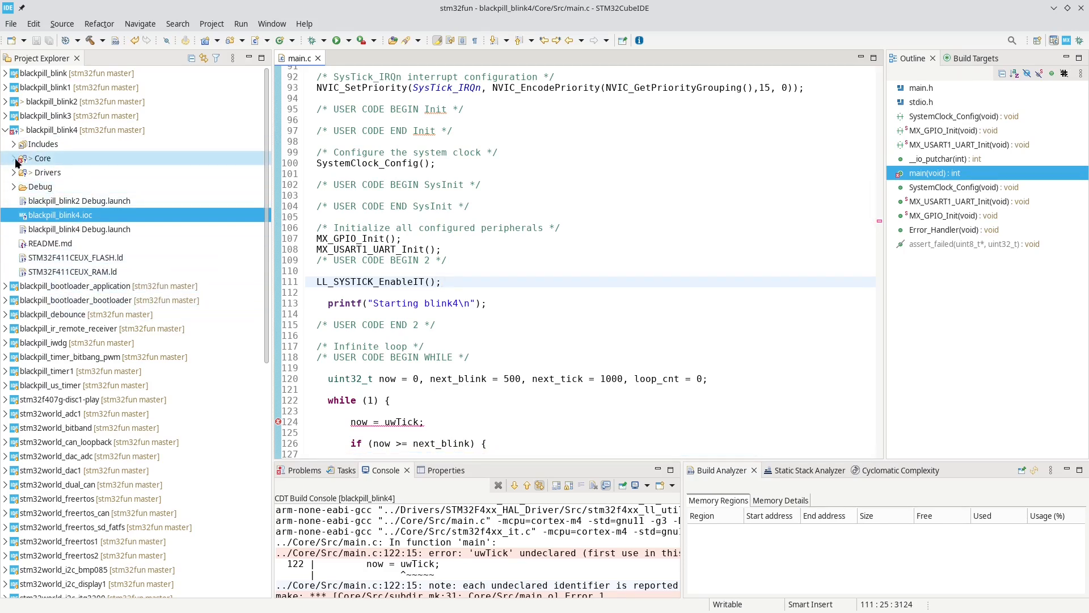
Open stm32f4xx_it.c from Core > Src and add ++uwTick; inside SysTick_Handler's user code block
click(14, 158)
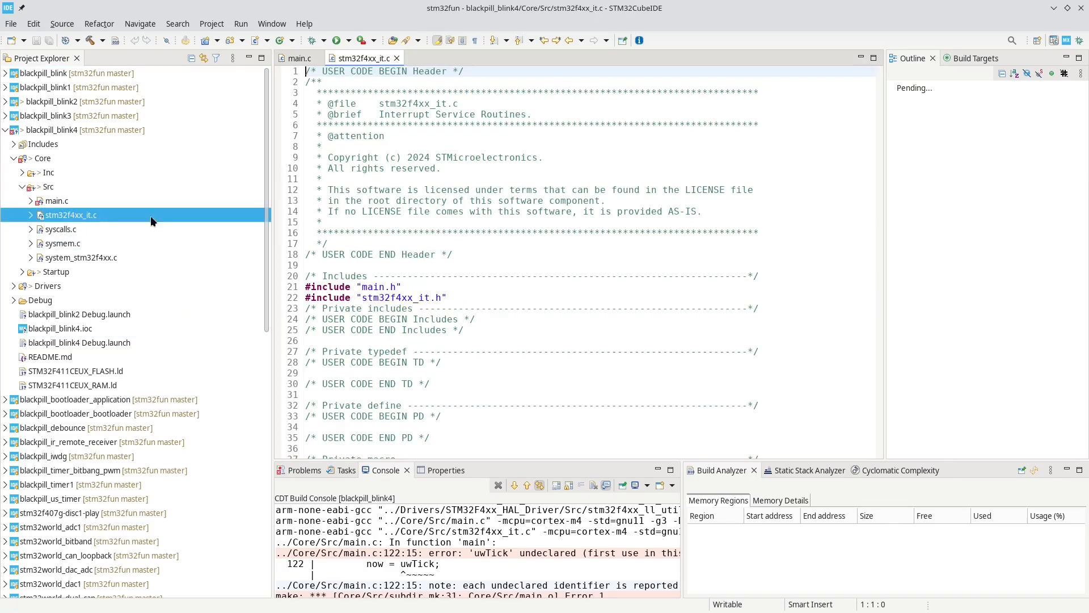
scroll(down, 3)
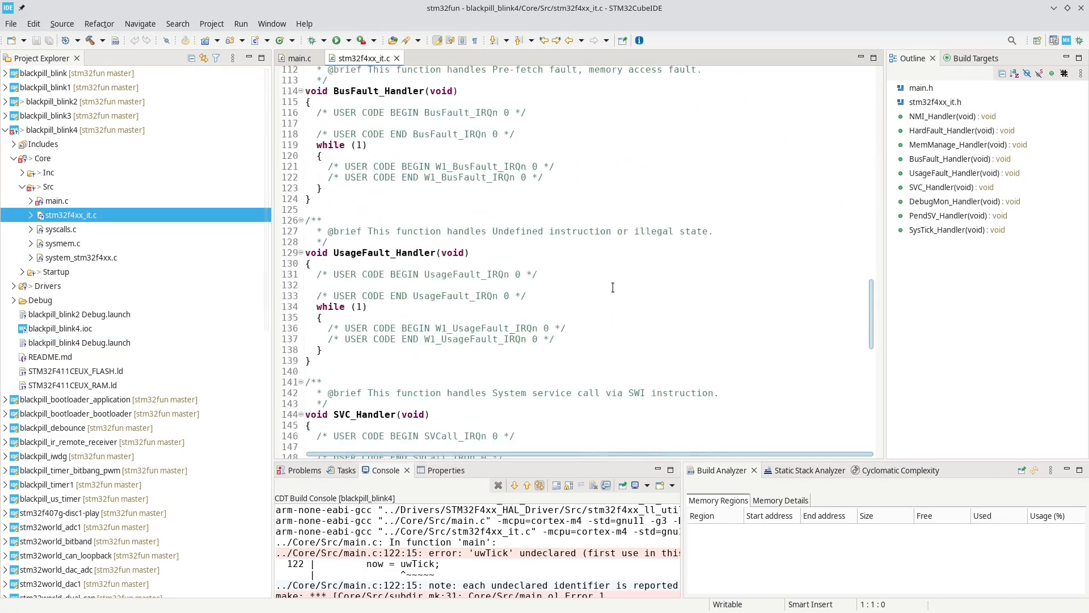
scroll(down, 3)
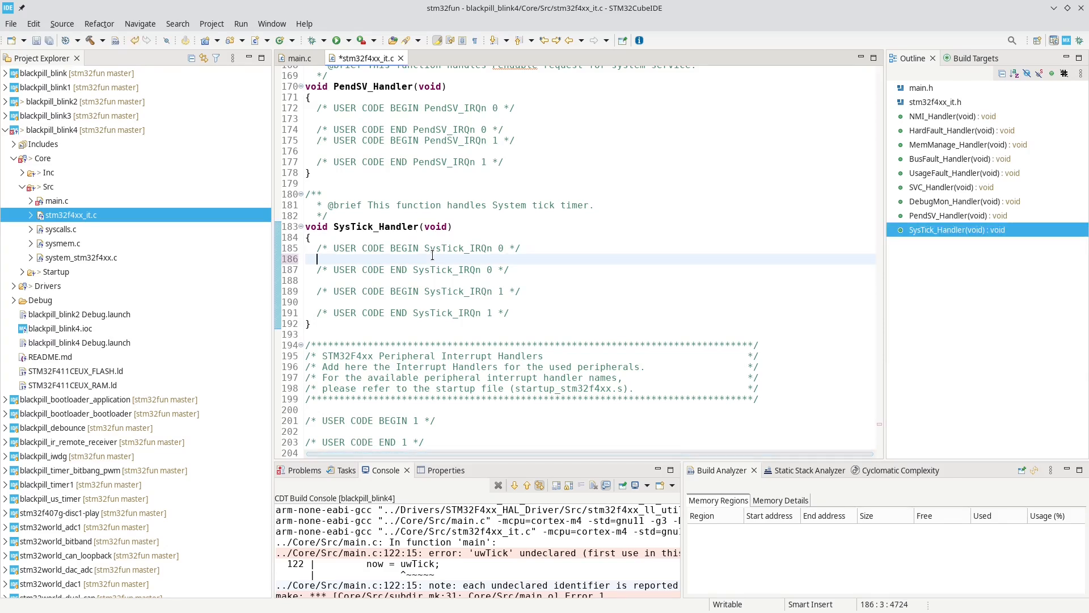
text(++)
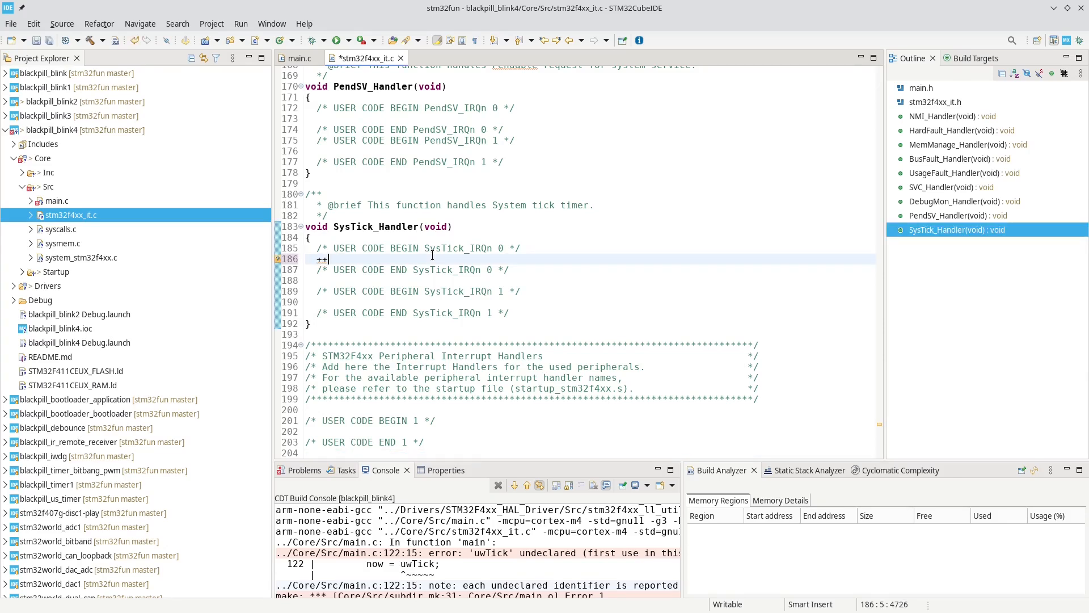
text(uwTick)
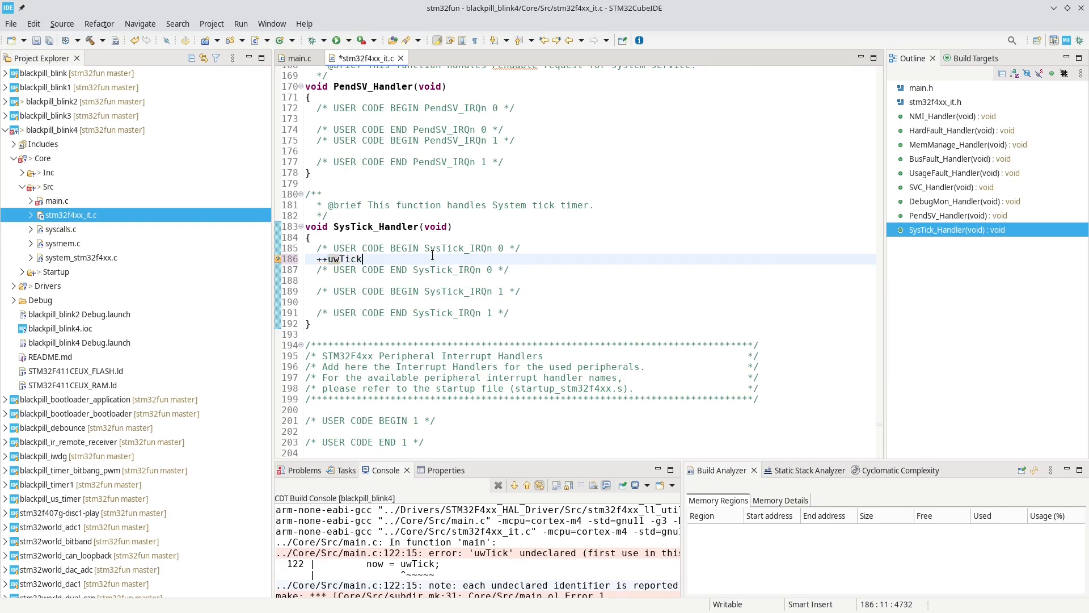
text(;)
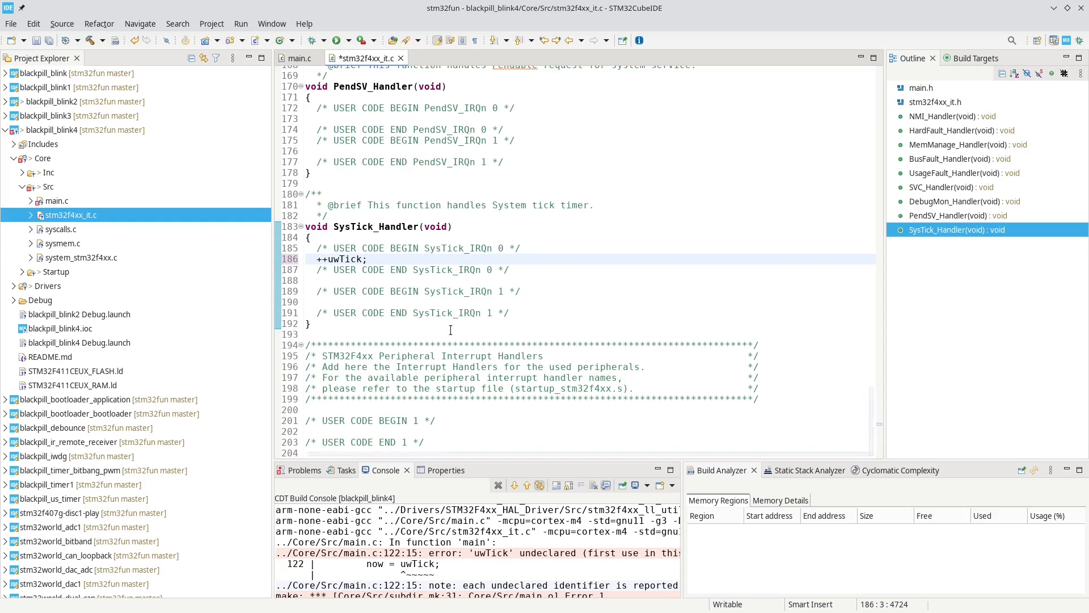
scroll(up, 3)
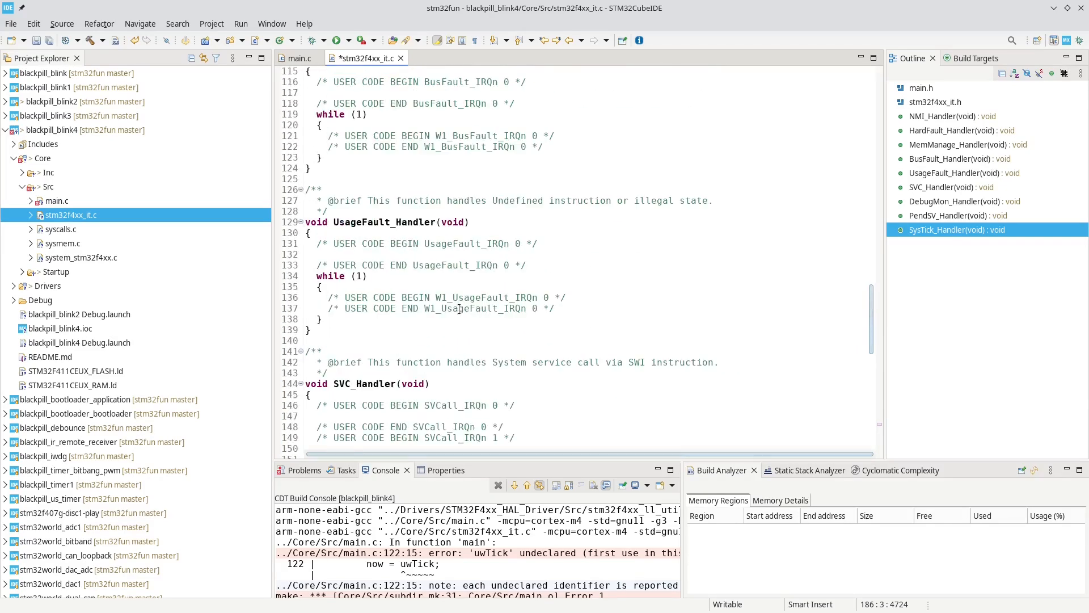
scroll(up, 3)
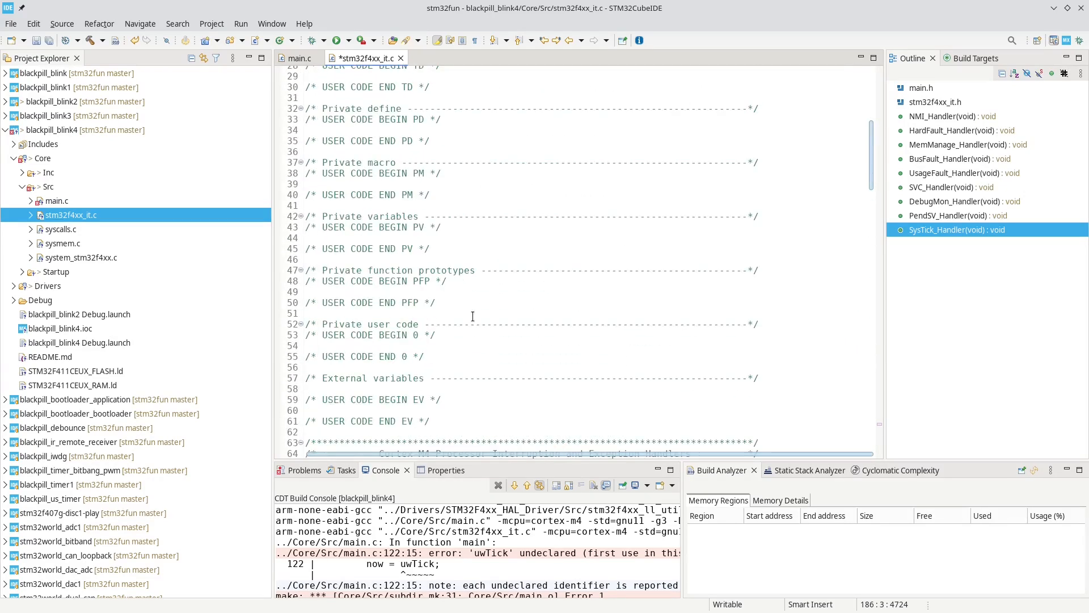
Declare __IO uint32_t uwTick; in the private variables block of stm32f4xx_it.c
click(439, 238)
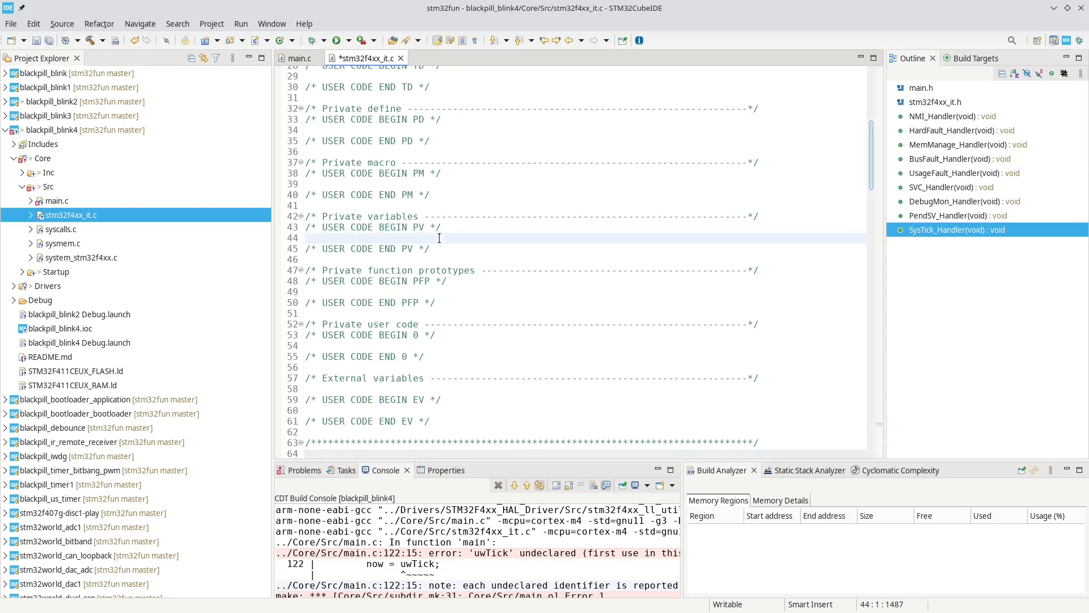
text(__U)
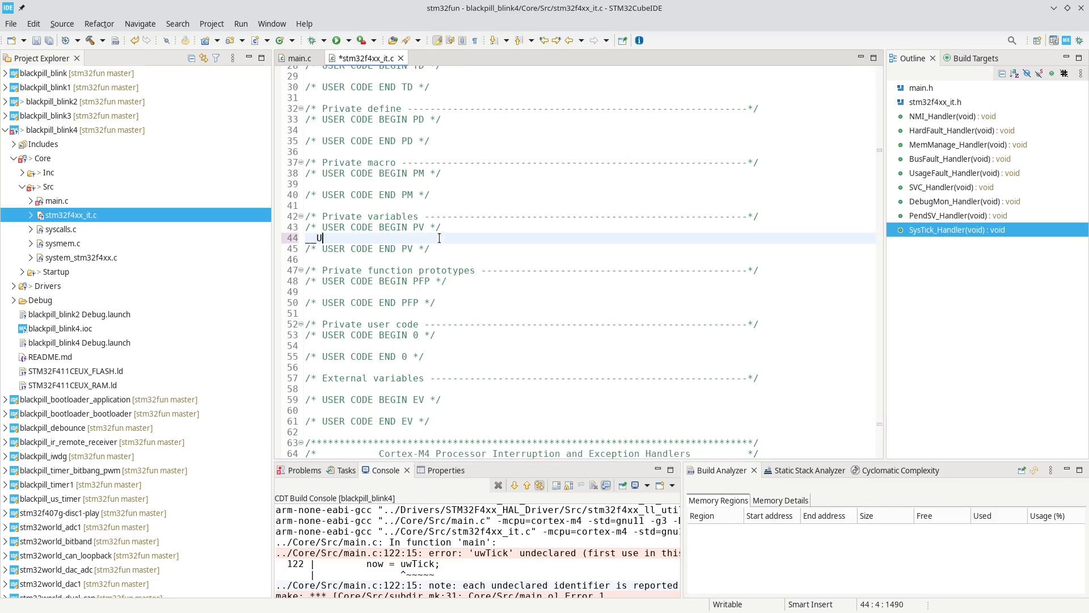
text(IO)
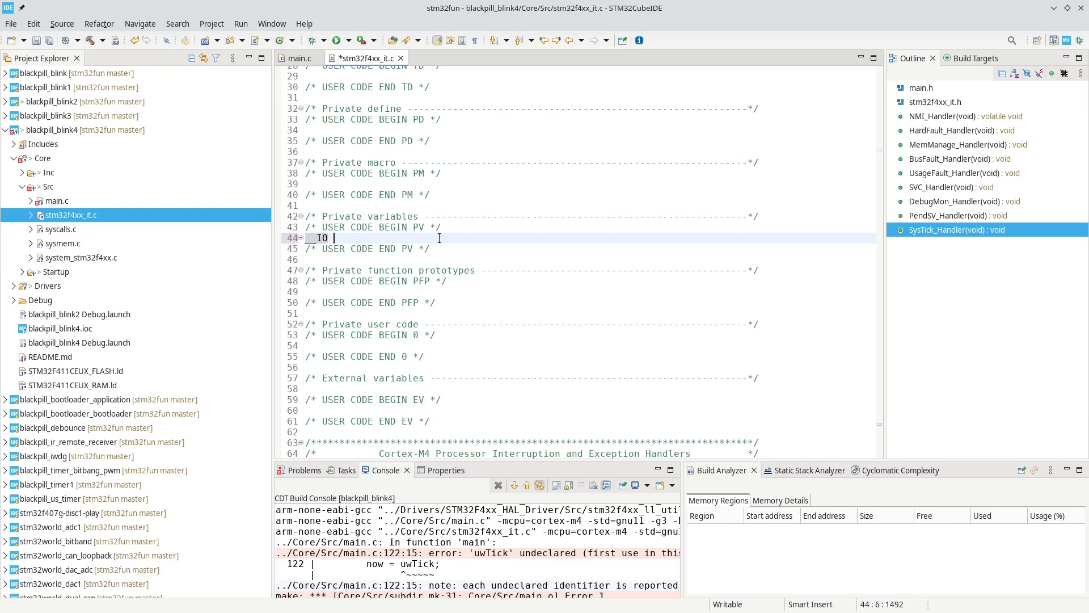
text(uint)
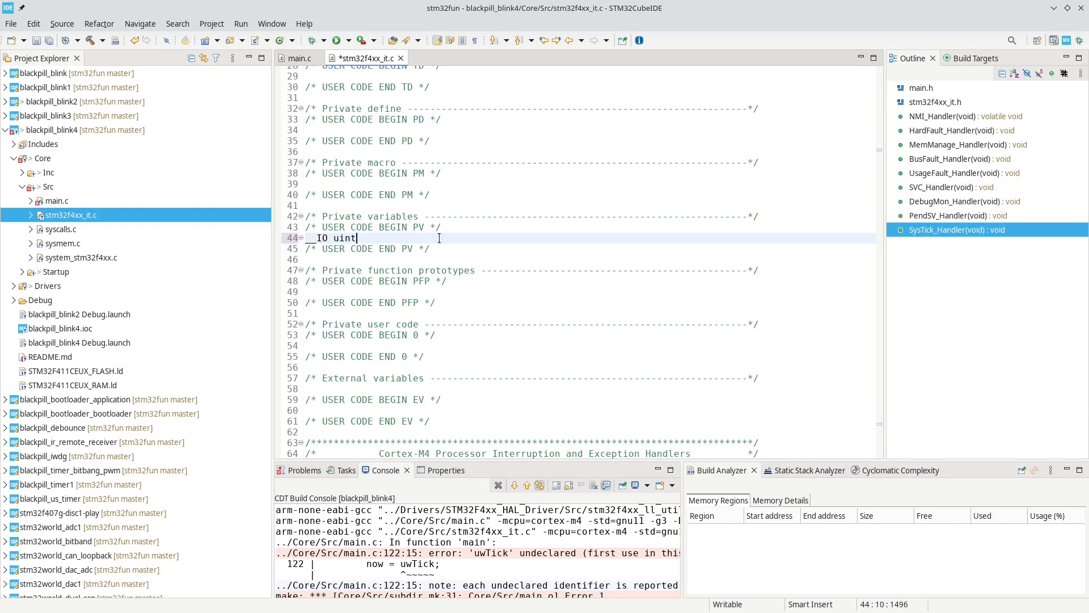
text(32_t)
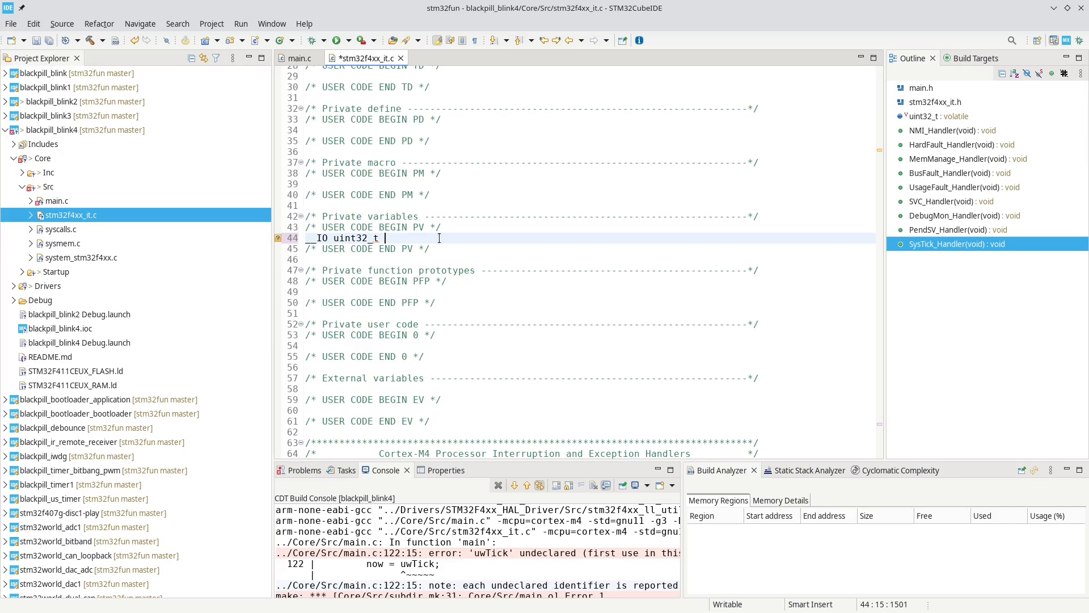
text(uwTick;)
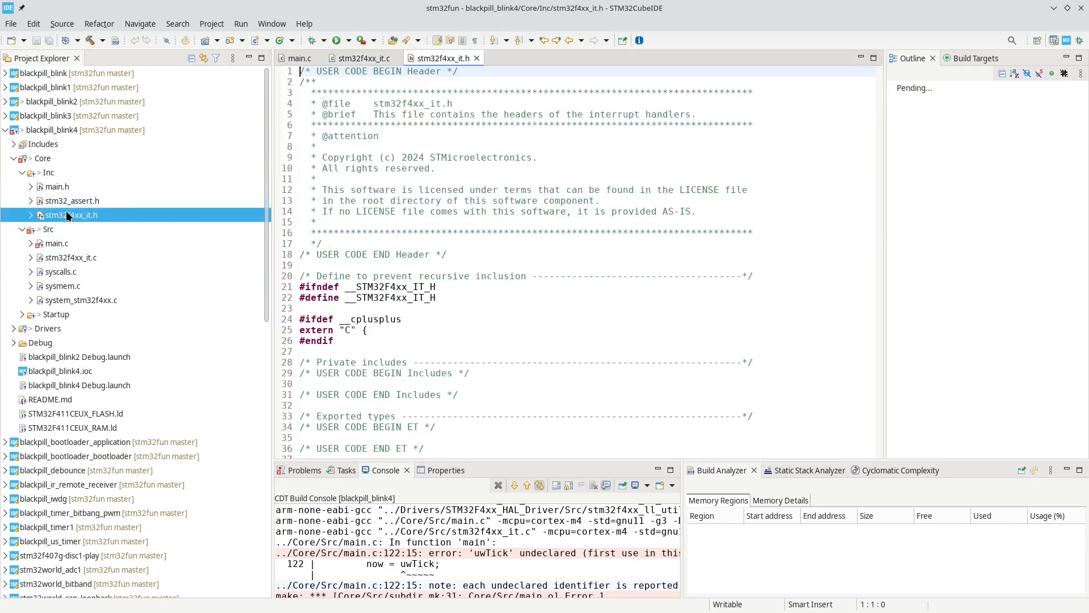
Declare extern __IO uint32_t uwTick; in stm32f4xx_it.h, then return to stm32f4xx_it.c's includes
scroll(down, 3)
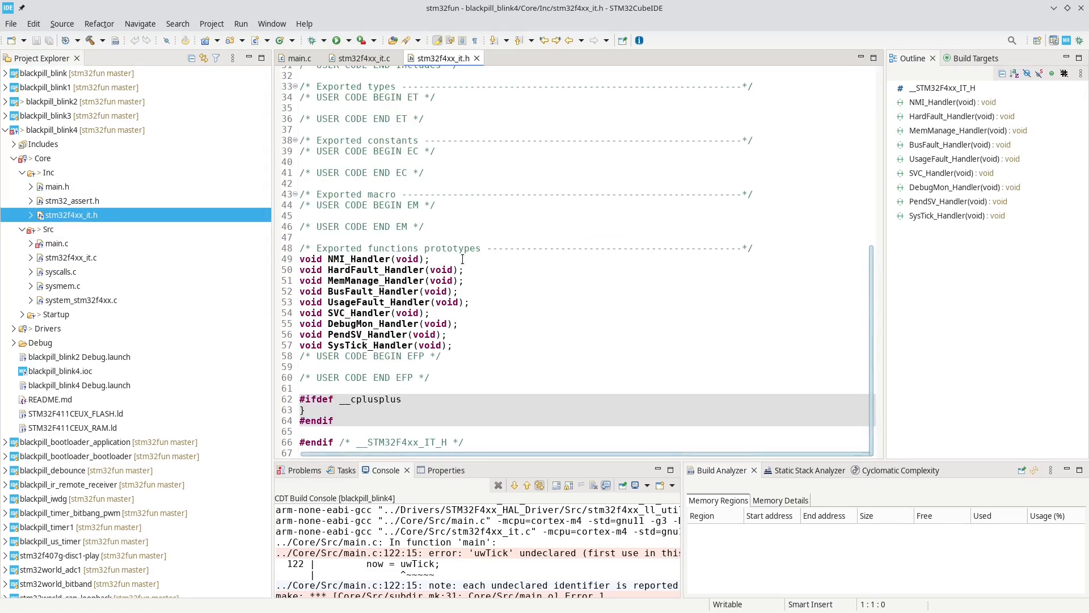
click(445, 162)
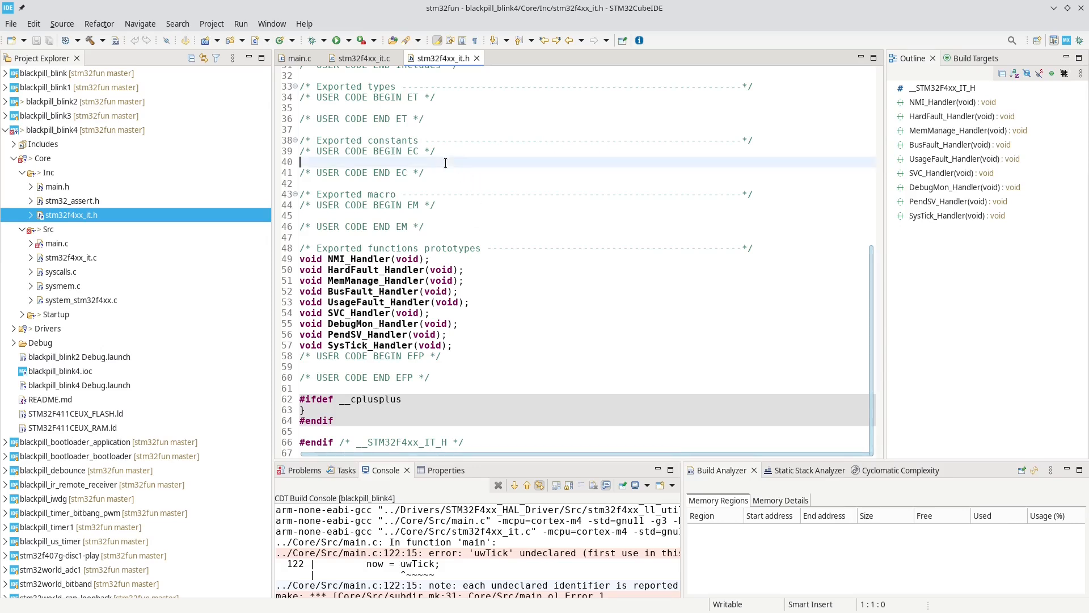
text(__IO uint32_t uwTick;)
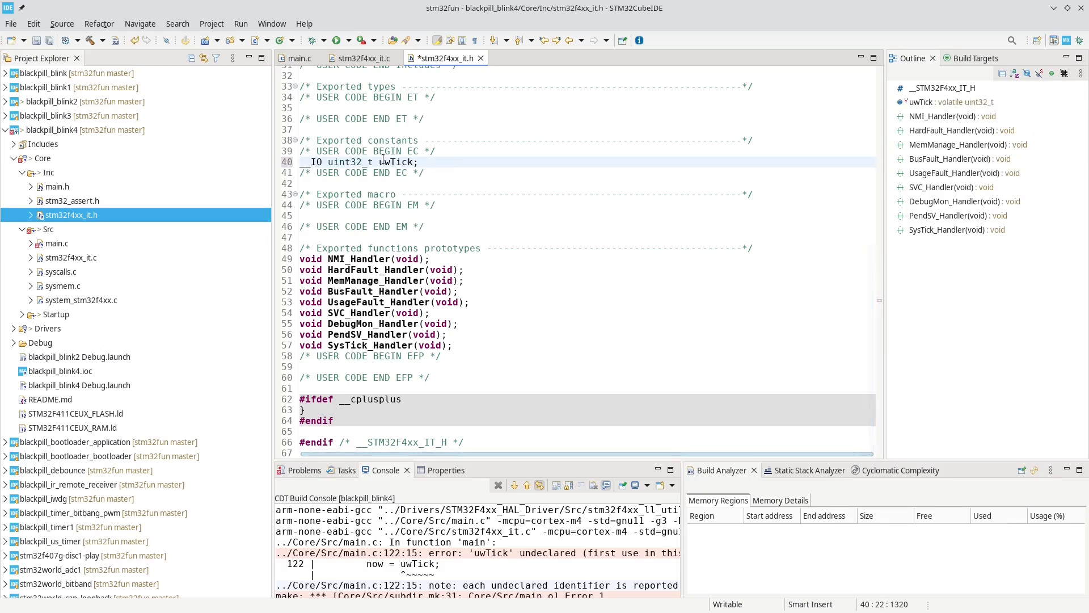
text(extern)
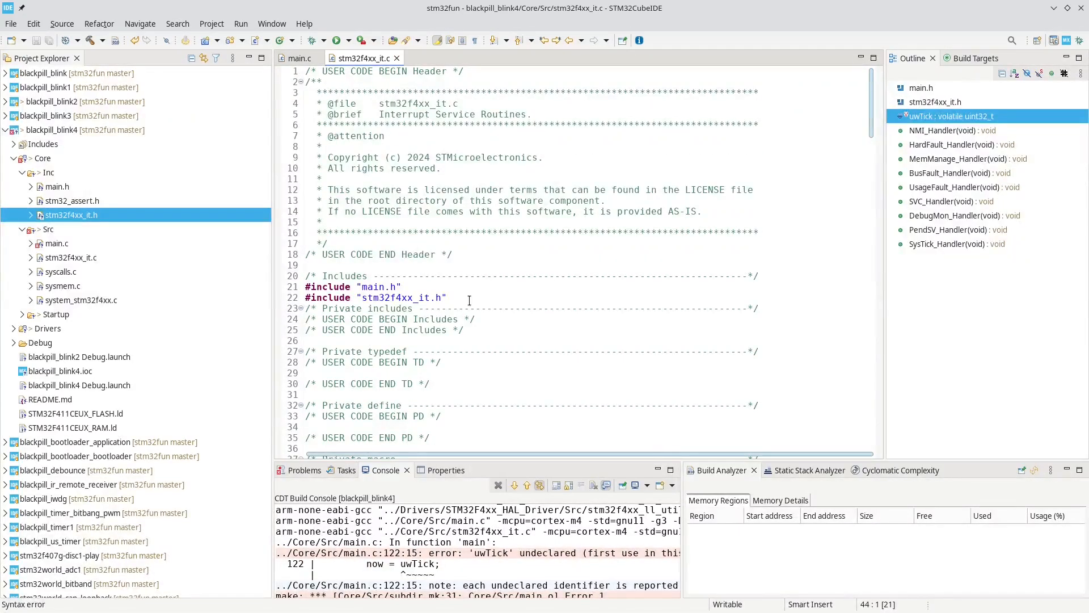
click(449, 297)
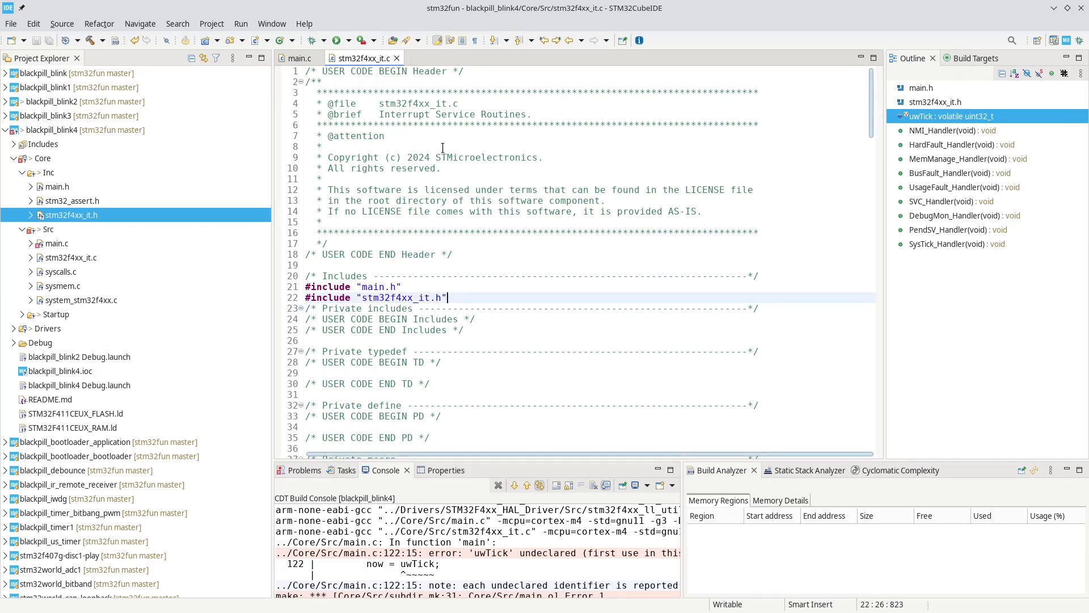
Copy the #include "stm32f4xx_it.h" line into main.c below #include <stdio.h>
triple_click(375, 297)
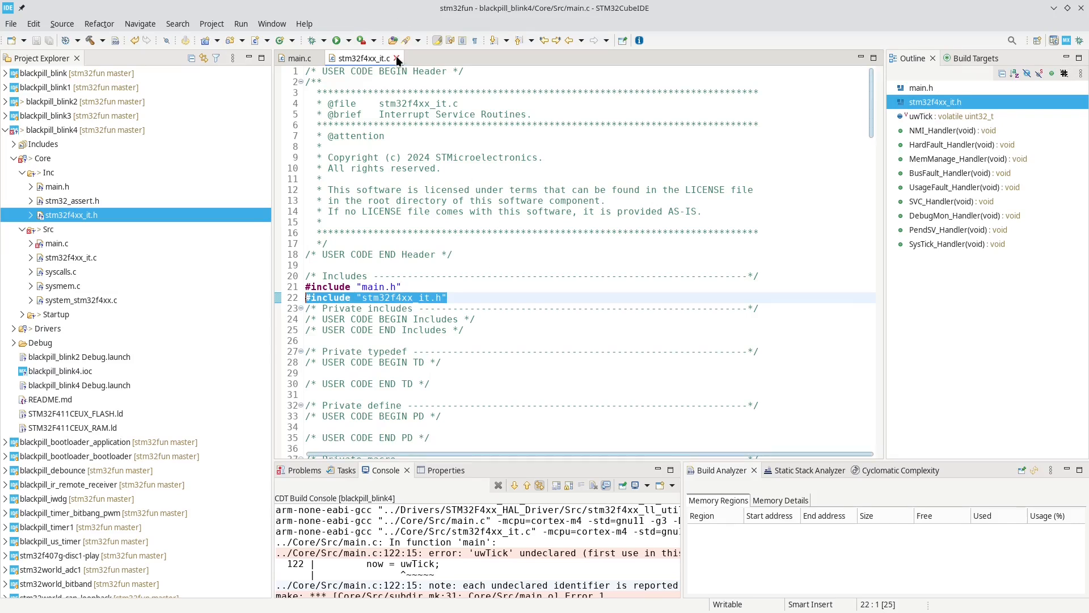
click(397, 58)
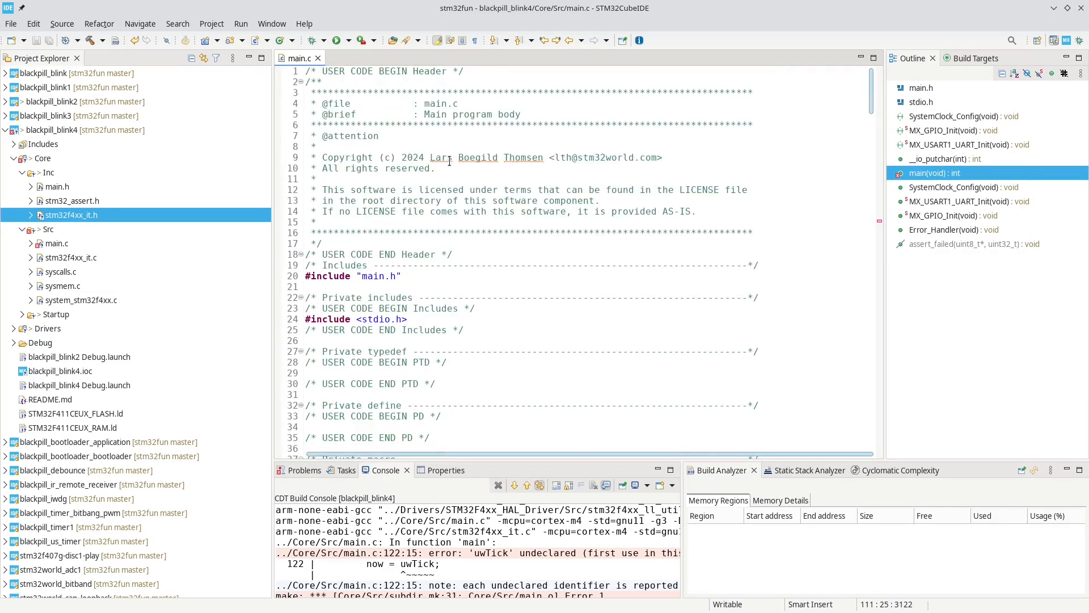
click(469, 319)
text(#include "stm32f4xx_it.h")
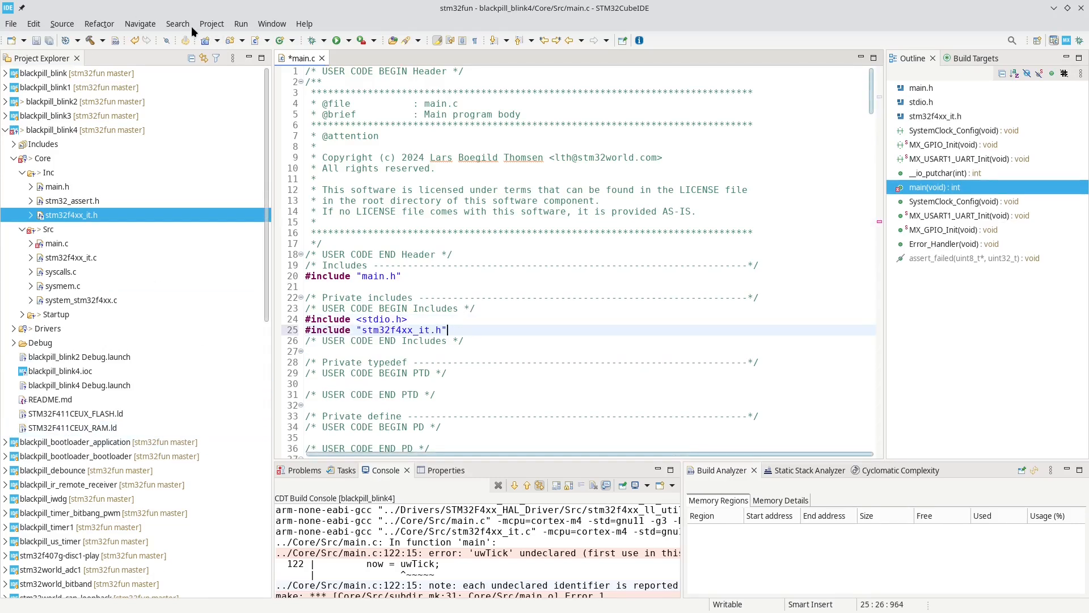
Rebuild blackpill_blink4 to 0 errors and 0 warnings, then scroll through main.c
click(211, 22)
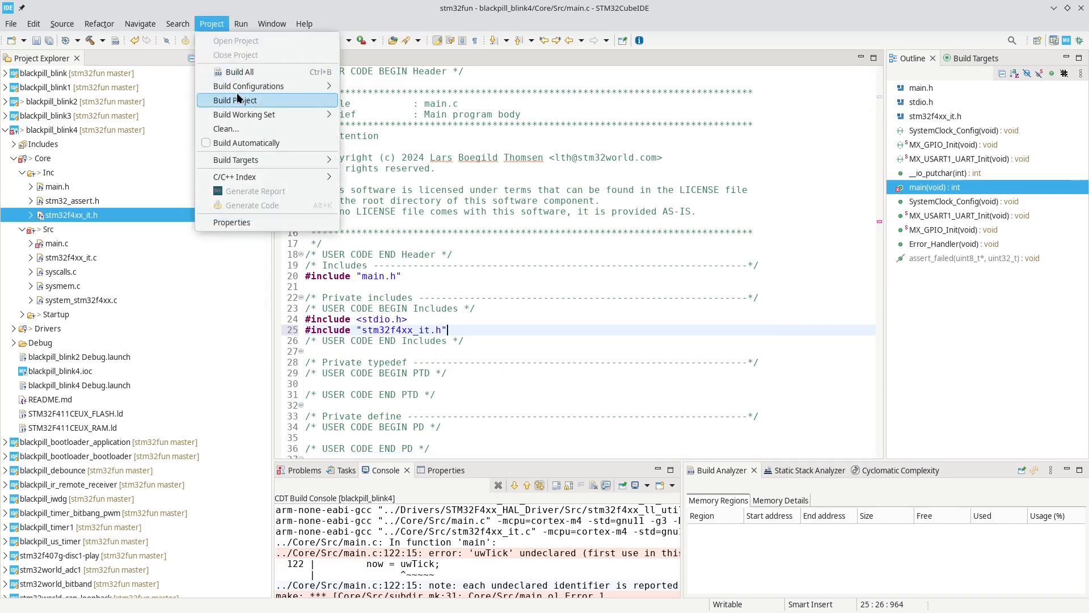
click(236, 100)
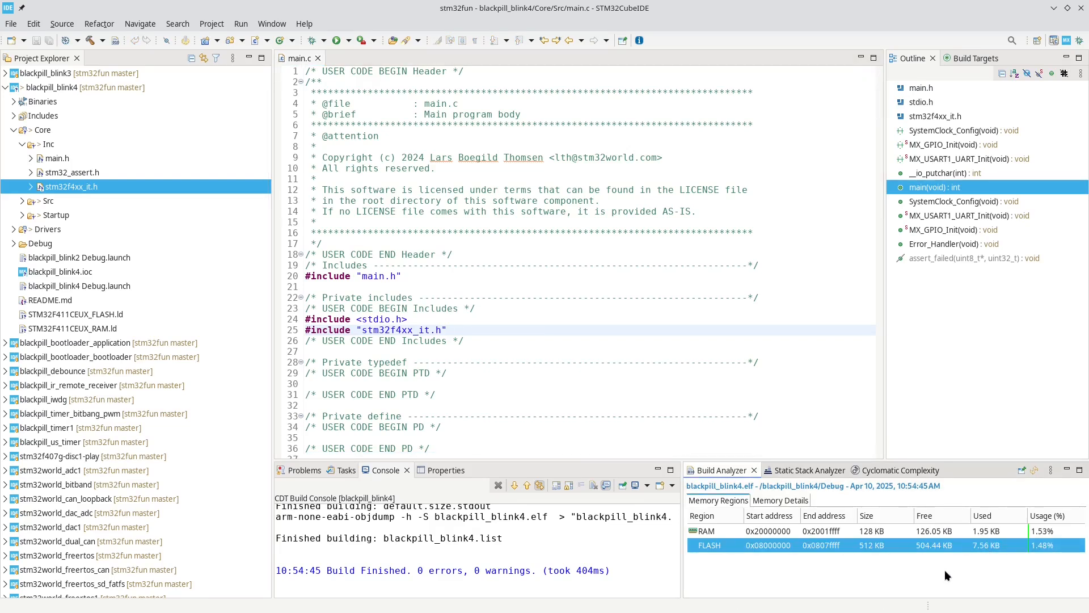
mouse_move(737, 441)
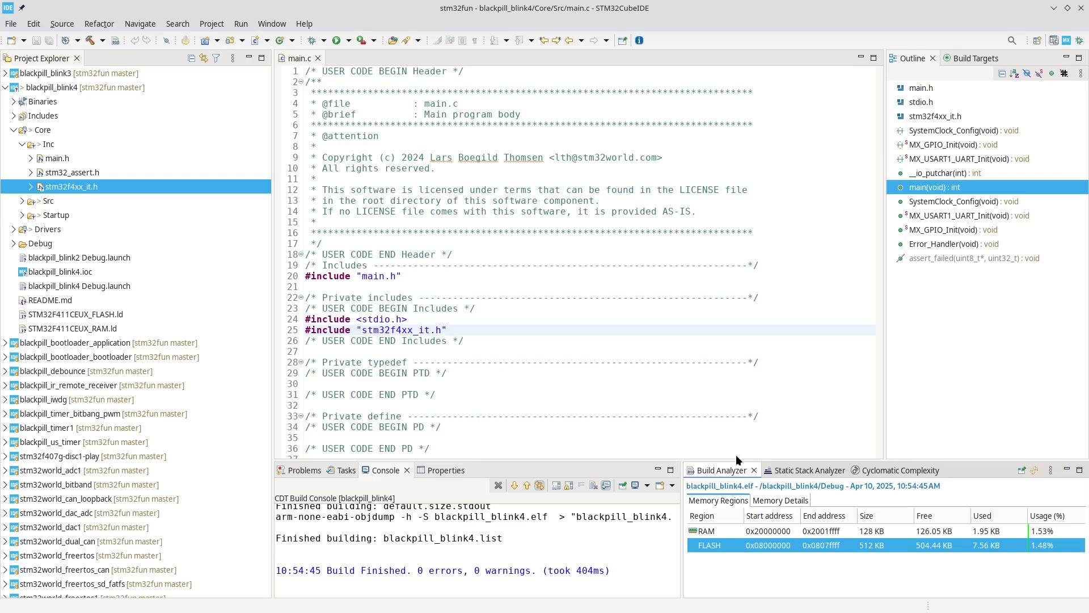
scroll(down, 3)
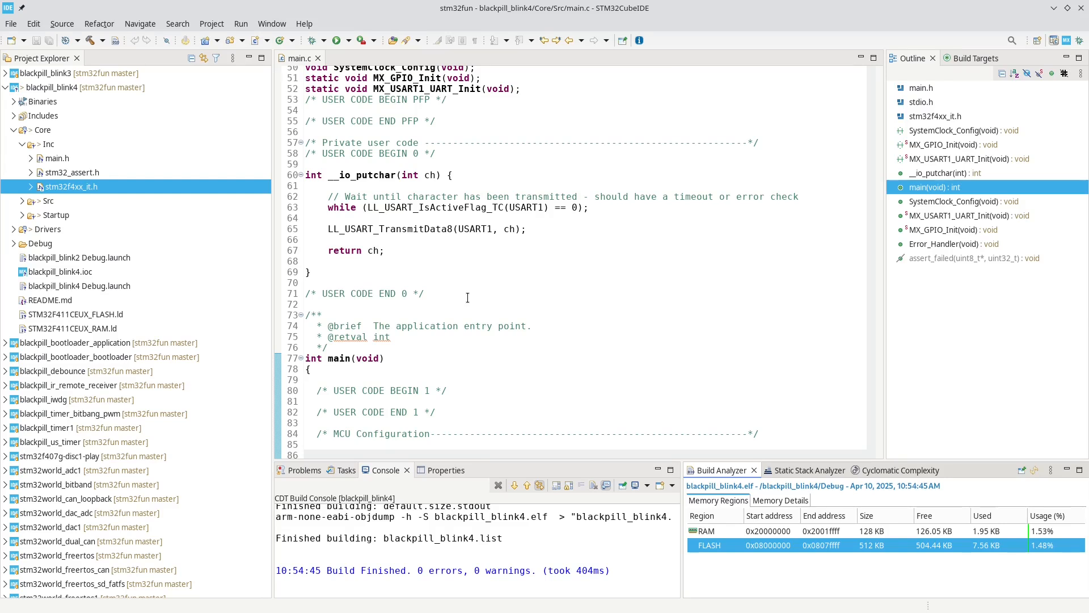
scroll(down, 3)
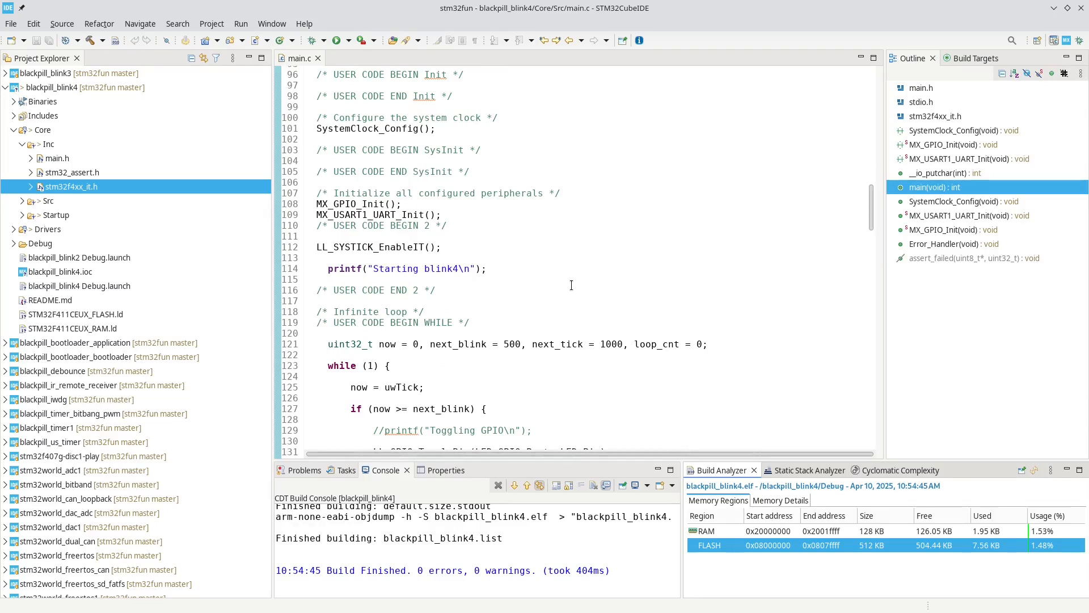
scroll(down, 3)
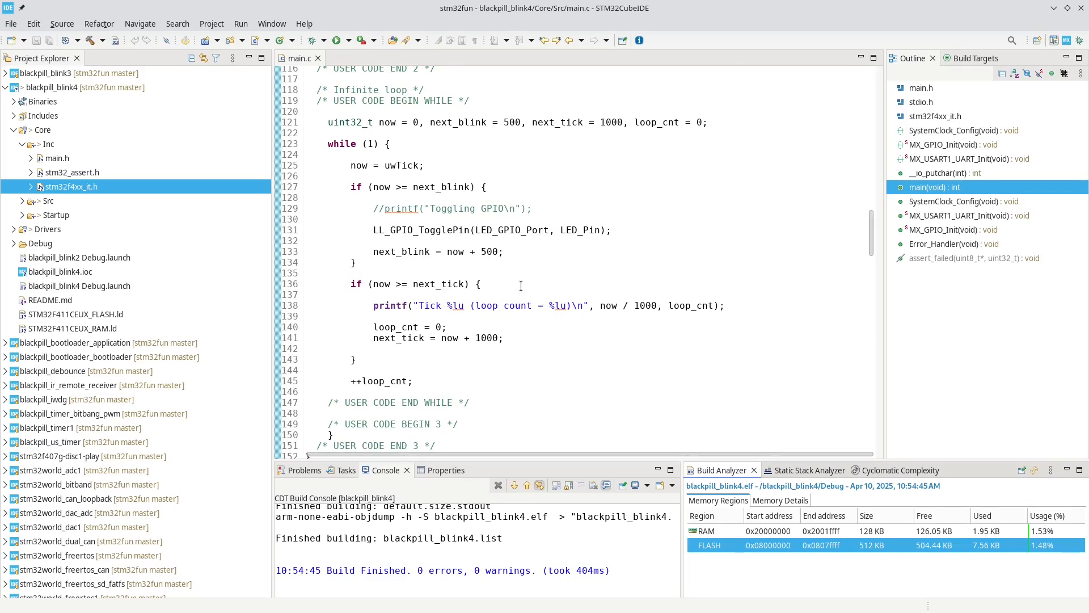
Scroll through the tick-printing loop and the interrupt handlers down to SysTick's uwTick increment
scroll(up, 3)
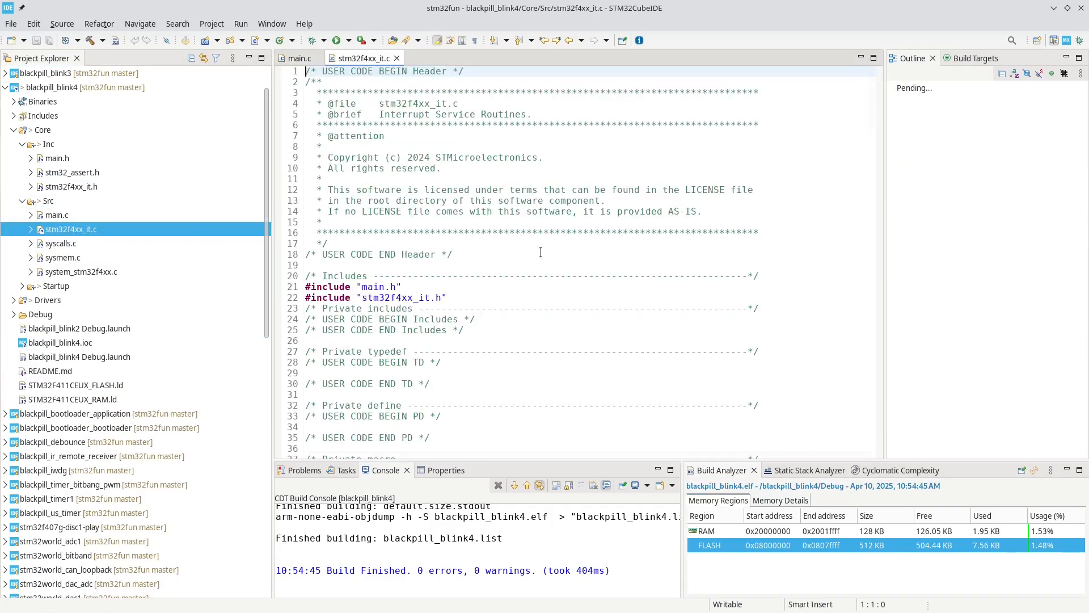
scroll(down, 3)
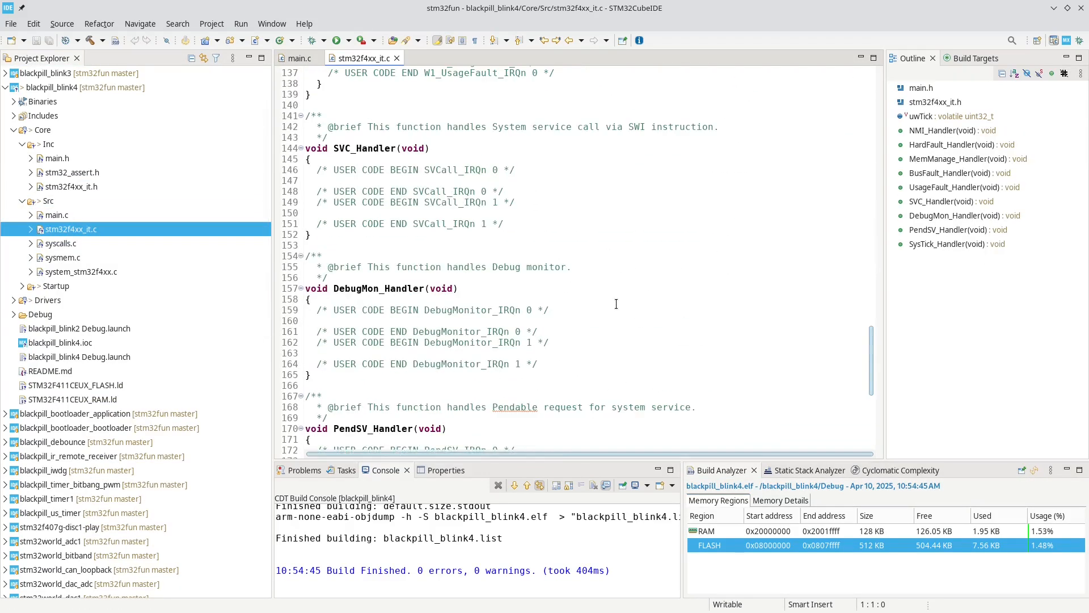
scroll(down, 3)
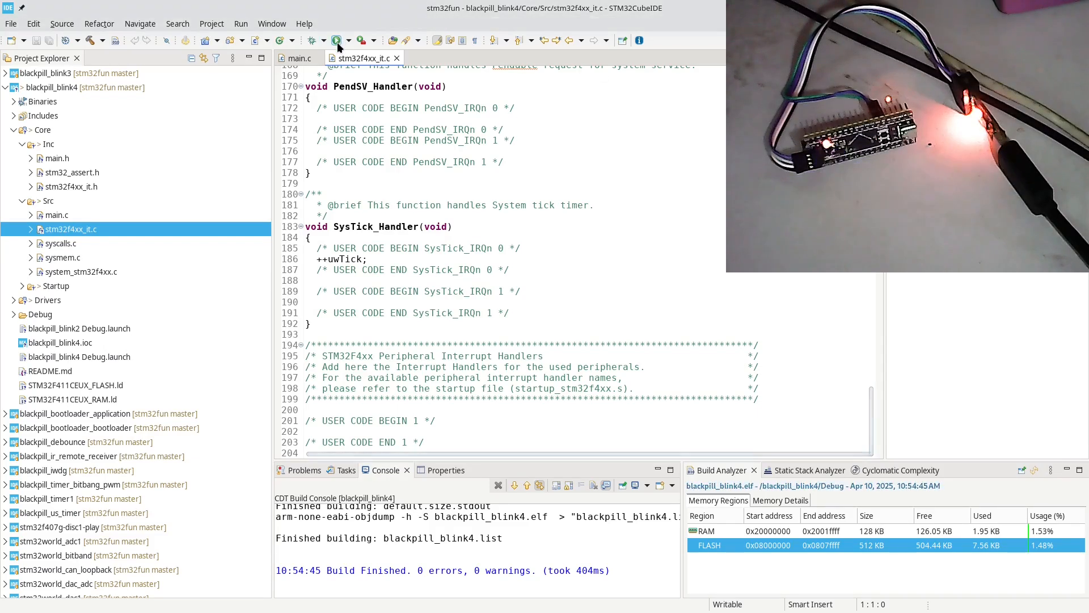
Flash blackpill_blink4 to the Black Pill and bring up the serial console showing Tick lines
click(337, 40)
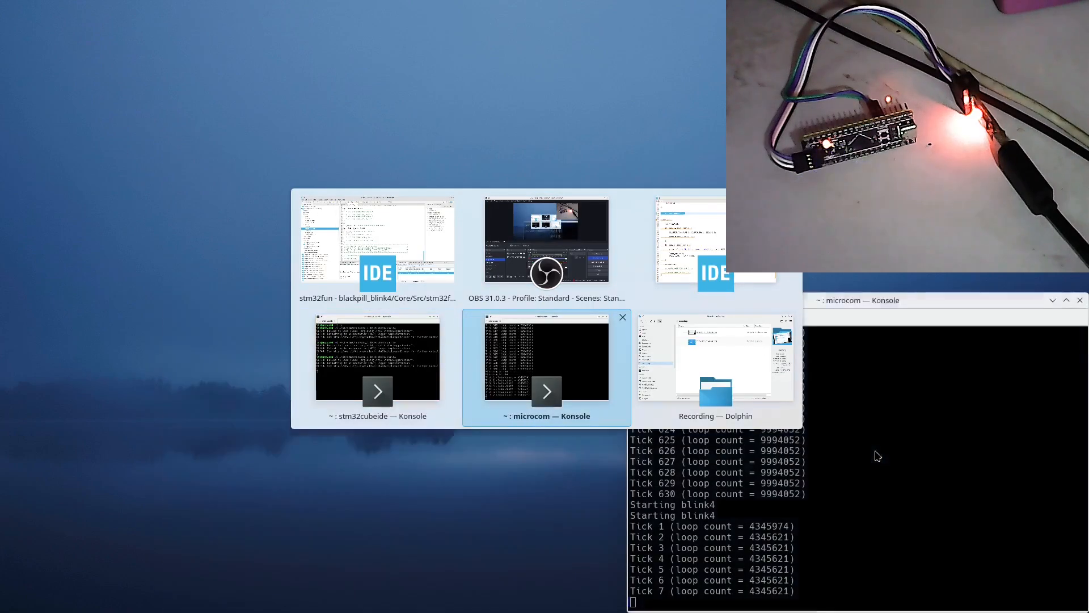
click(378, 239)
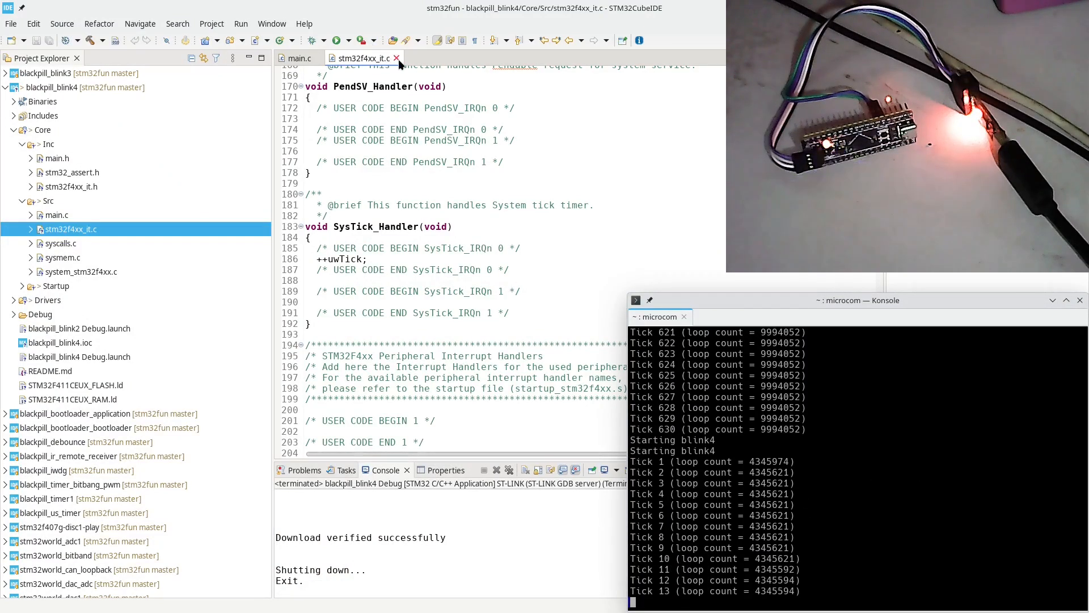
click(395, 58)
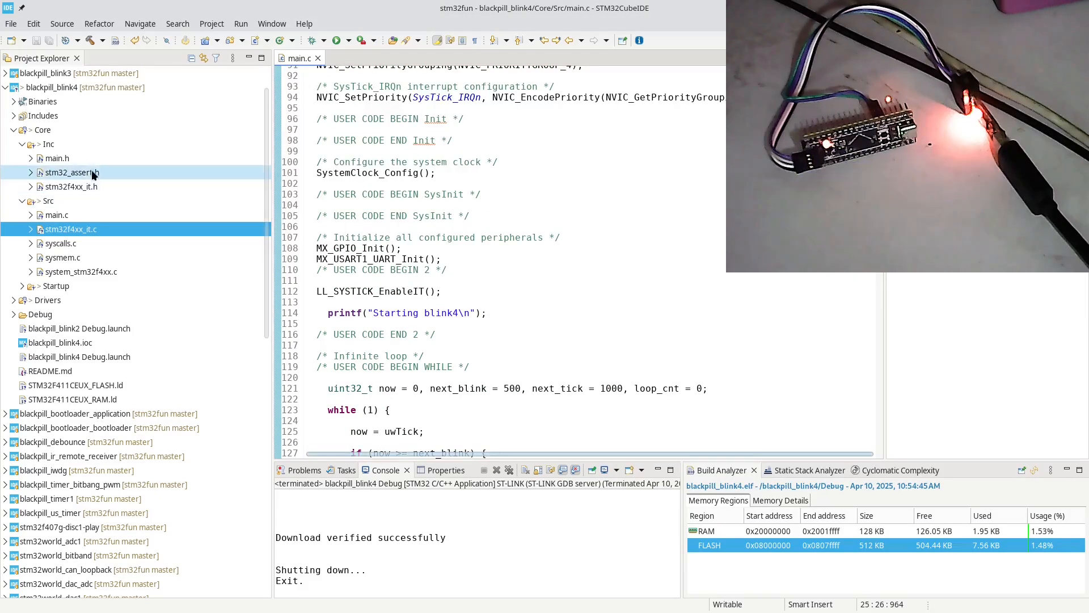
scroll(up, 3)
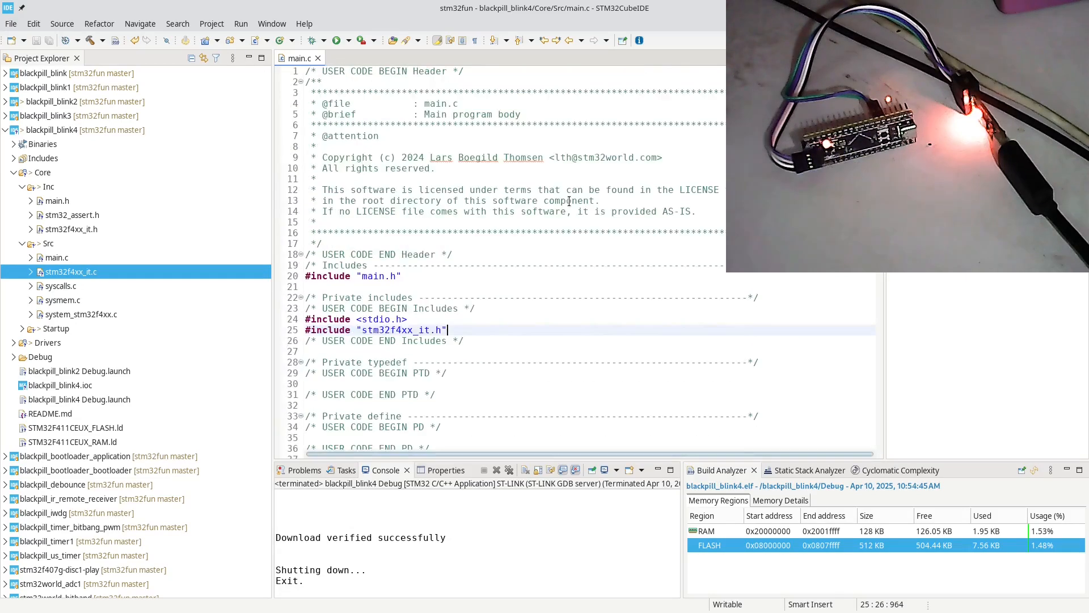
scroll(down, 3)
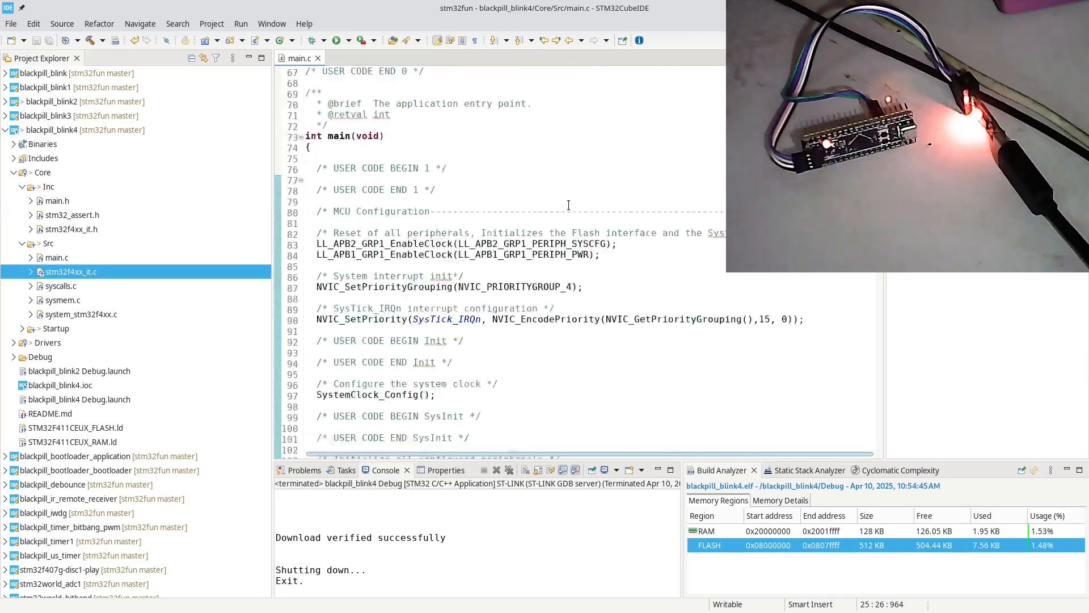
scroll(down, 3)
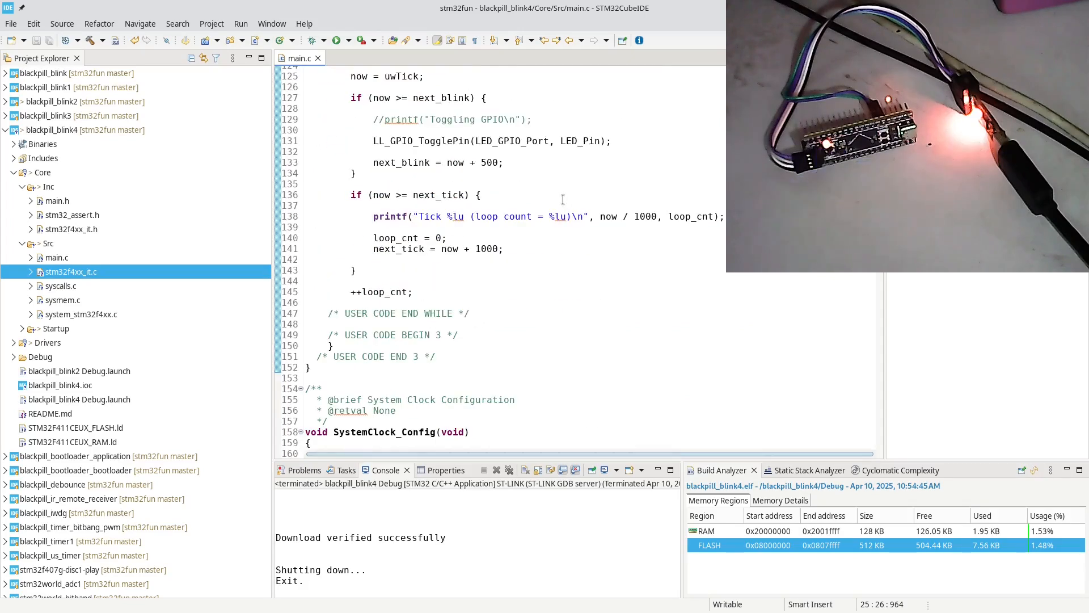
scroll(down, 3)
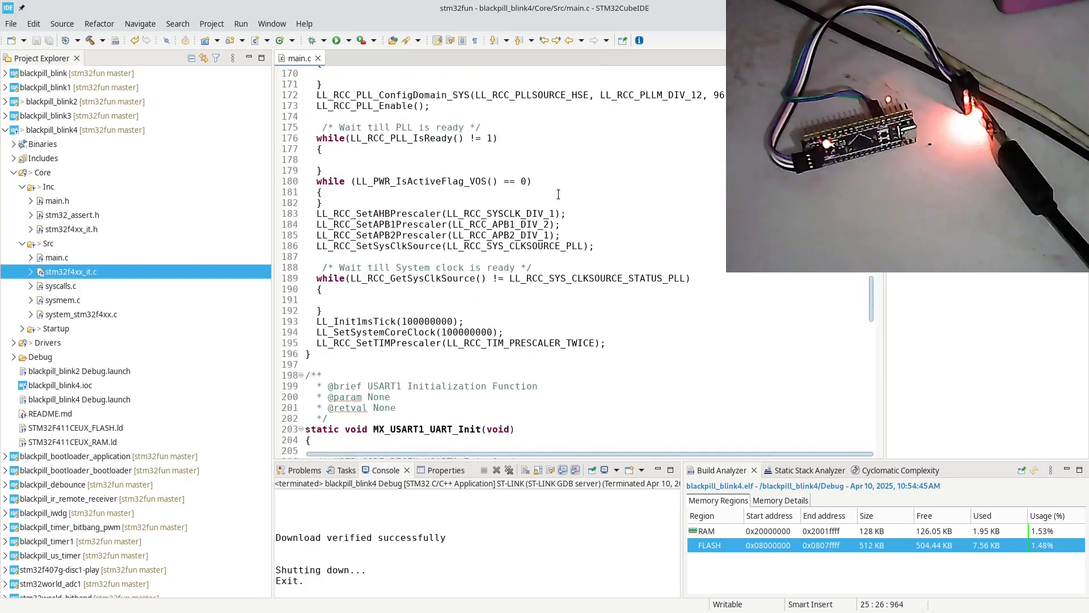
scroll(down, 3)
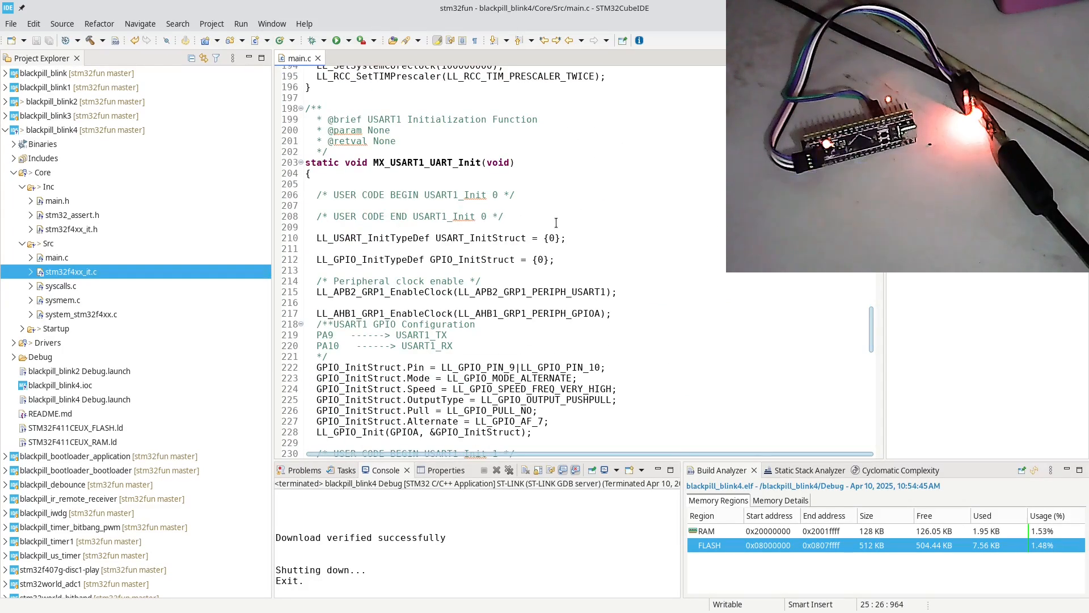
scroll(down, 3)
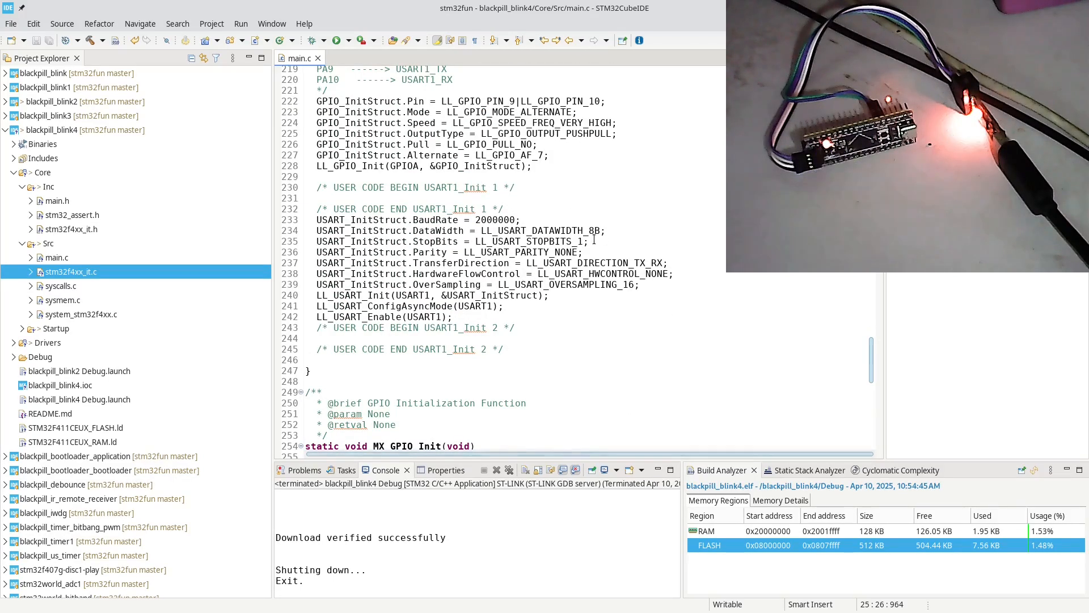
scroll(down, 3)
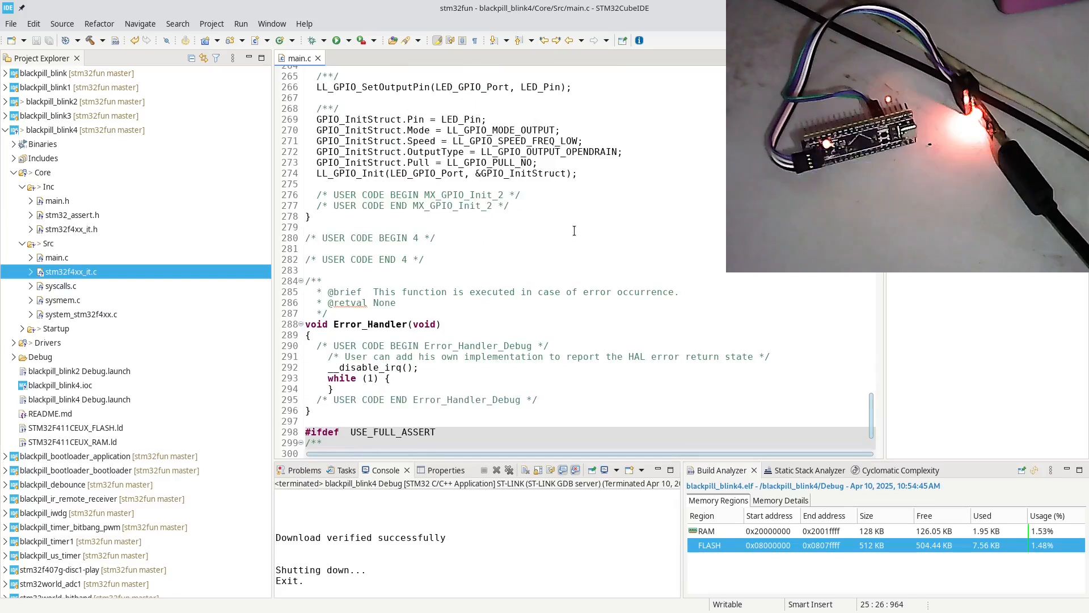
scroll(up, 3)
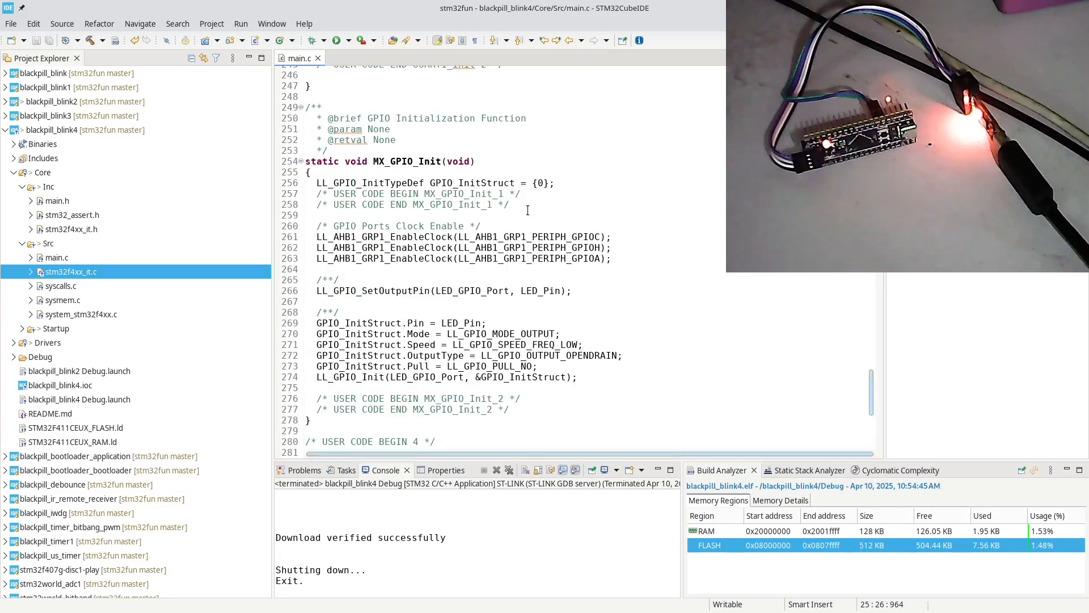
scroll(up, 3)
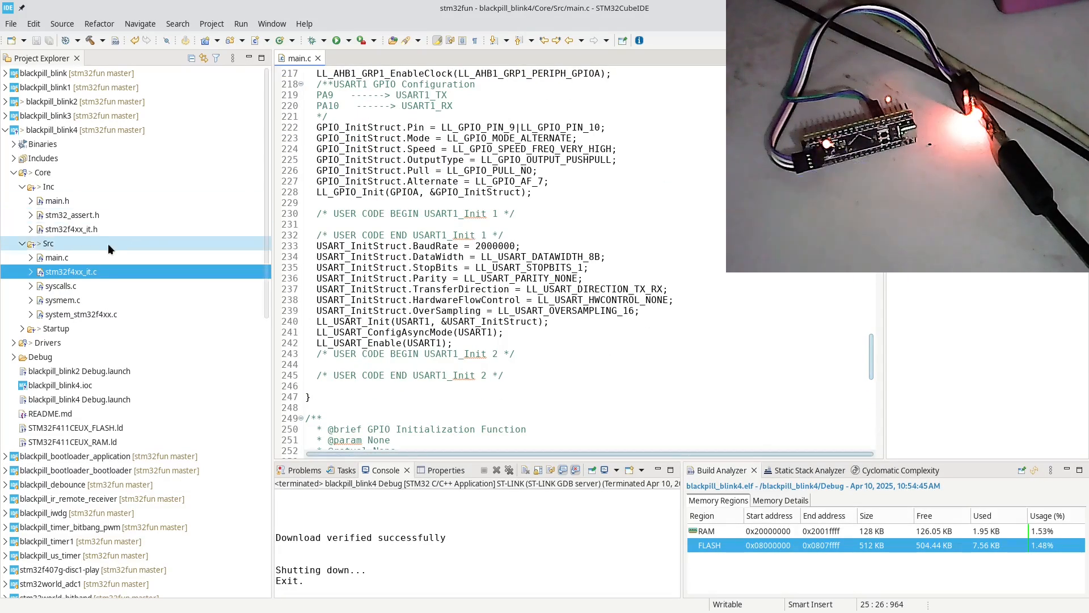
click(57, 257)
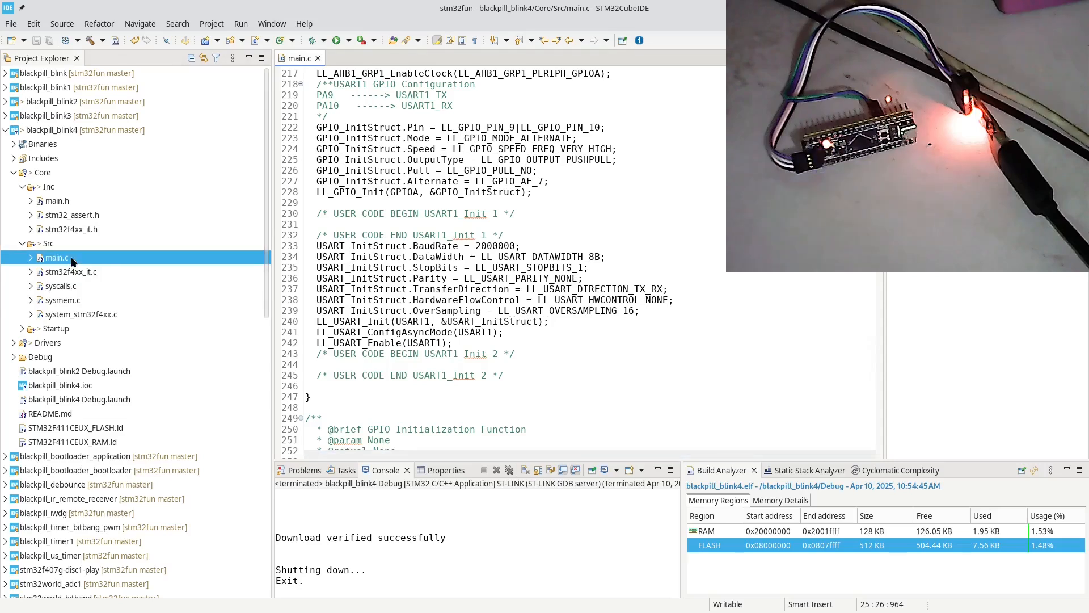
scroll(up, 3)
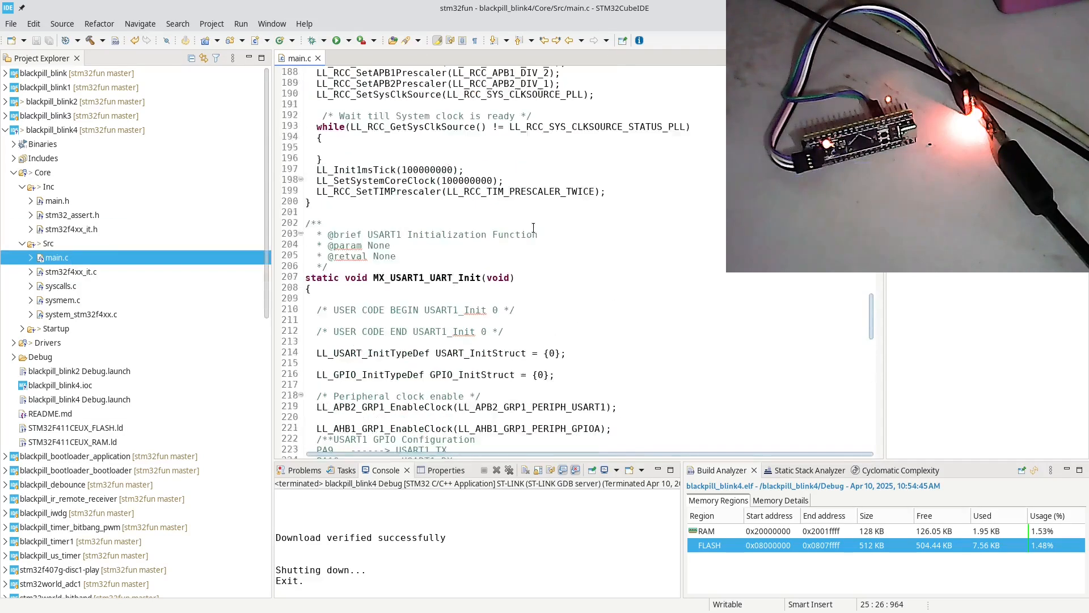
scroll(up, 3)
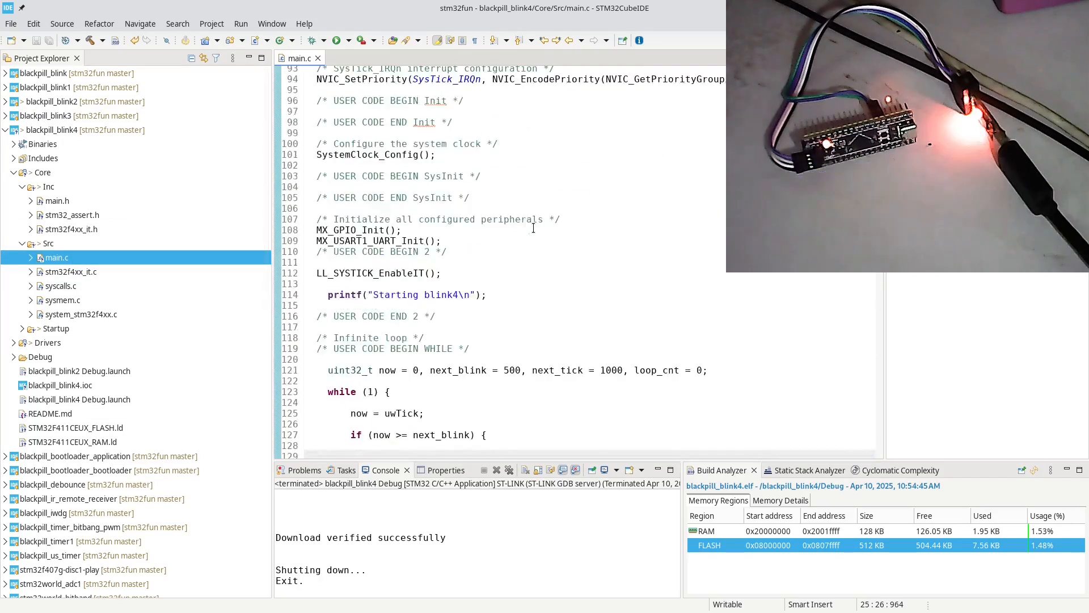
scroll(up, 3)
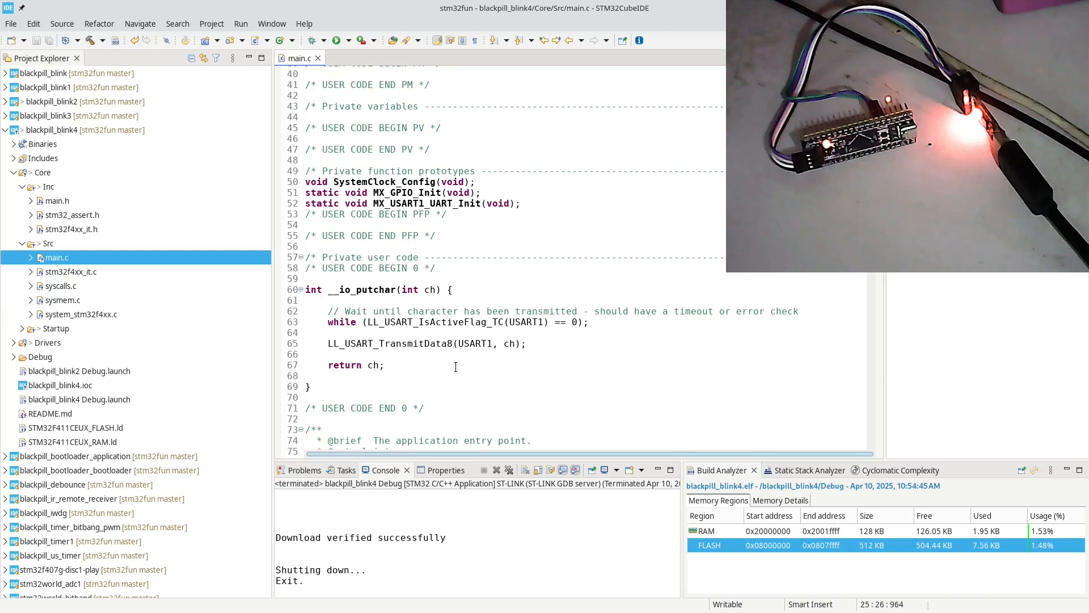
scroll(down, 3)
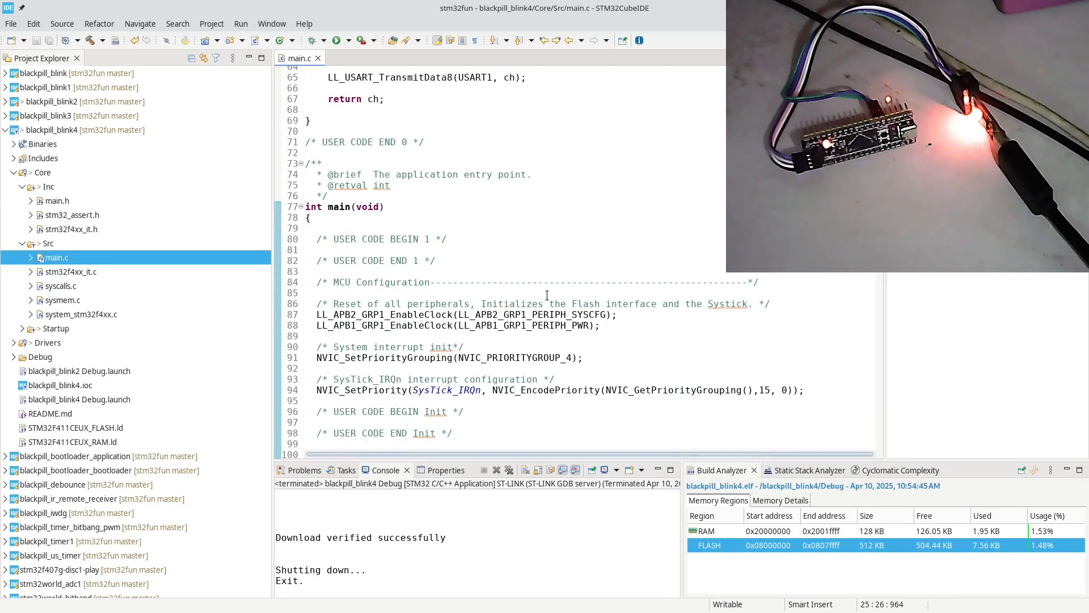
scroll(up, 3)
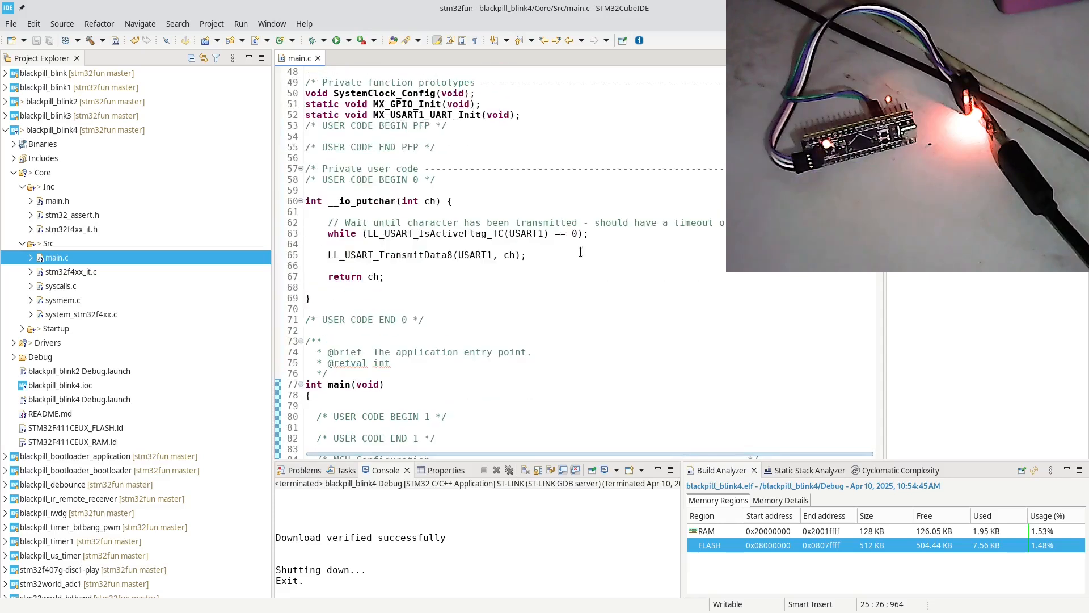
scroll(down, 3)
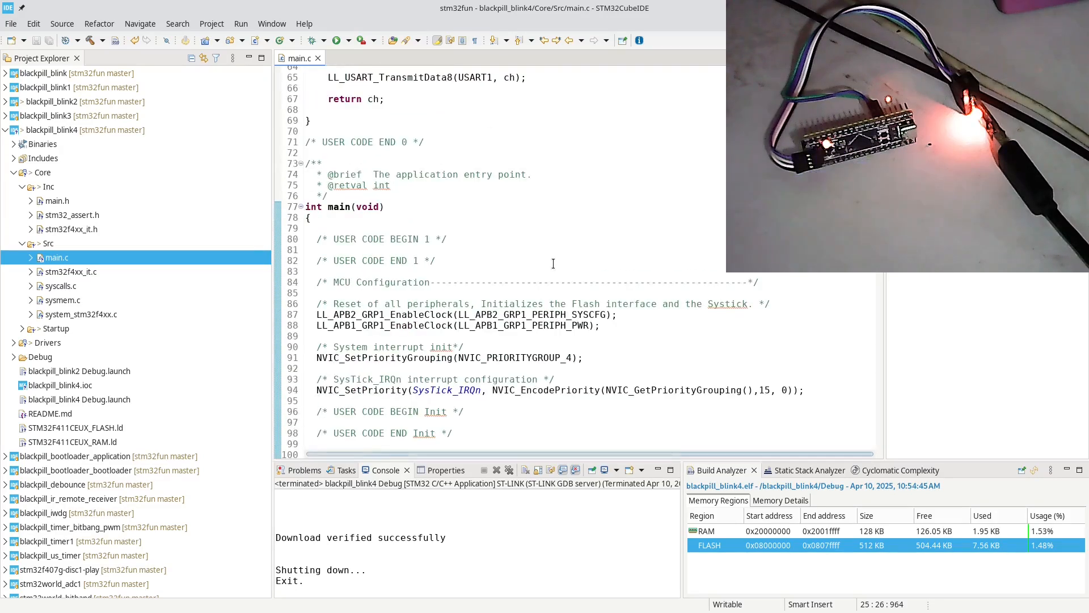
scroll(down, 3)
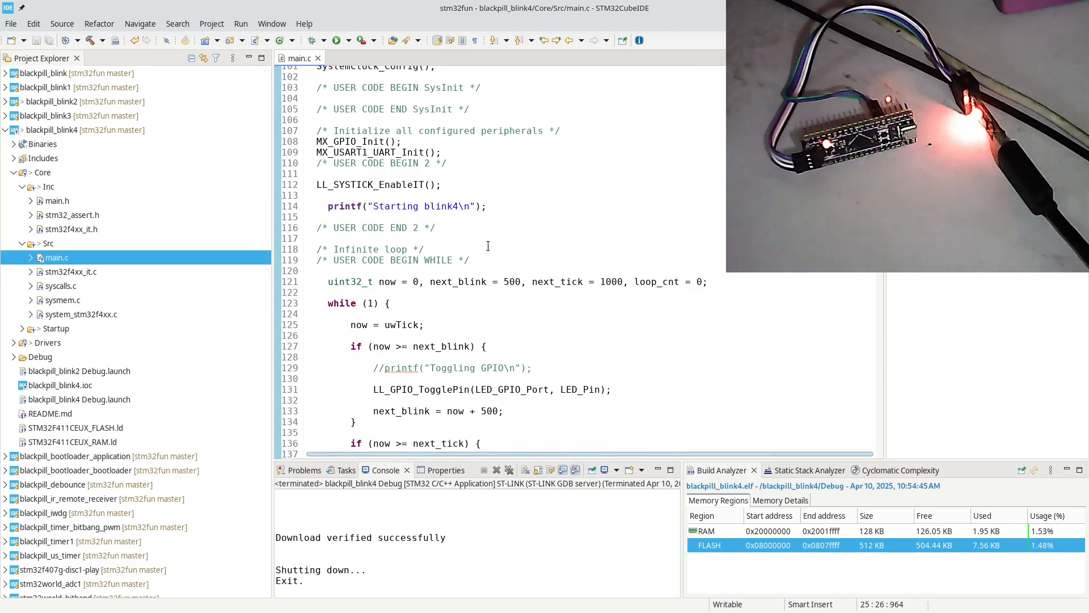
scroll(down, 3)
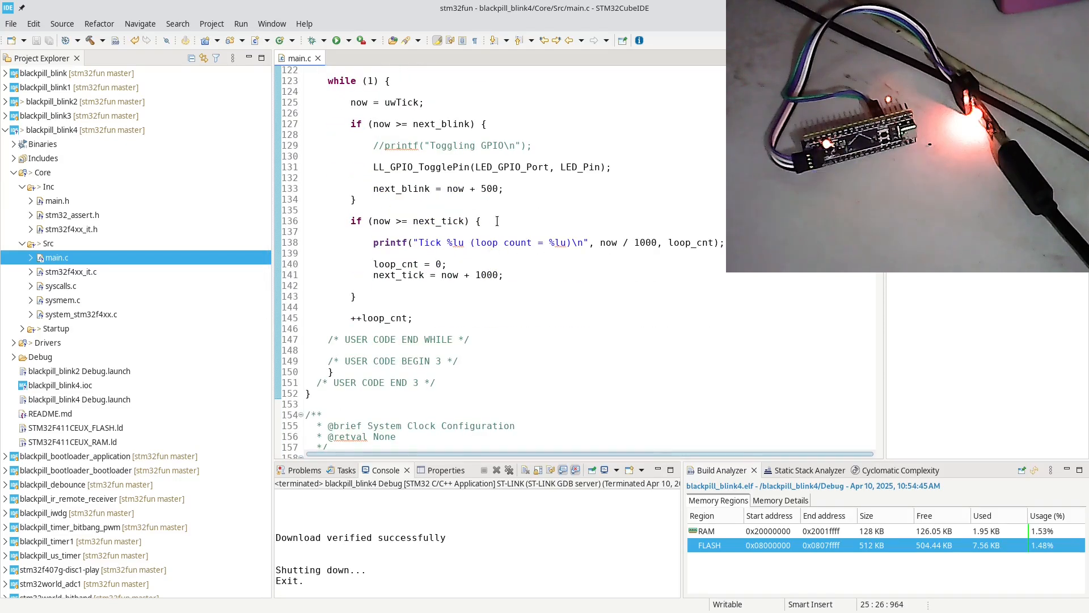
scroll(up, 3)
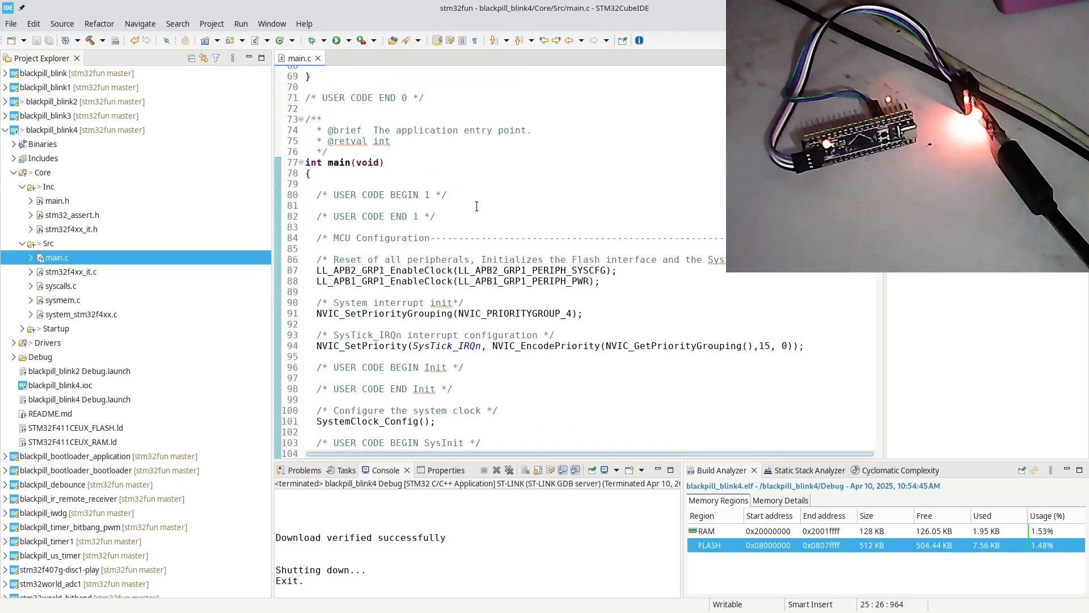
scroll(up, 3)
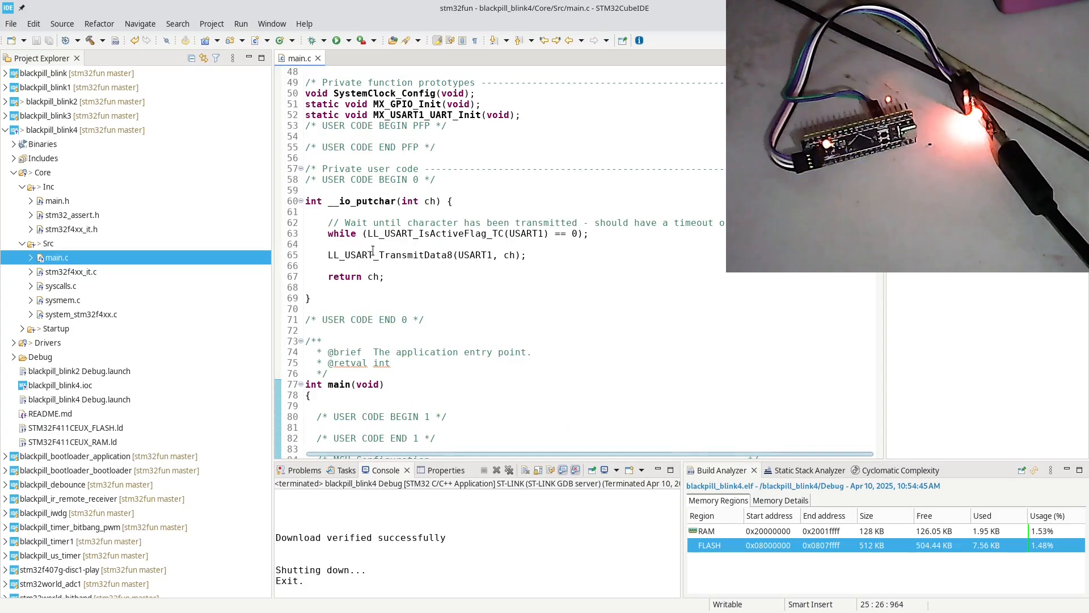
right_click(354, 254)
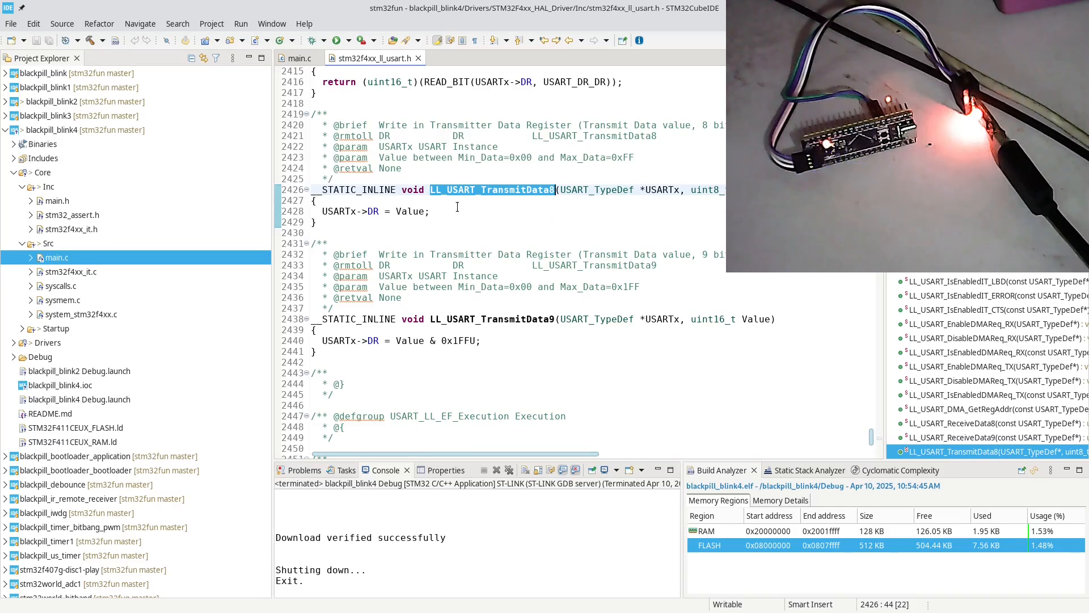
Inspect the LL_USART_TransmitData8 body, which writes the value to USARTx->DR
click(445, 211)
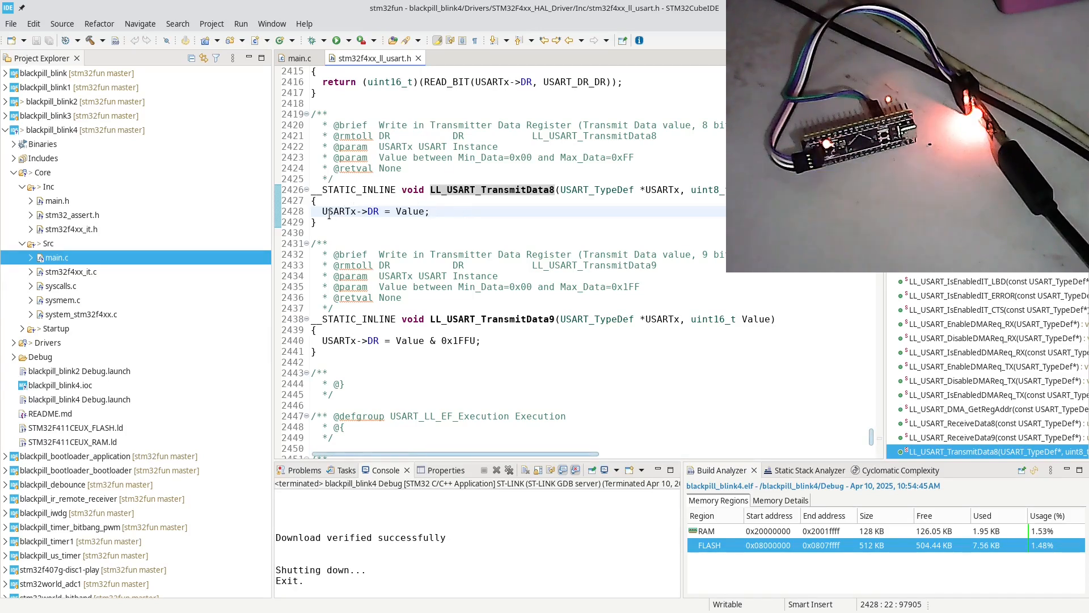
mouse_move(338, 211)
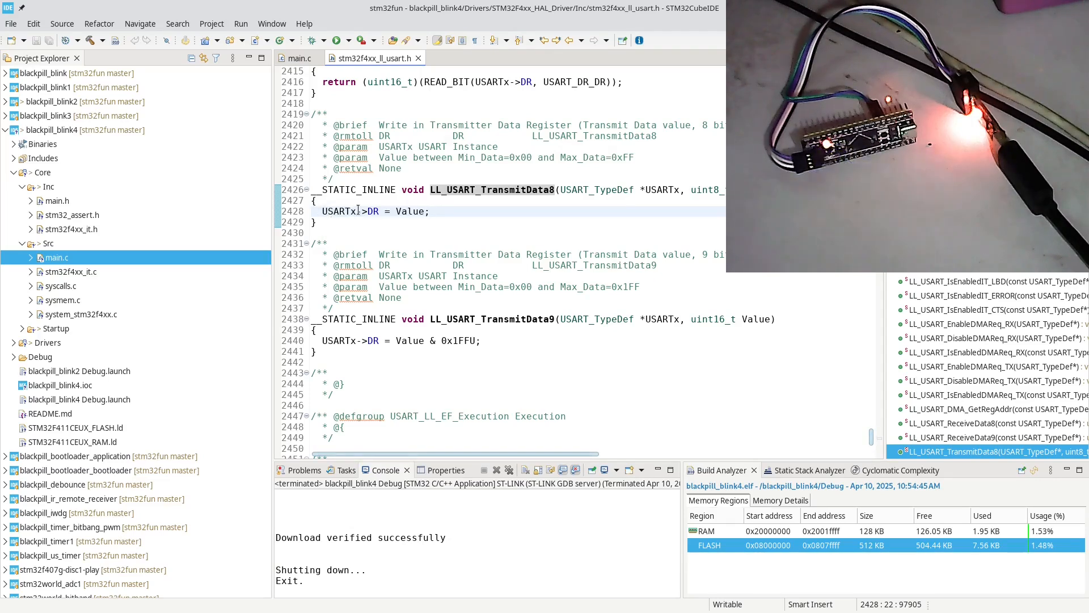
mouse_move(356, 211)
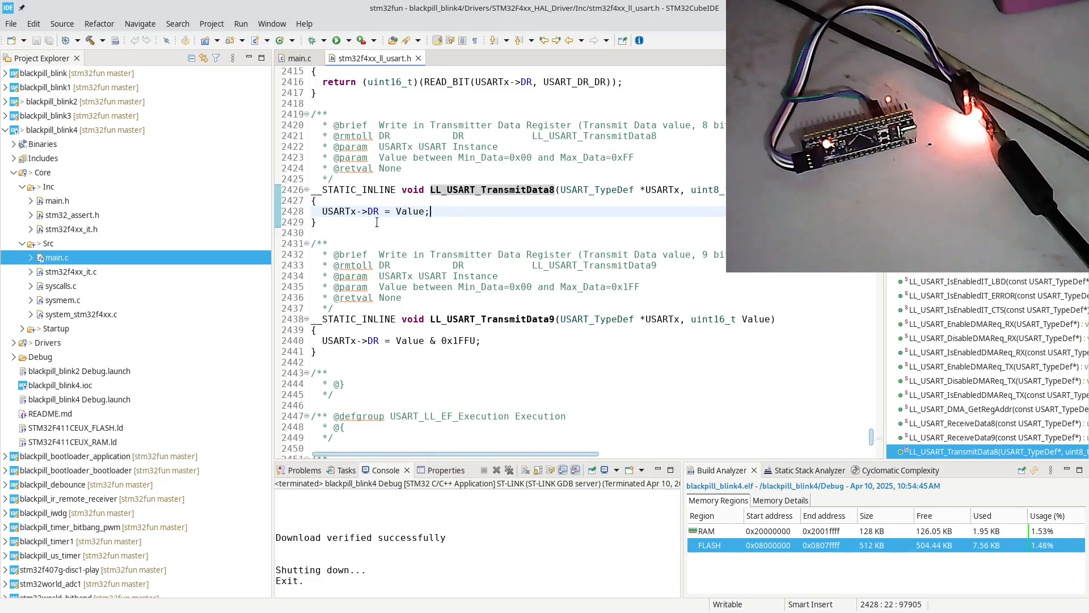
scroll(up, 3)
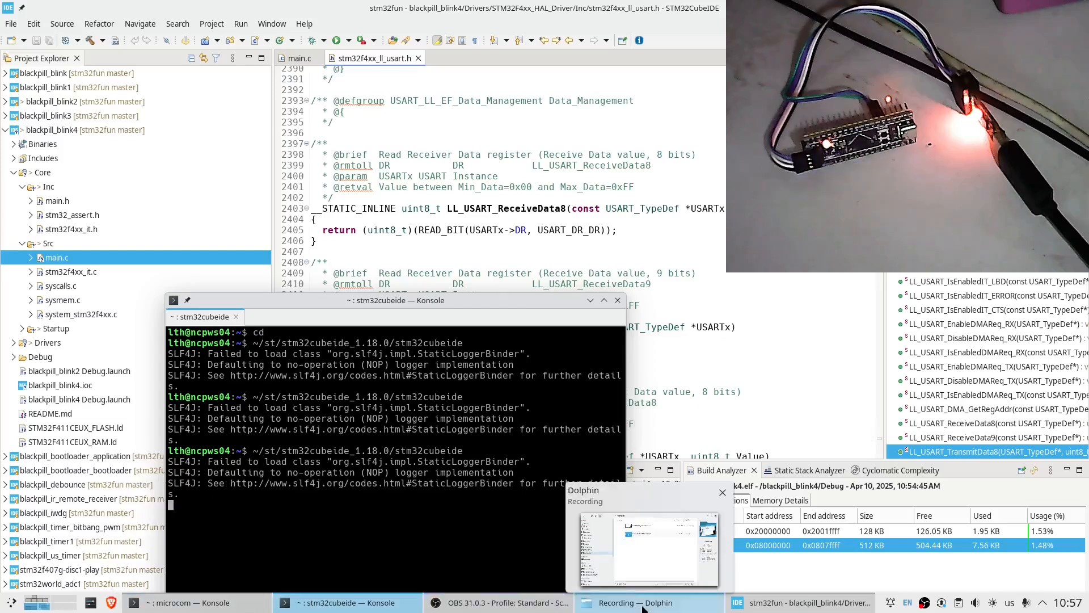
mouse_move(188, 602)
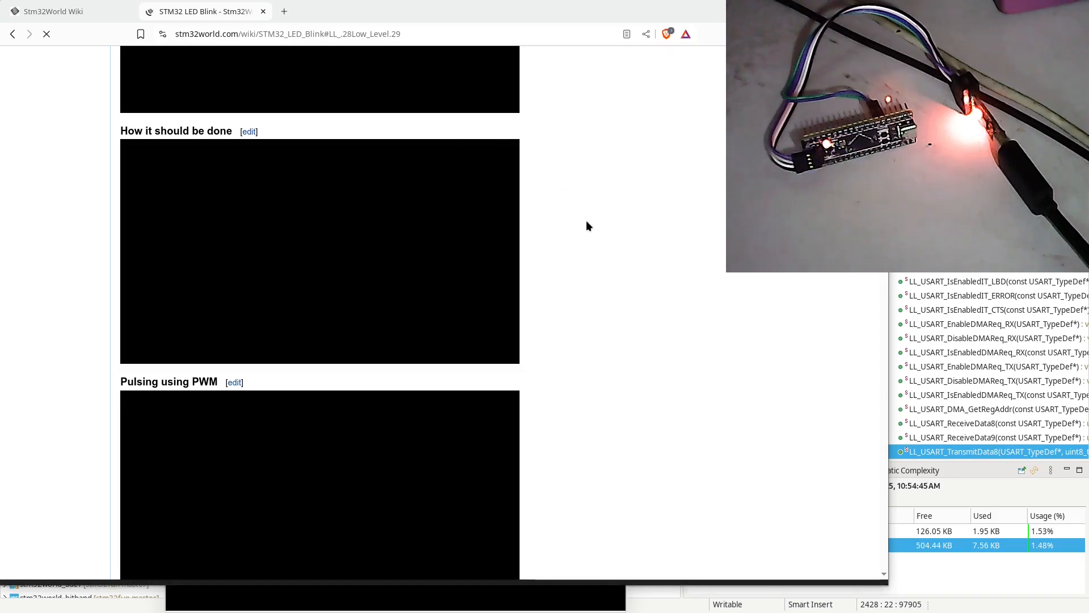
Browse from the wiki main page to tutorial #12, Low level access to peripherals
click(55, 12)
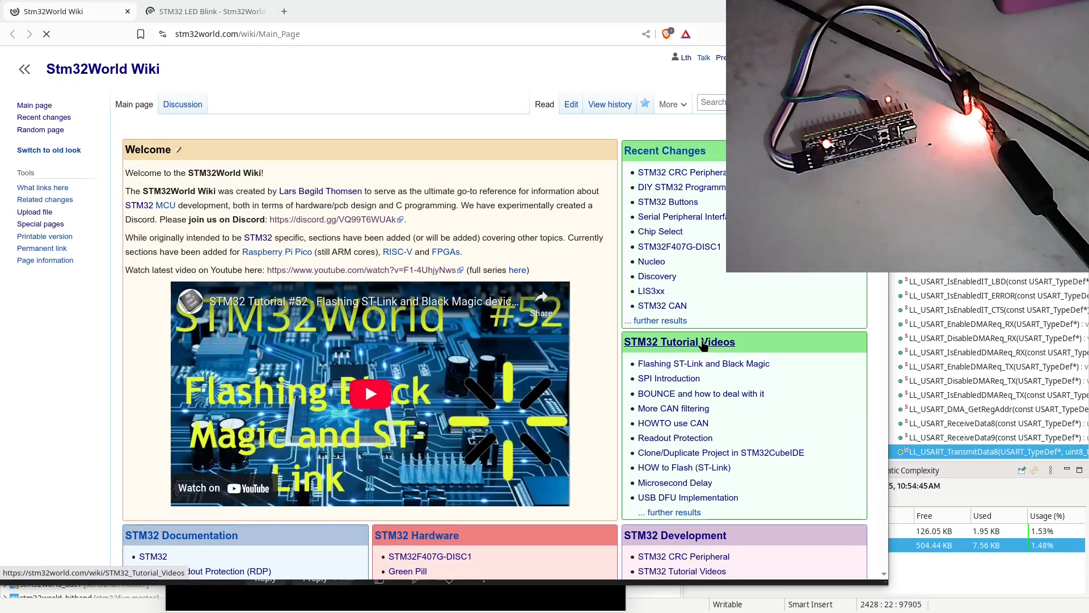
click(678, 342)
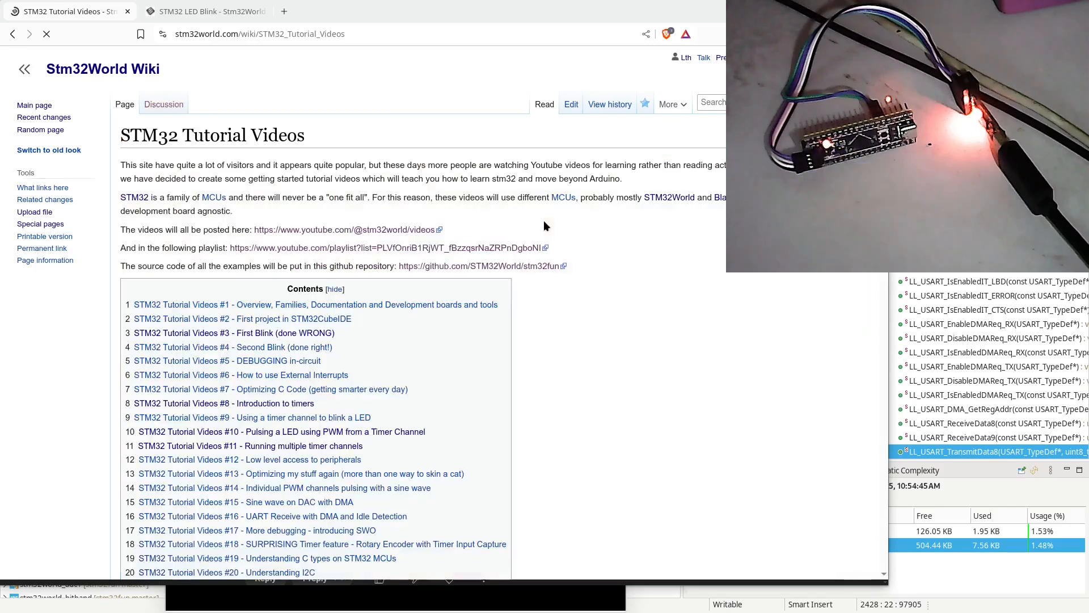
scroll(down, 3)
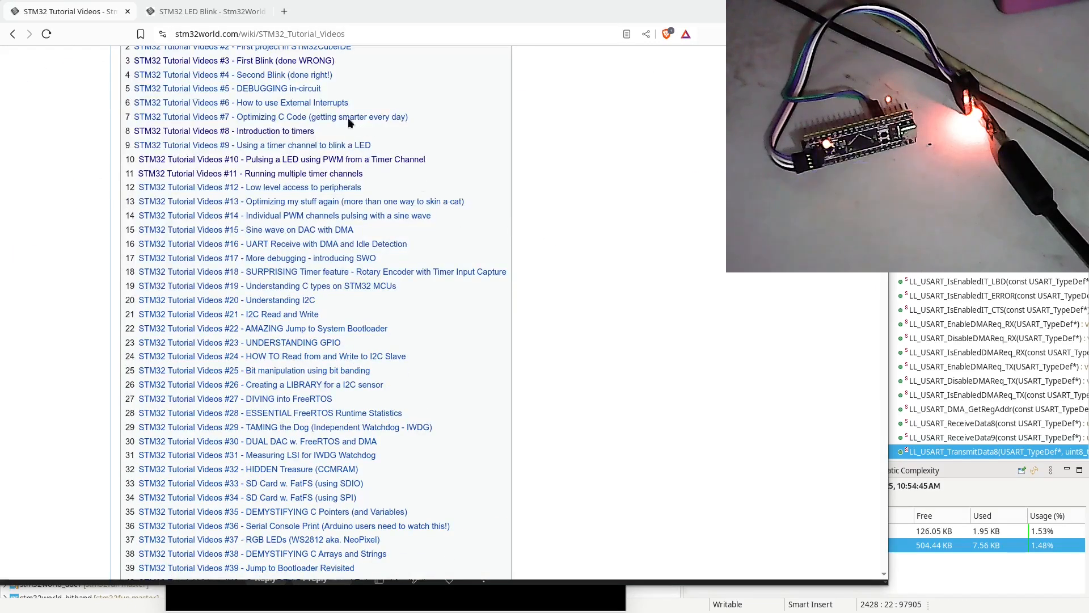
mouse_move(297, 76)
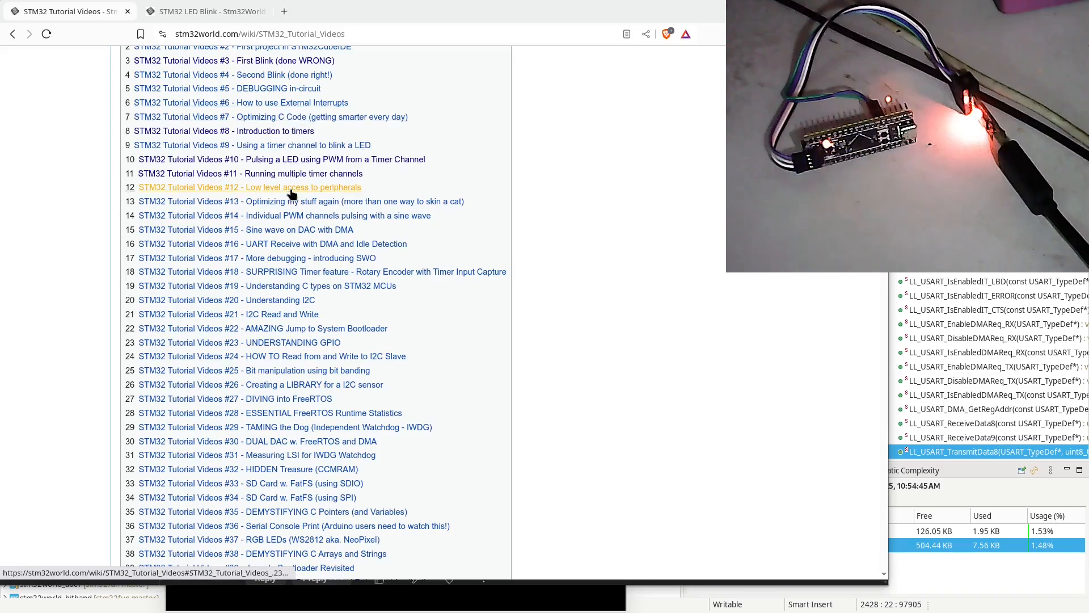
click(250, 186)
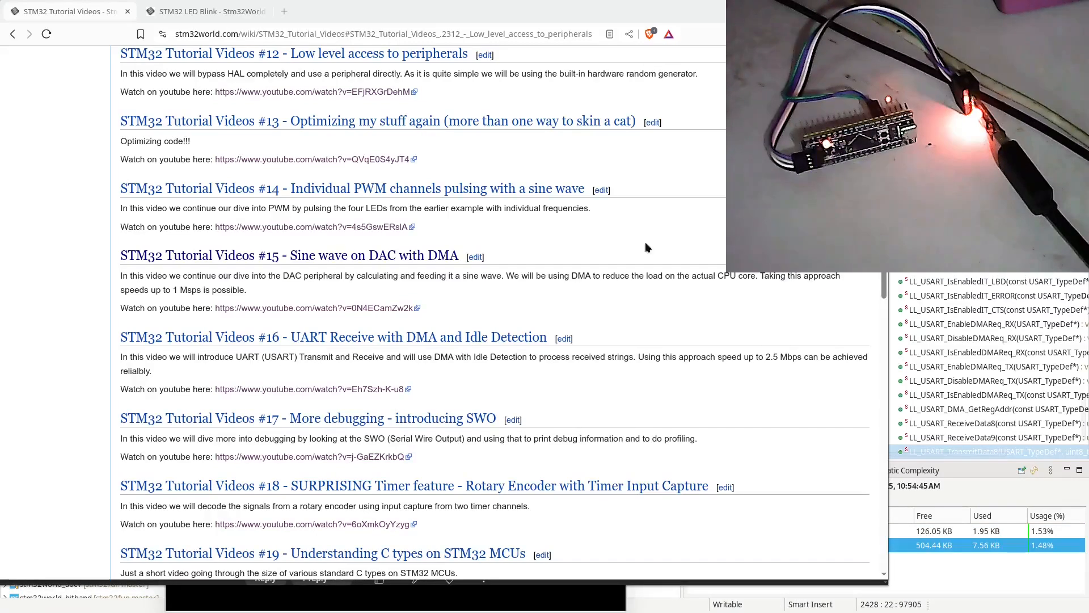
mouse_move(309, 53)
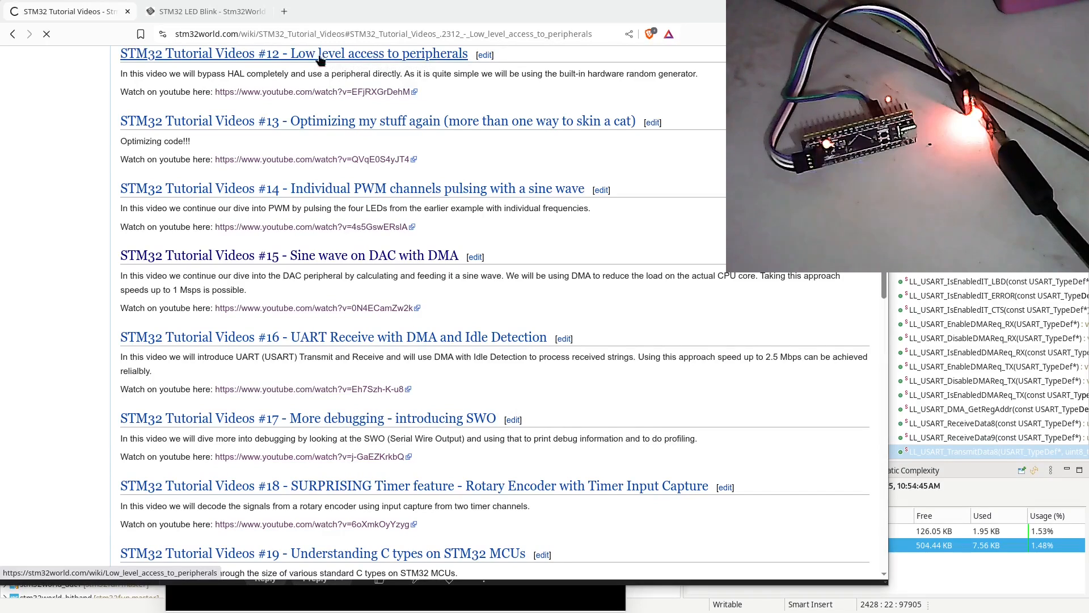
click(293, 53)
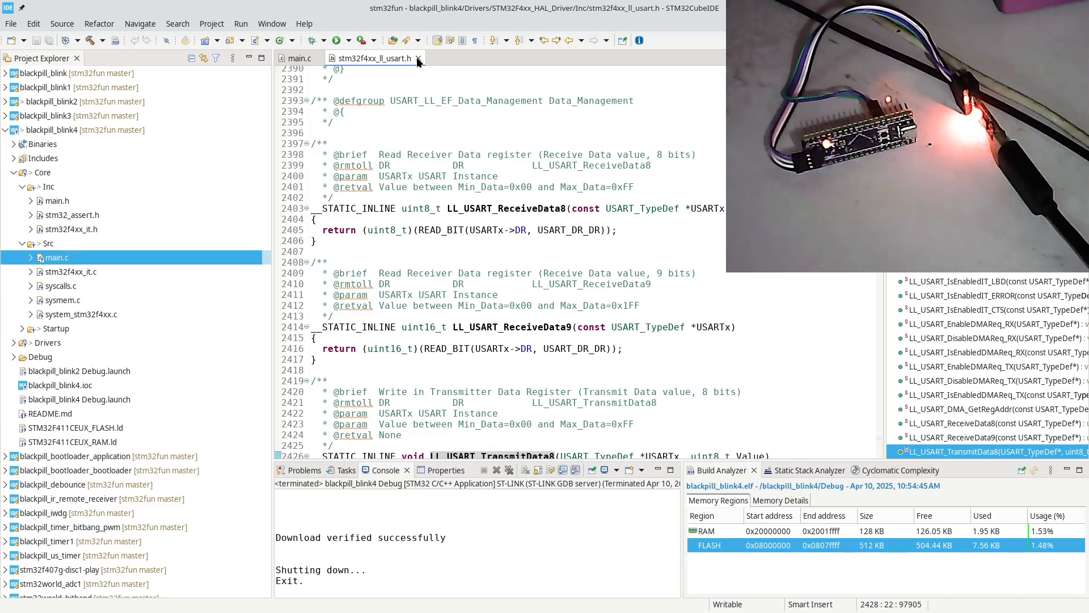
mouse_move(518, 212)
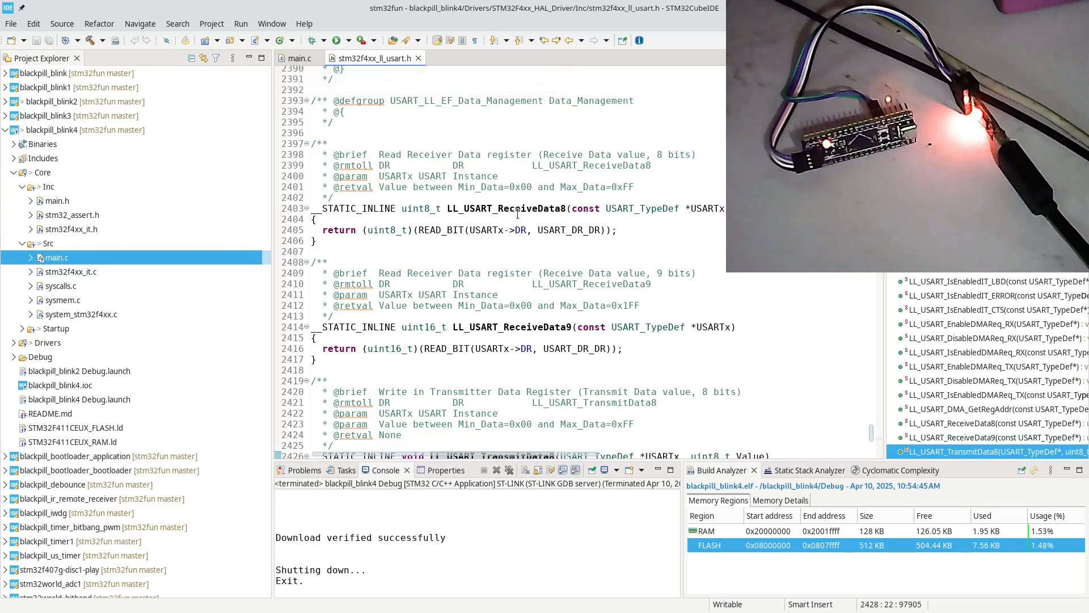